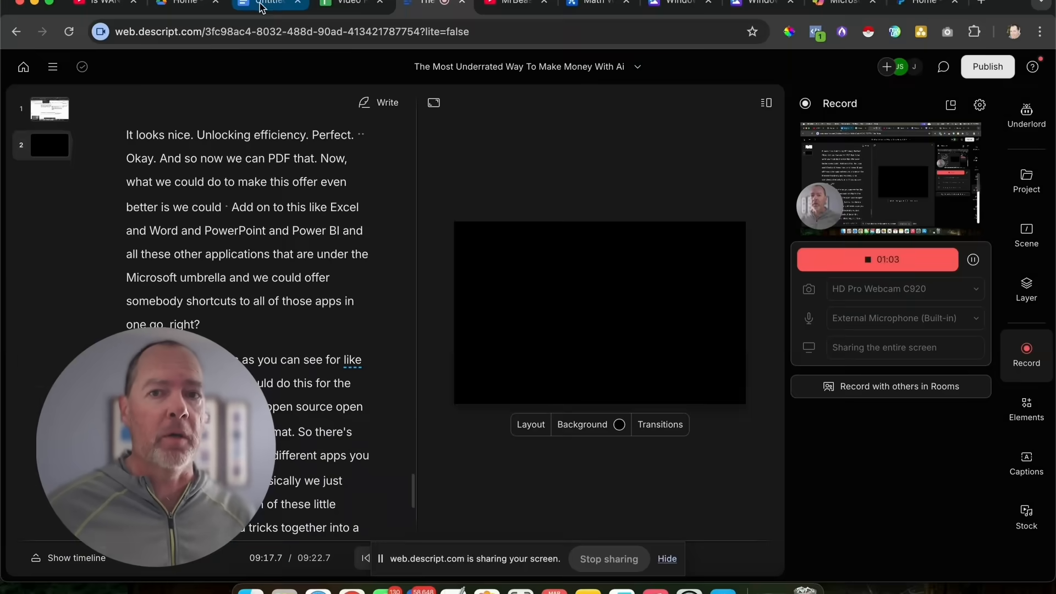
# Switch to the untitled Google Doc containing the drafted sales page prompt
pyautogui.click(263, 4)
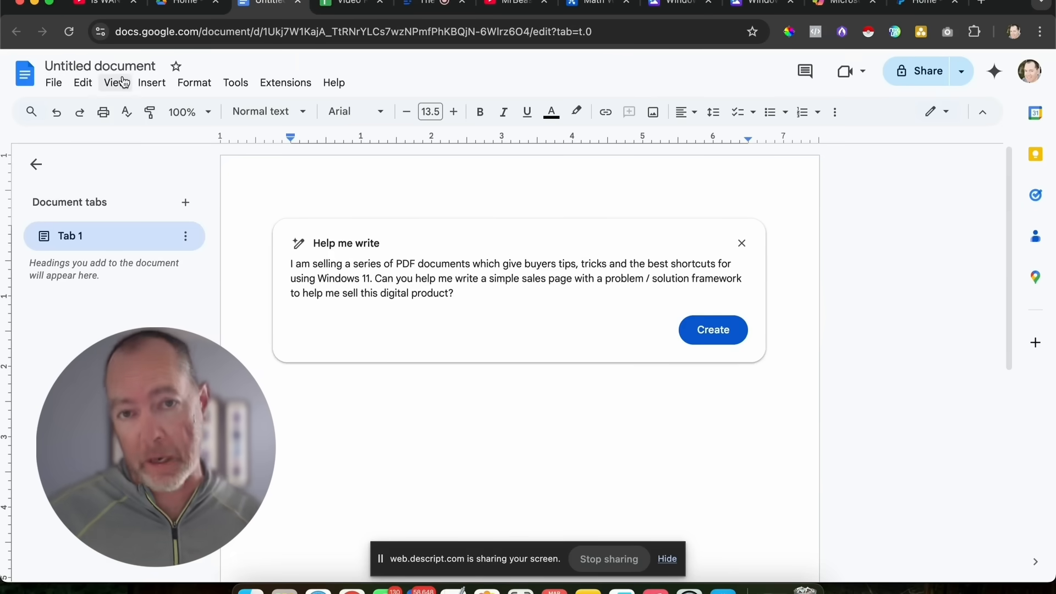
# Dismiss Help me write and ask Gemini for a sales page for Windows 11 tips PDFs
pyautogui.click(742, 243)
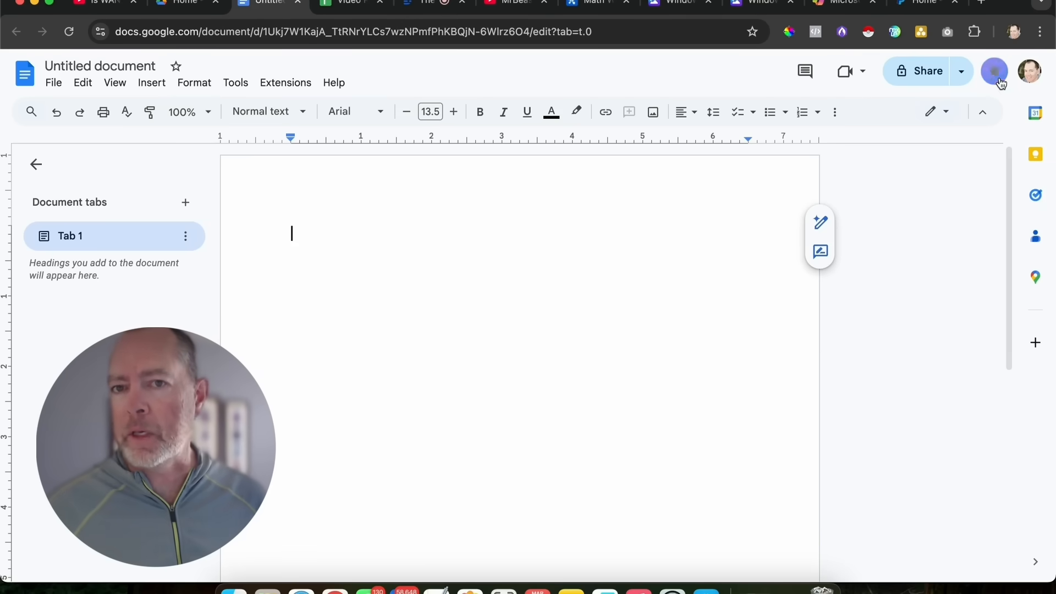
pyautogui.click(994, 71)
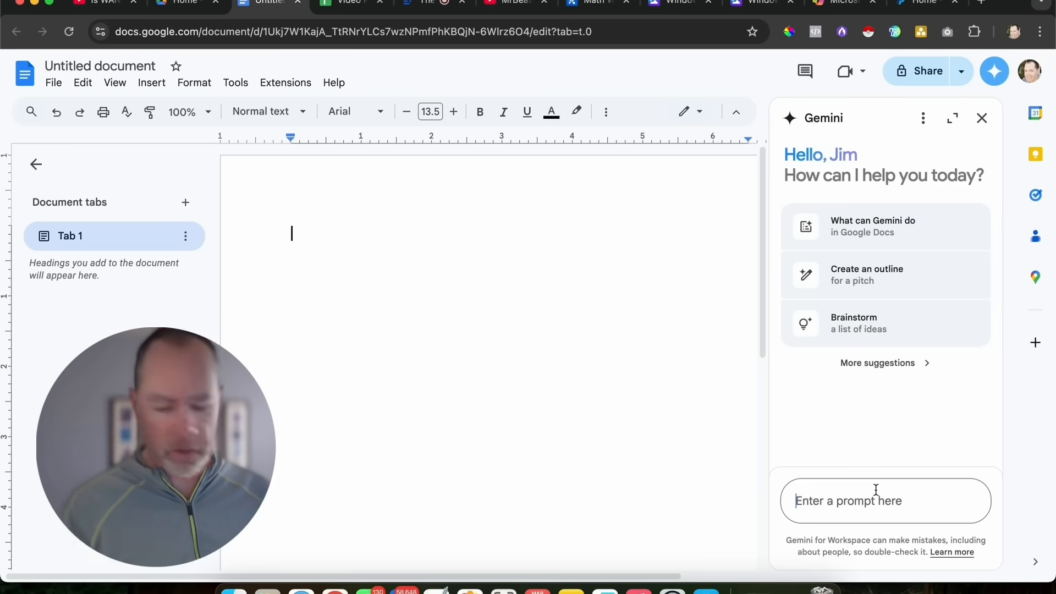
pyautogui.write('I am selling a series of PDF documents which give buyers tips, tricks and the best shortcuts for using Windows 11. Can you help me write a simple sales page with a problem / solution framework to help me sell this digital product?')
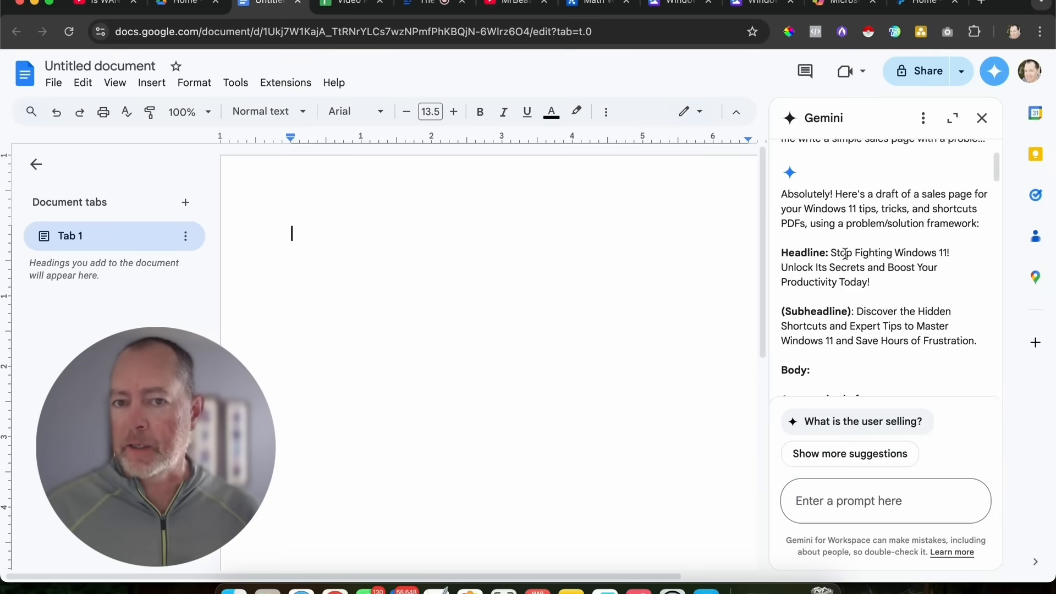
# Paste 'Stop Fighting Windows 11! Unlock Its Secrets…' as a centred Heading 1 title
pyautogui.moveTo(831, 252); pyautogui.dragTo(869, 282)
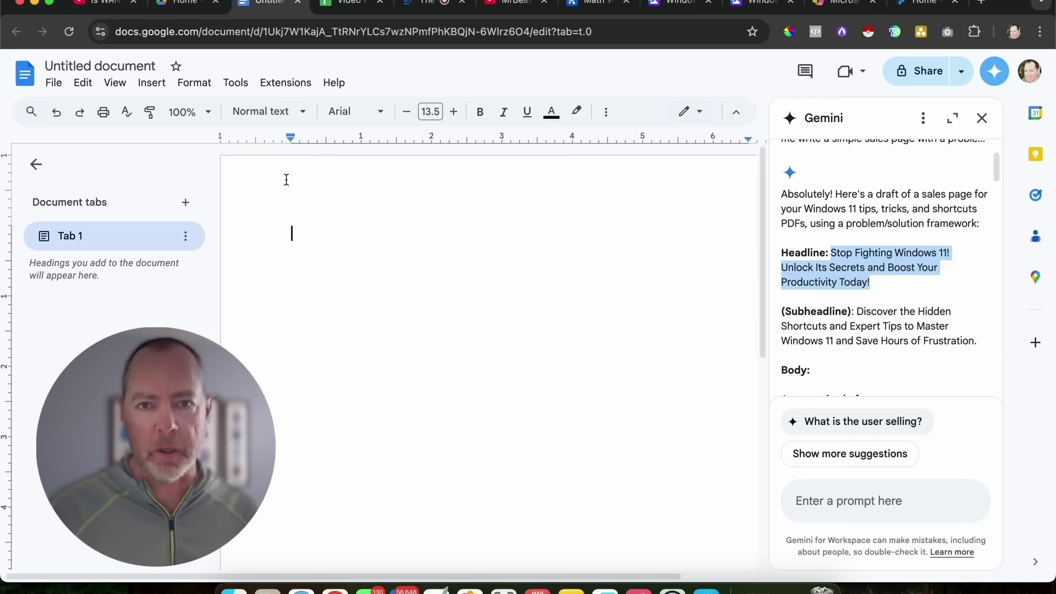
pyautogui.write('Stop Fighting Windows 11! Unlock Its Secrets and Boost Your Productivity Today!')
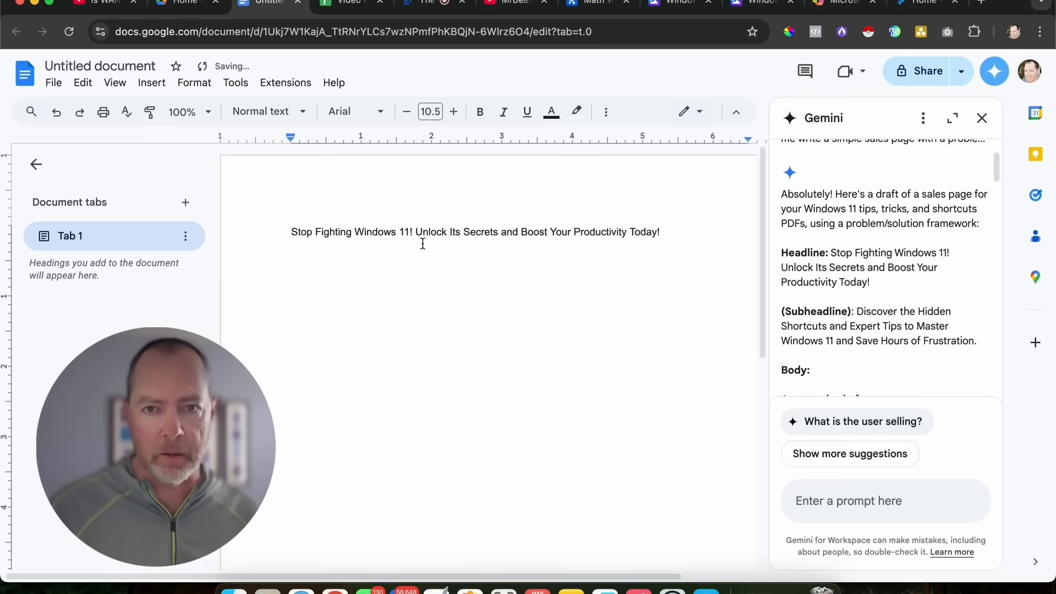
pyautogui.click(260, 111)
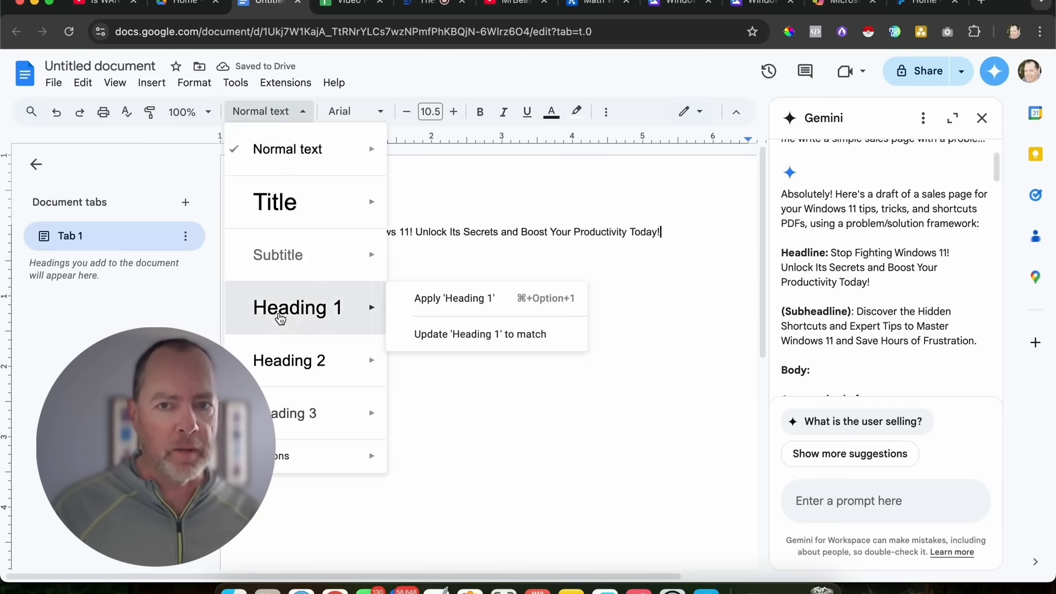
pyautogui.click(454, 298)
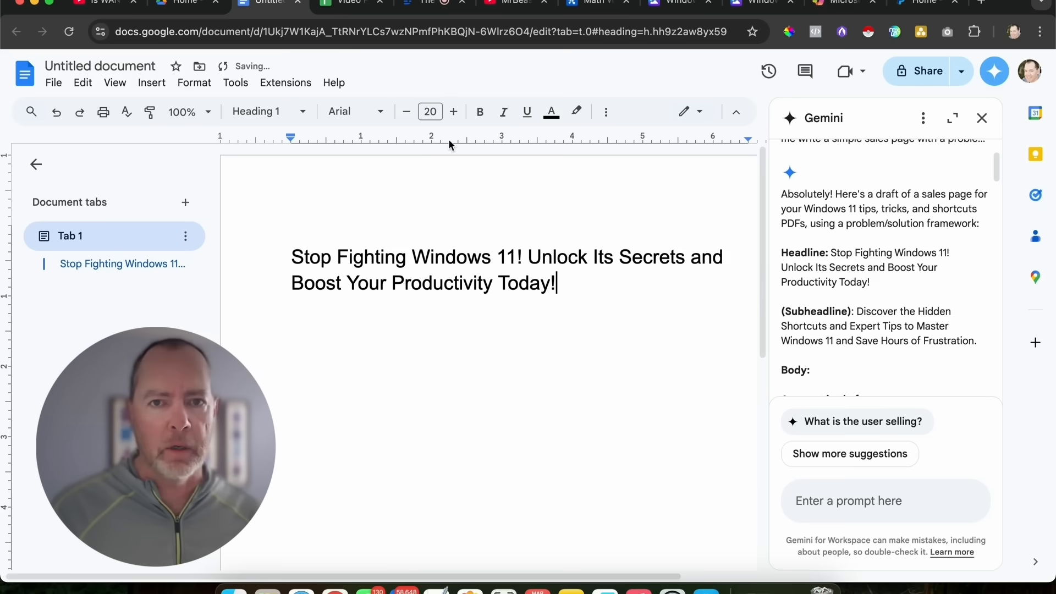
pyautogui.moveTo(608, 148)
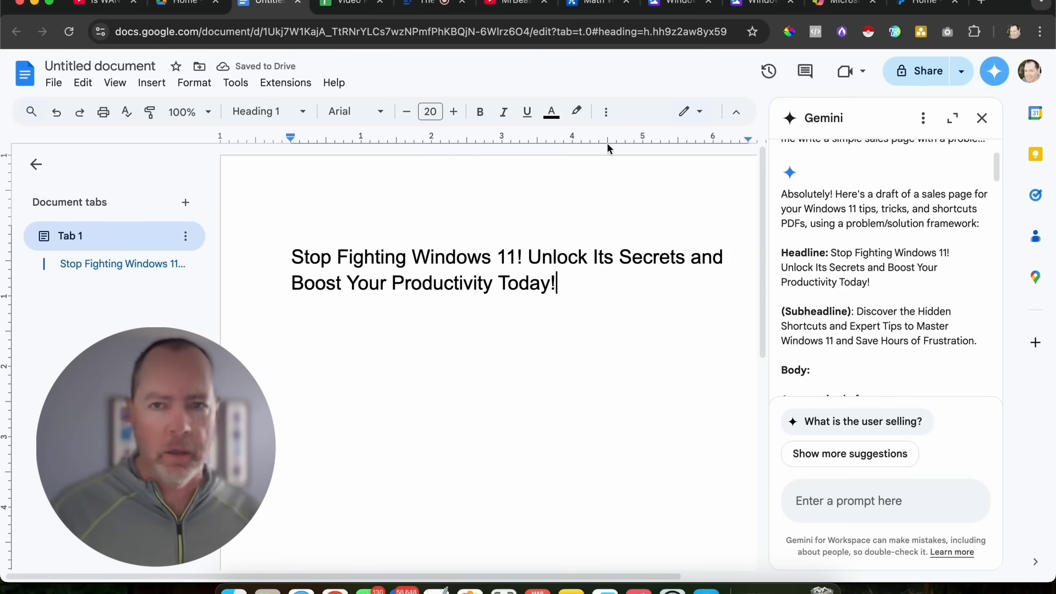
pyautogui.click(606, 112)
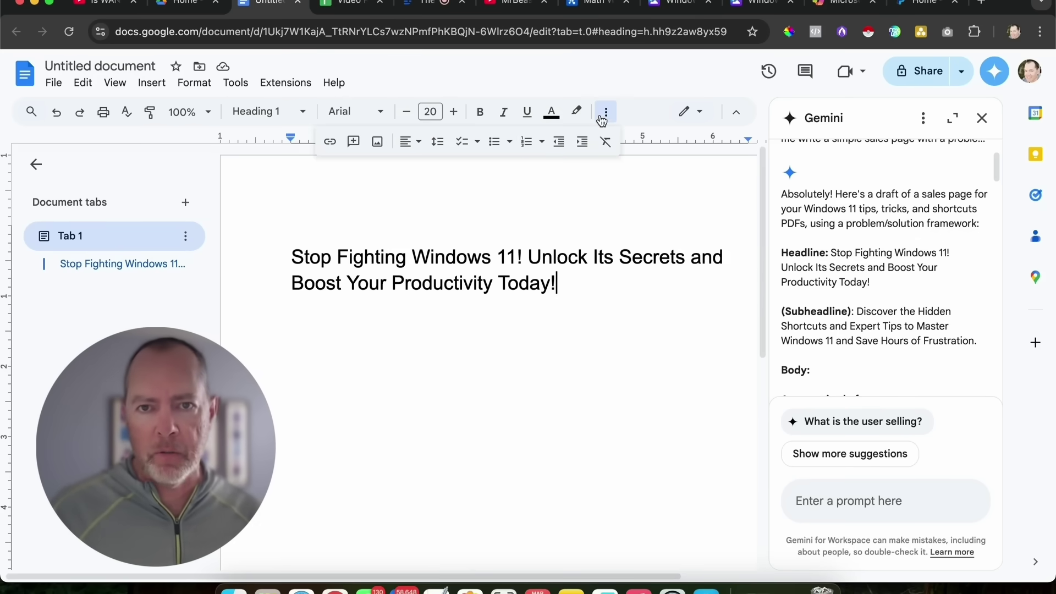
pyautogui.moveTo(407, 142)
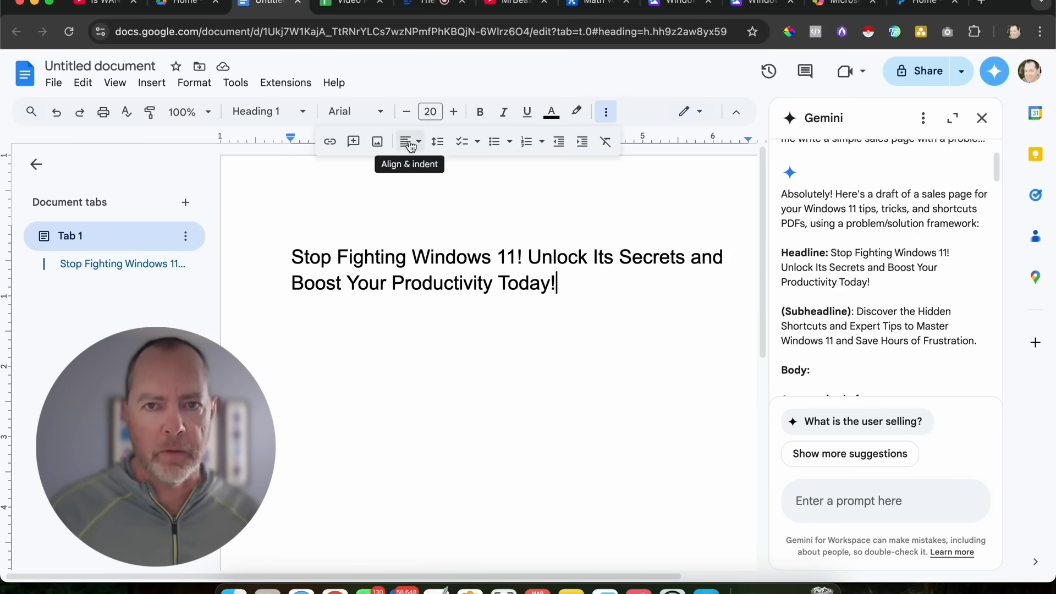
pyautogui.click(406, 142)
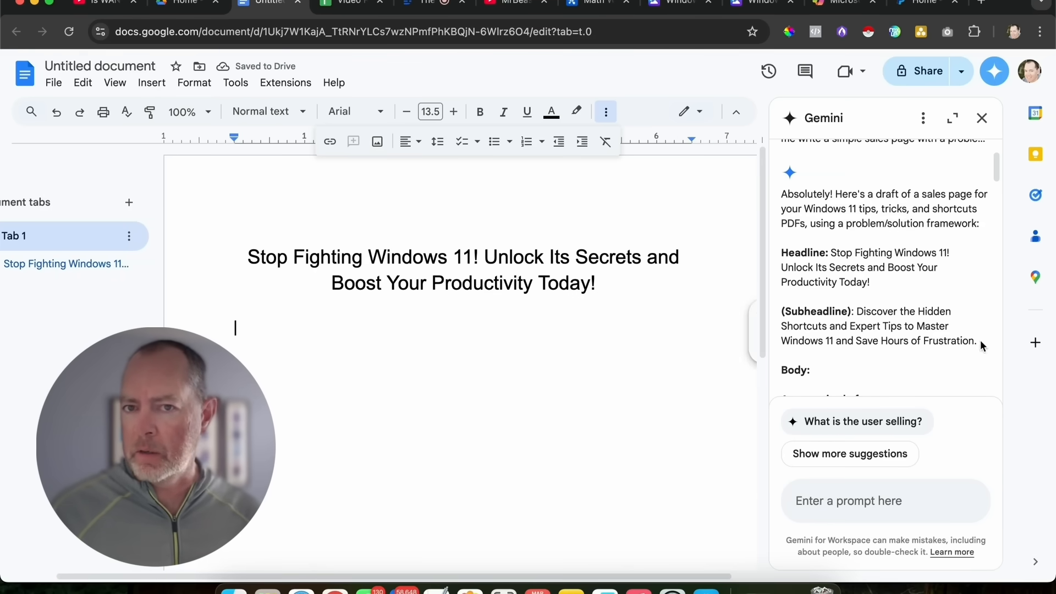
# Paste 'Discover the Hidden Shortcuts and Expert Tips to Master Windows 11…' as a heading-styled subheadline
pyautogui.moveTo(855, 317); pyautogui.dragTo(976, 346)
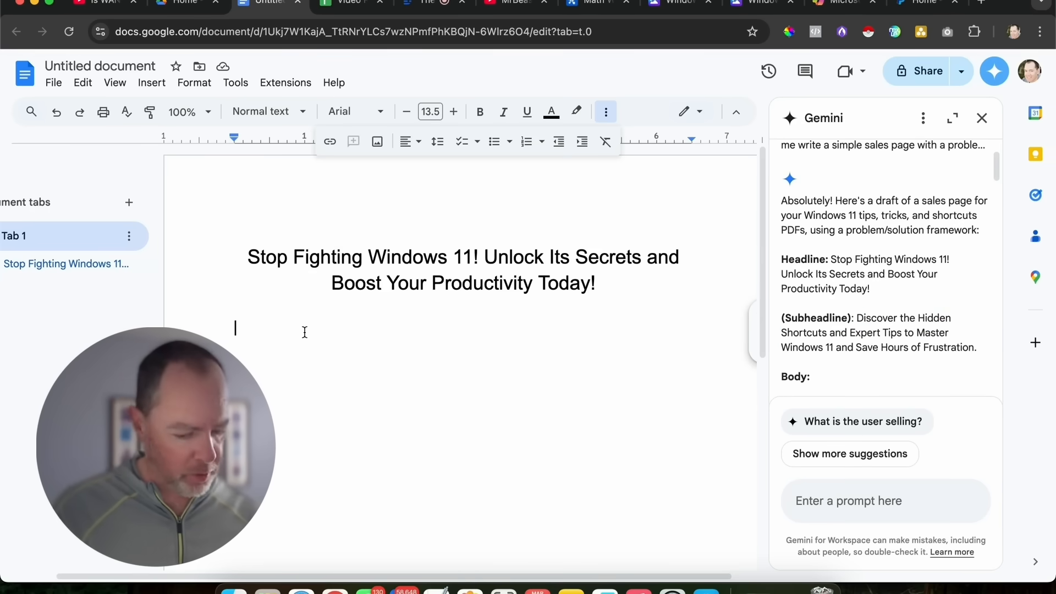
pyautogui.write('Discover the Hidden Shortcuts and Expert Tips to Master Windows 11 and Save Hours of Frustration.')
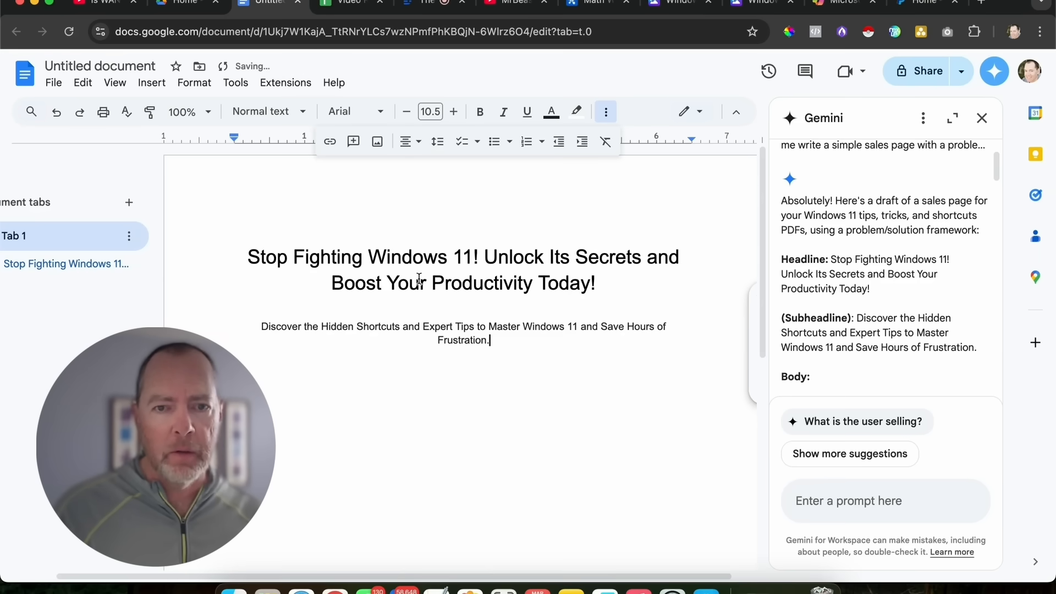
pyautogui.click(266, 111)
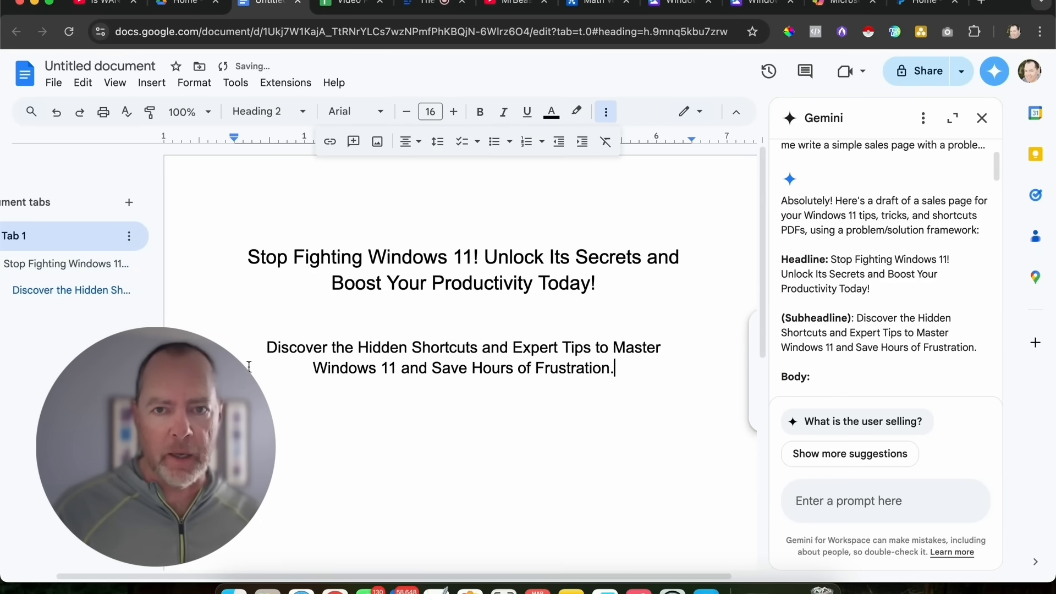
pyautogui.click(257, 111)
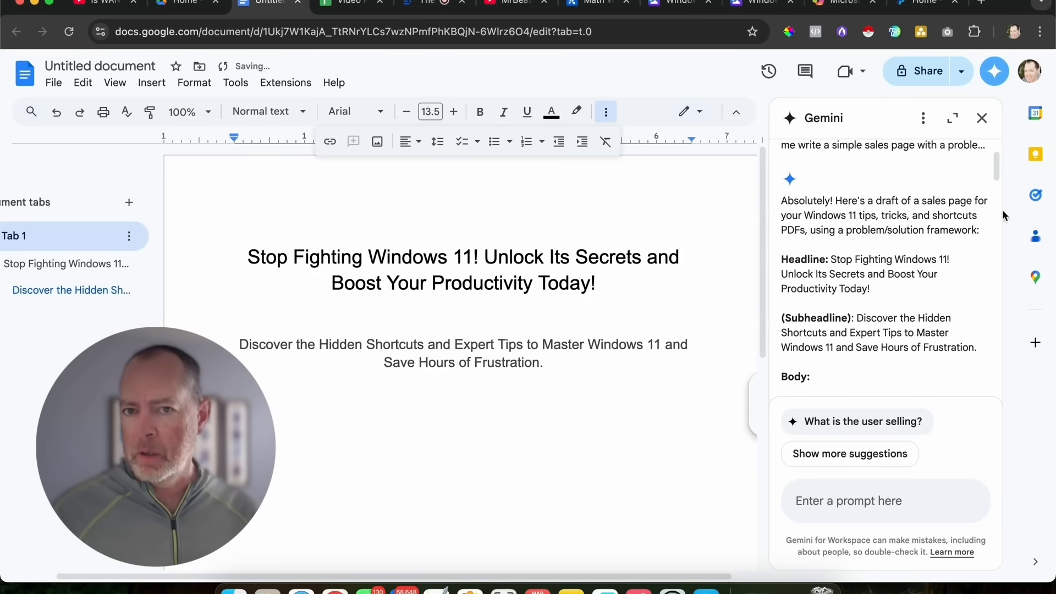
# Copy Gemini's body copy, from 'Are you tired of…' onward, into the doc below the subheadline
pyautogui.scroll(-3)
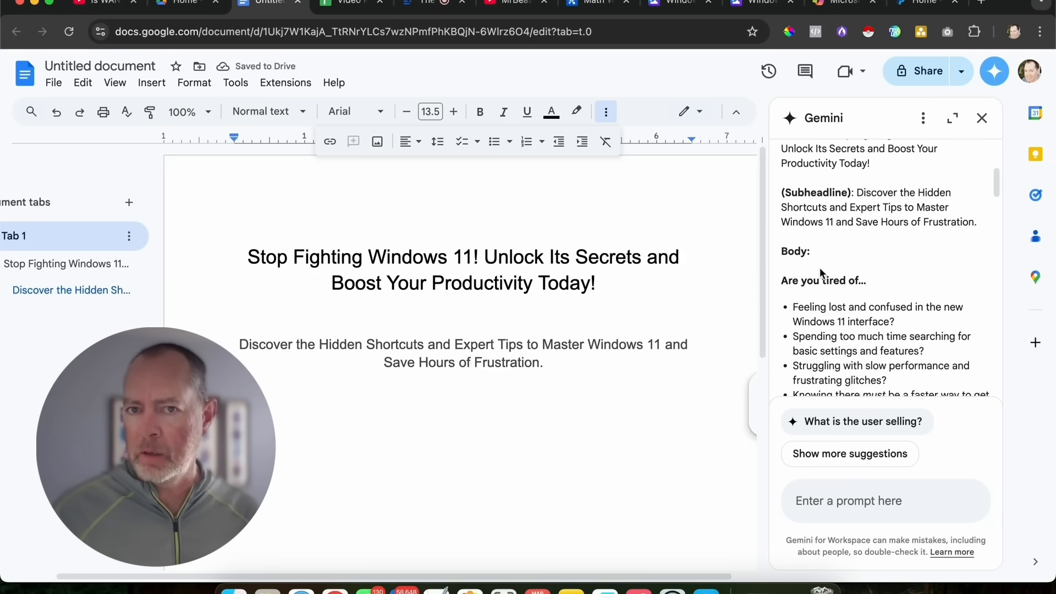
pyautogui.moveTo(781, 277); pyautogui.dragTo(901, 369)
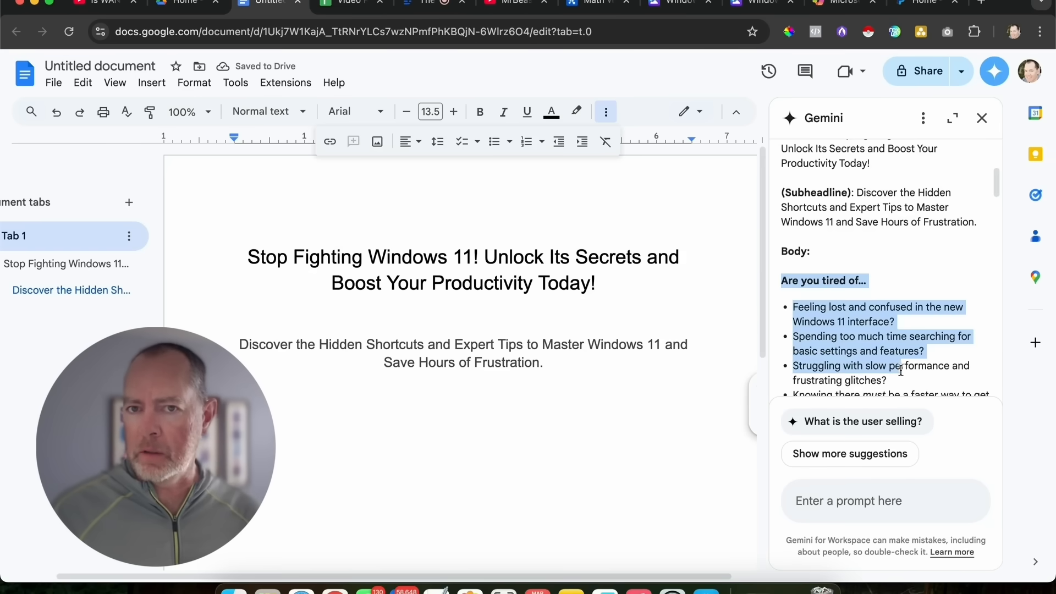
pyautogui.scroll(-3)
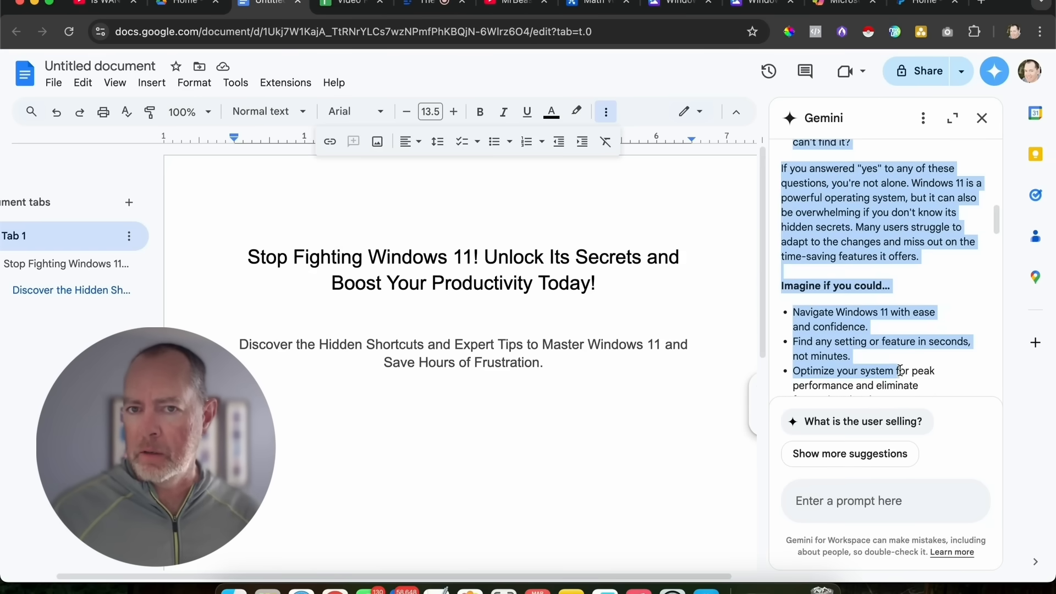
pyautogui.scroll(-3)
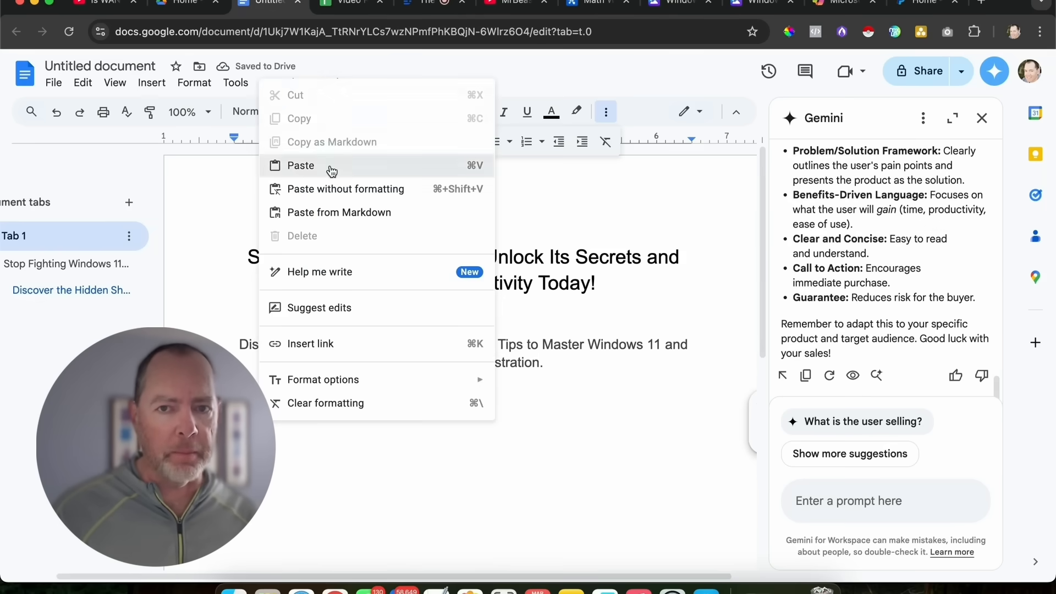
pyautogui.click(300, 165)
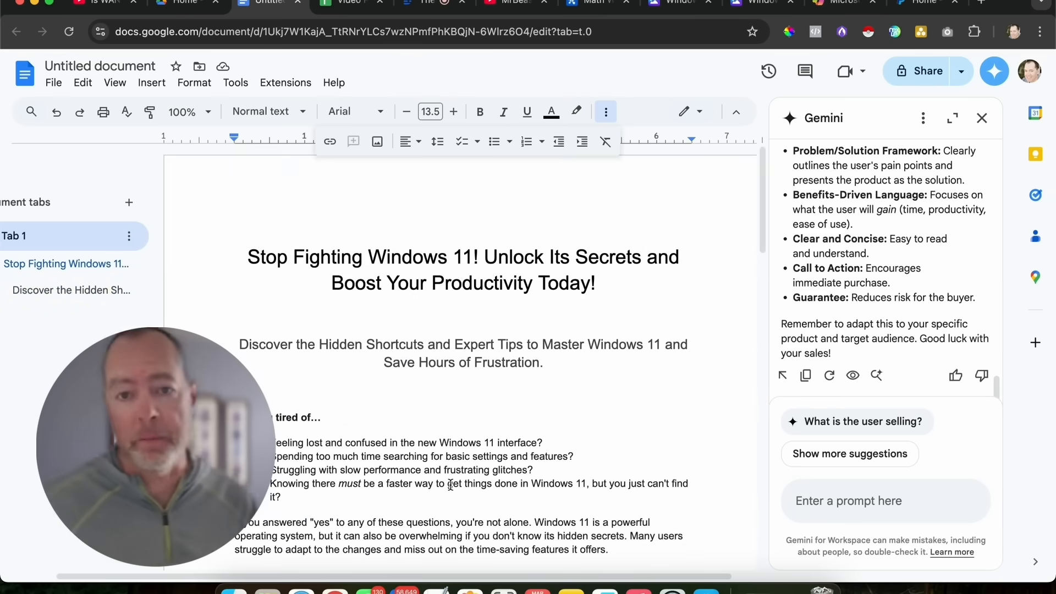
pyautogui.scroll(-3)
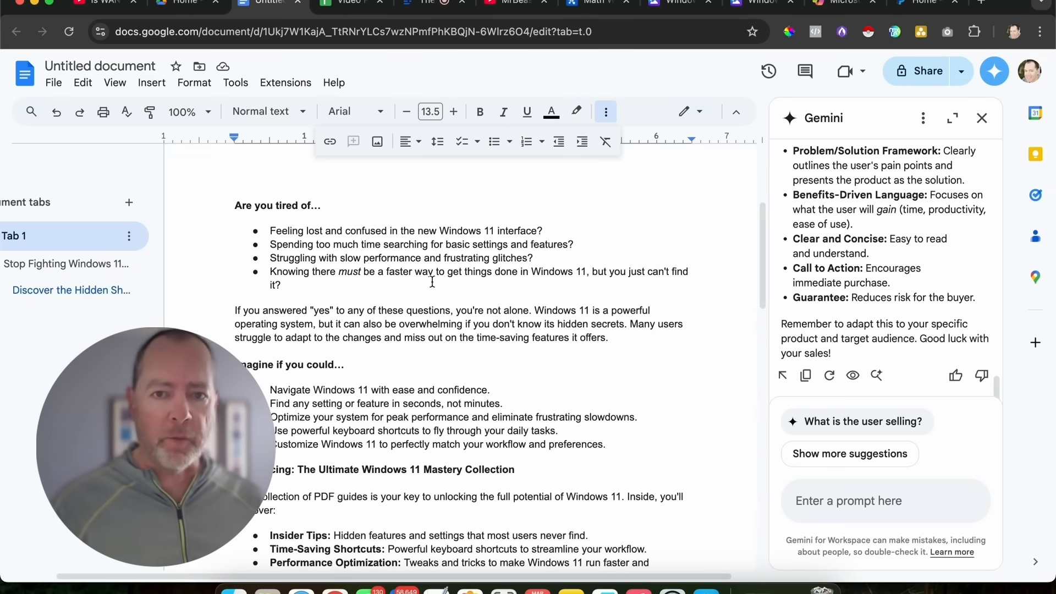
pyautogui.scroll(-3)
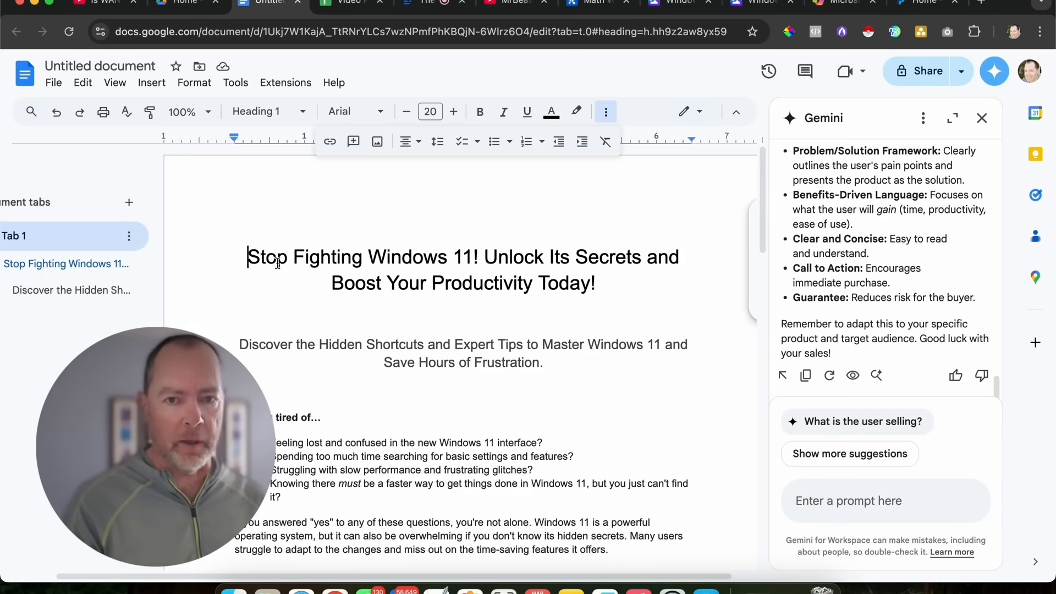
# Make the headline open with 'Seniors:' ahead of 'Stop Fighting Windows 11!'
pyautogui.write('Seniors:')
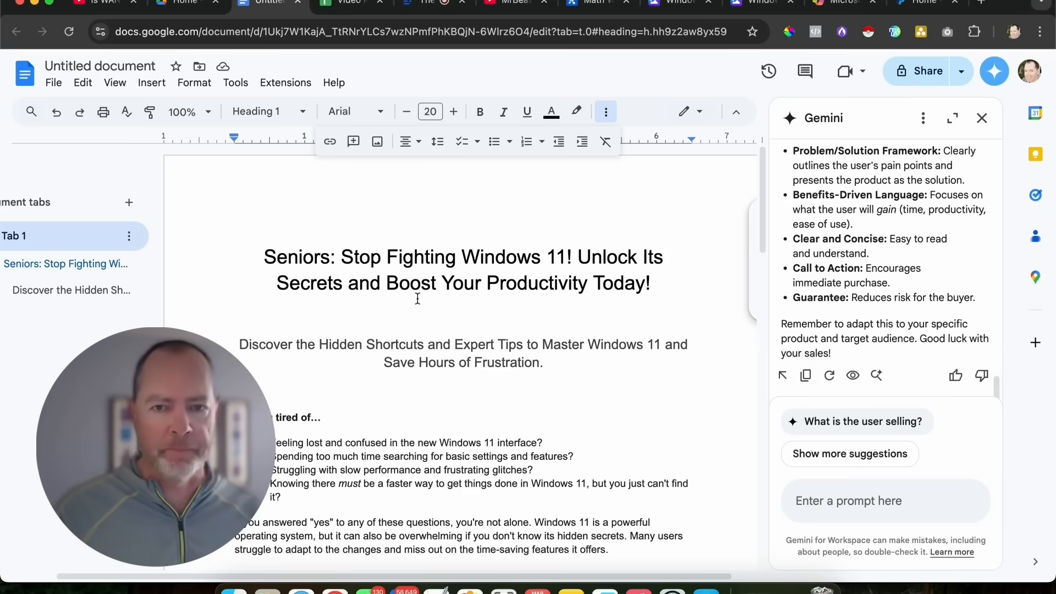
pyautogui.doubleClick(296, 257)
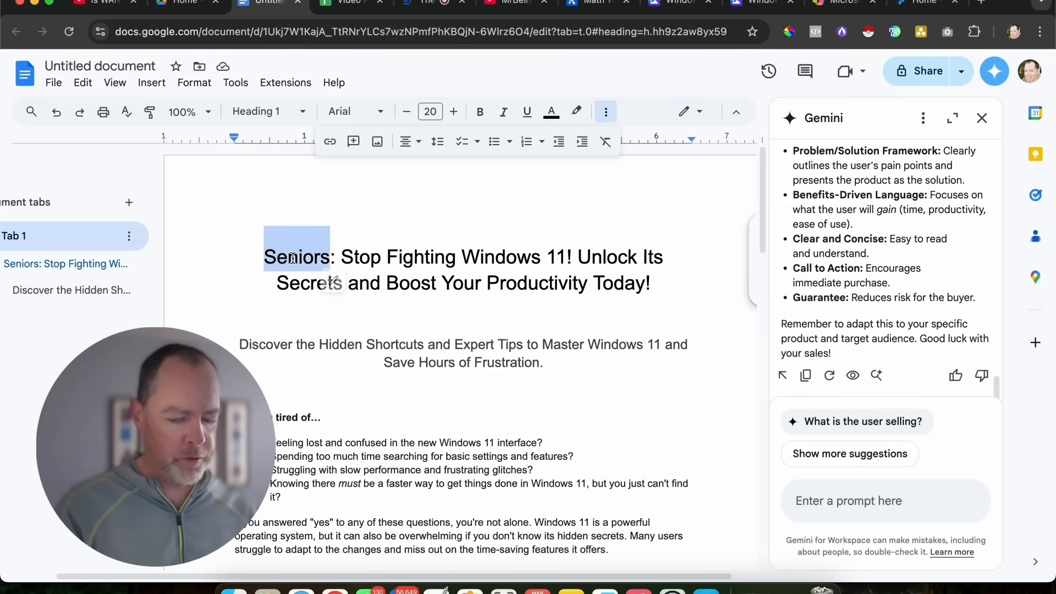
pyautogui.write('Secrets and')
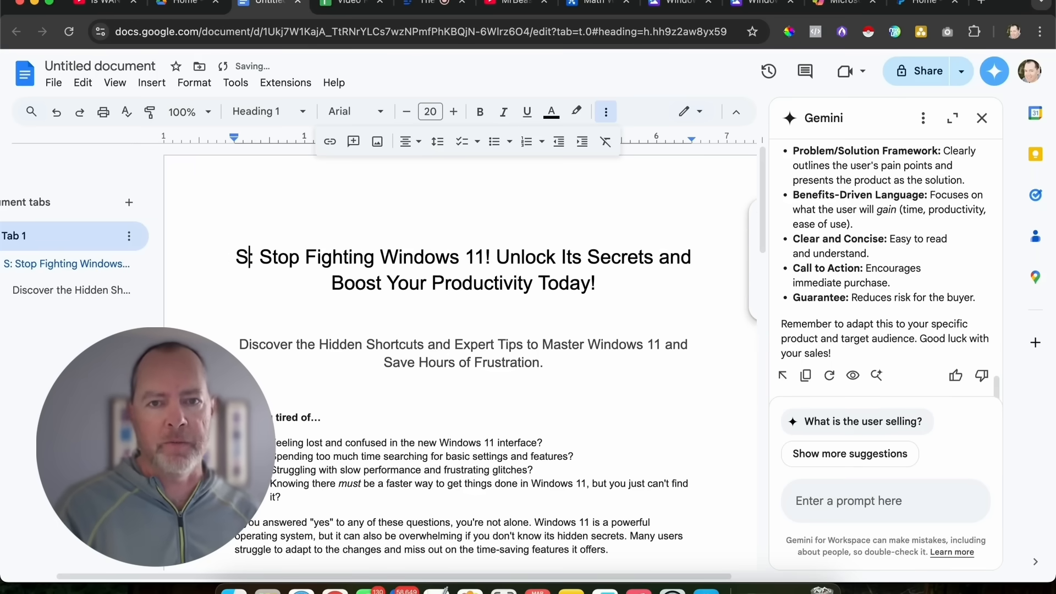
pyautogui.write('tudents')
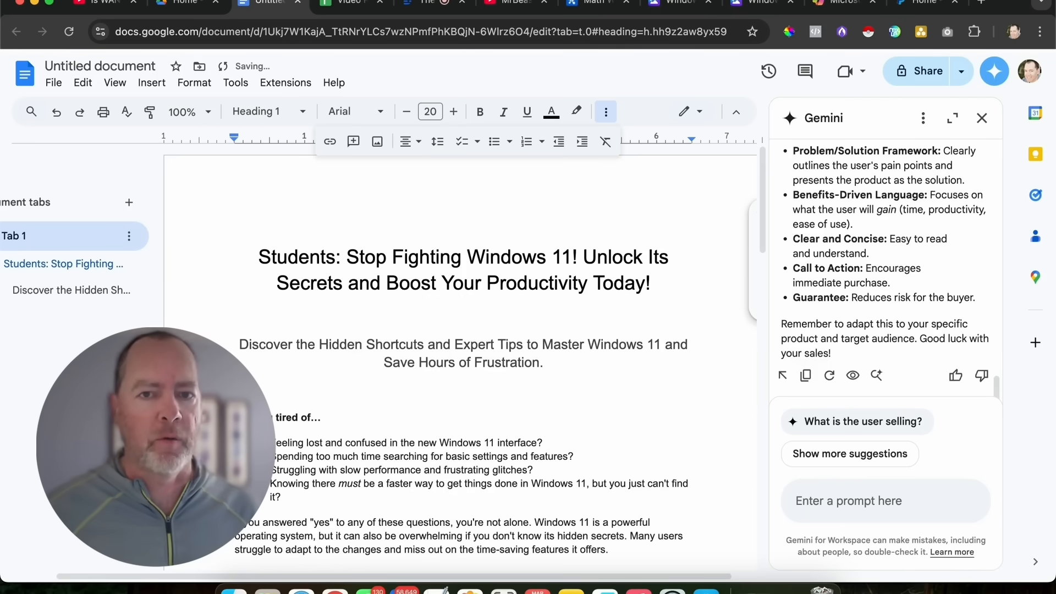
pyautogui.write('Pr')
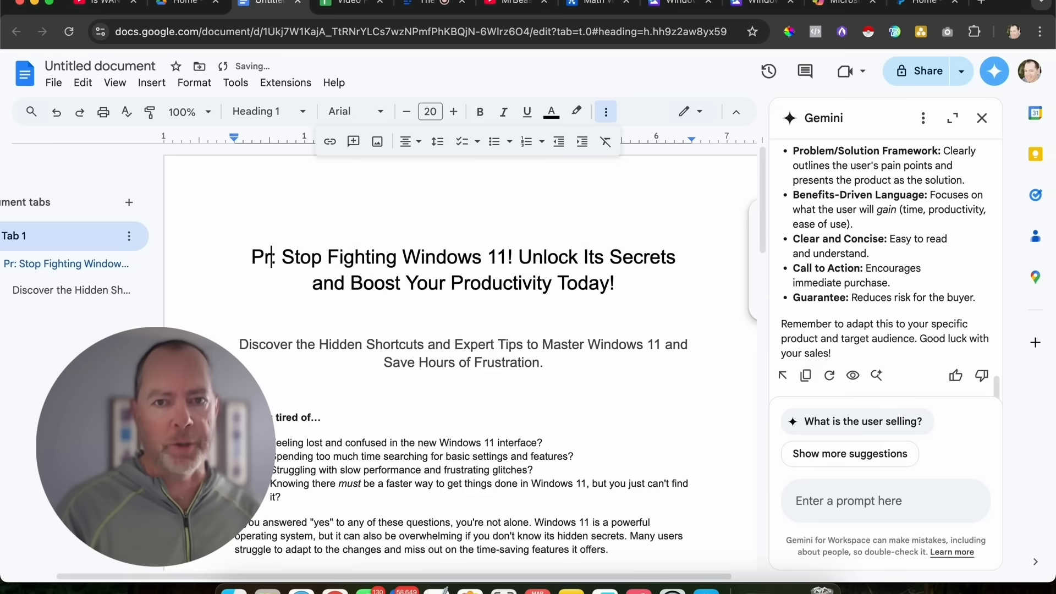
pyautogui.write('oache')
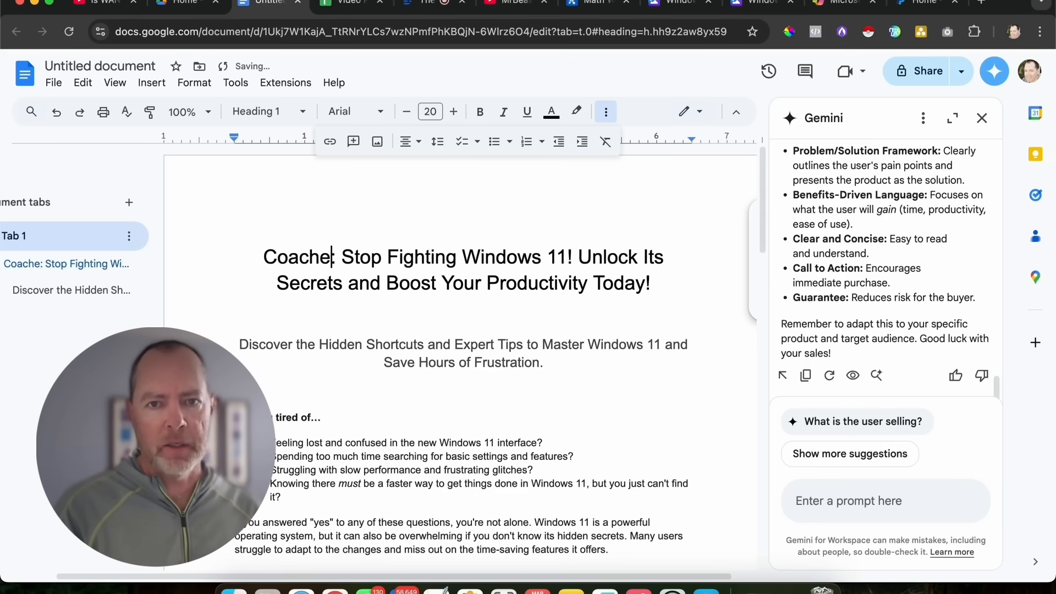
pyautogui.write('s')
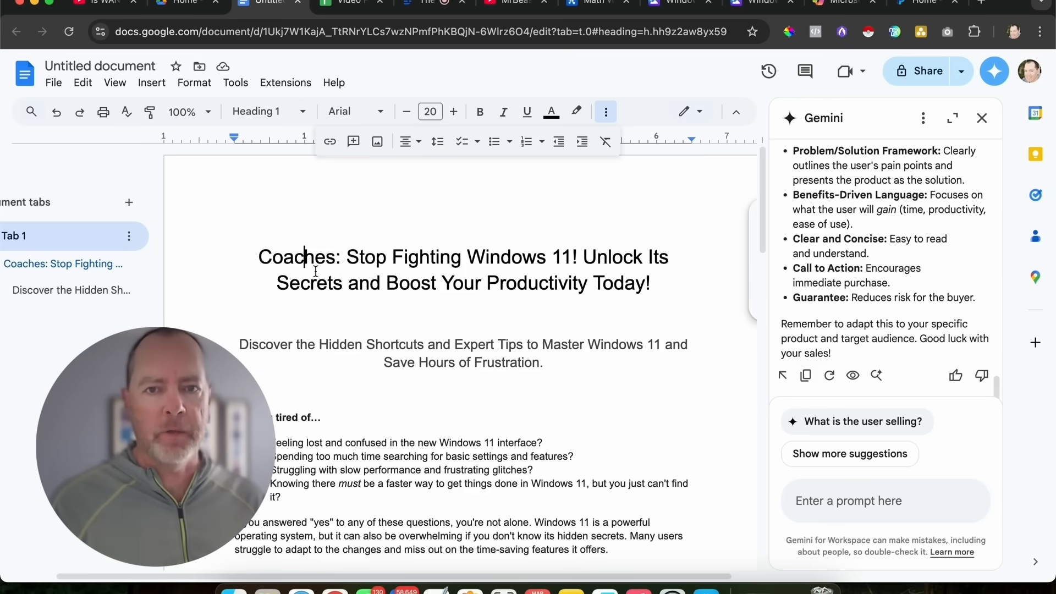
pyautogui.doubleClick(297, 256)
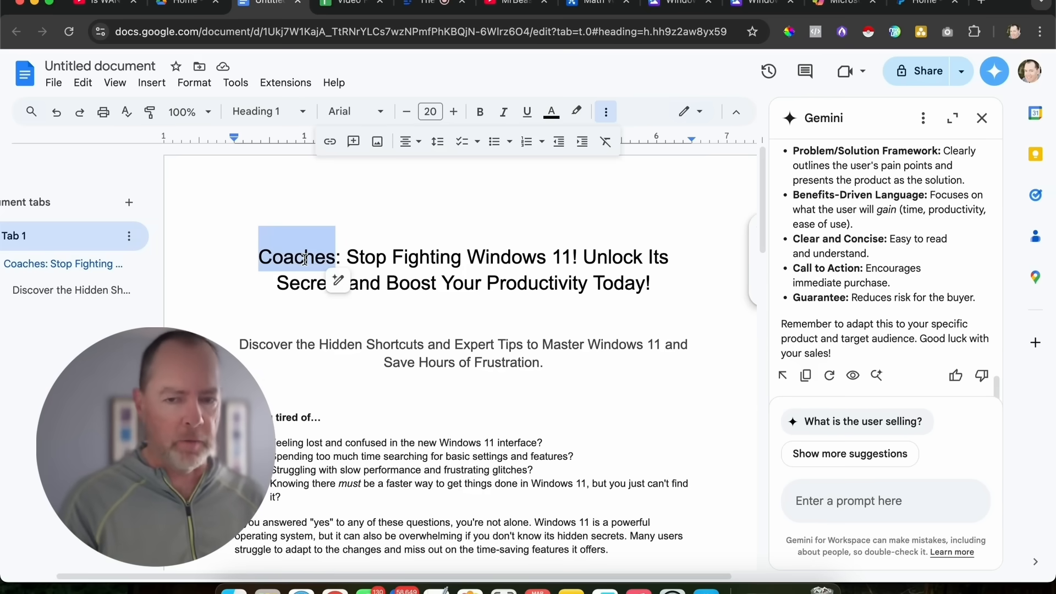
pyautogui.write('Seniors')
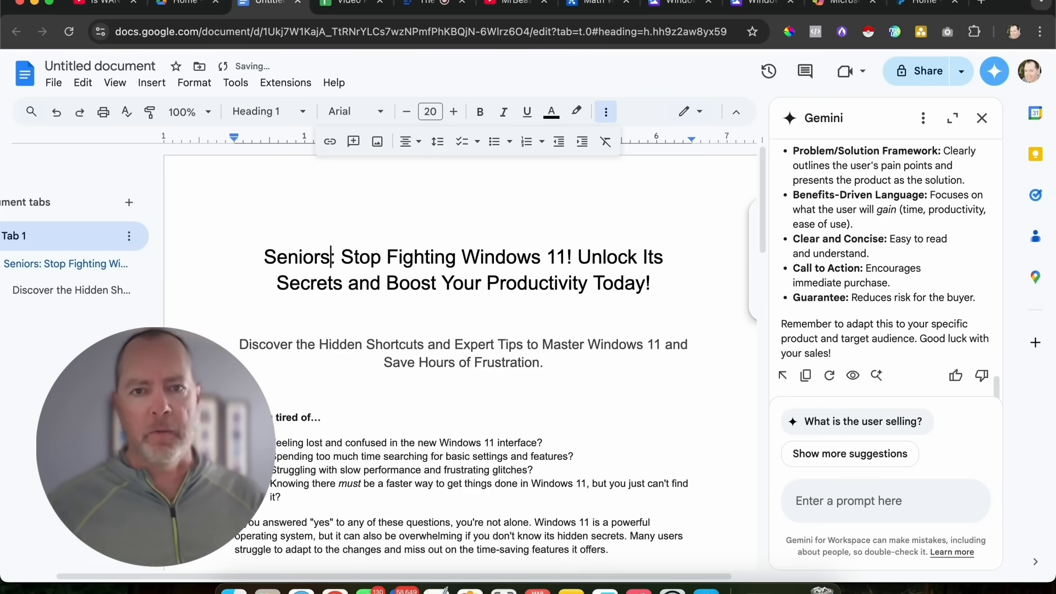
pyautogui.scroll(-3)
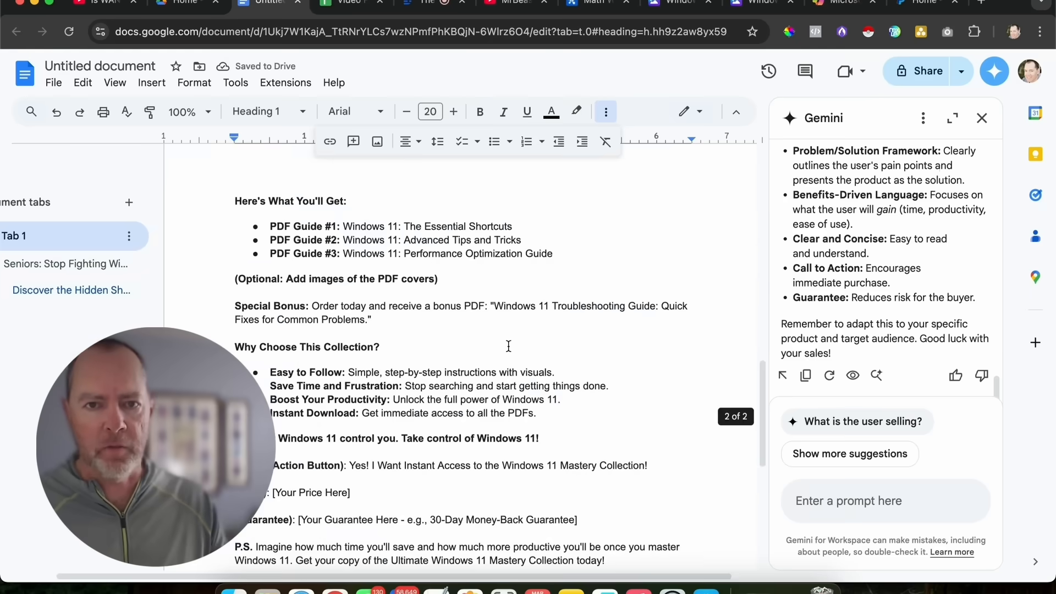
# Replace the price placeholder with 'Today's Price: 19.95 $6.96', striking through 19.95
pyautogui.scroll(-3)
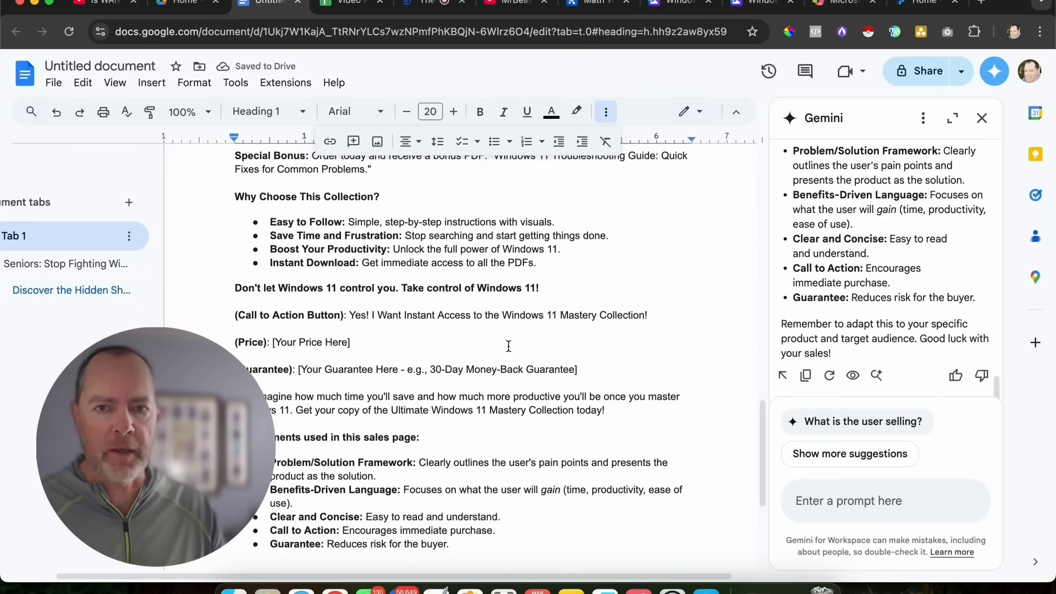
pyautogui.scroll(-3)
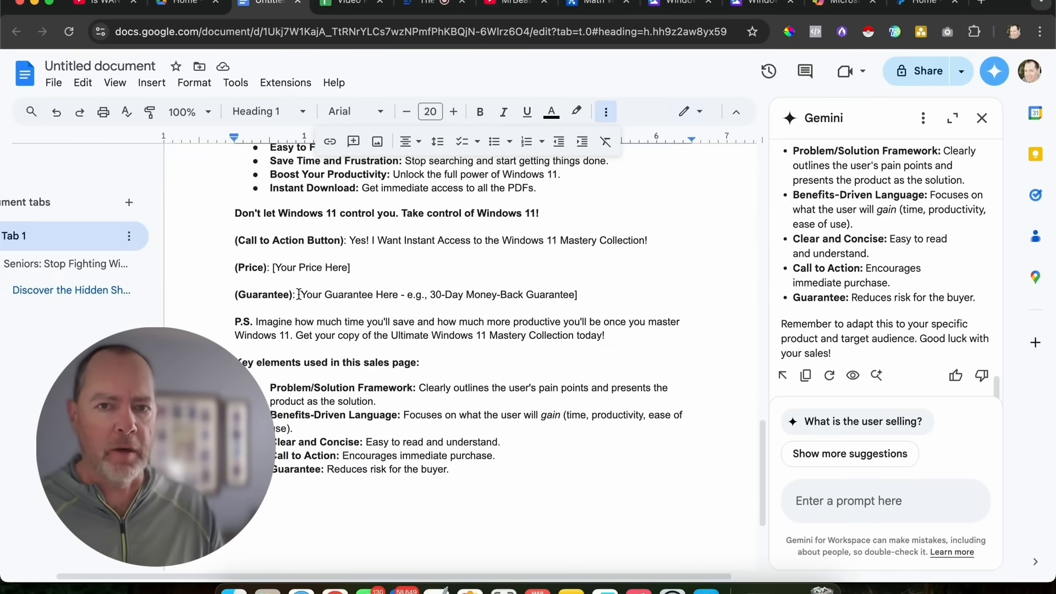
pyautogui.doubleClick(309, 267)
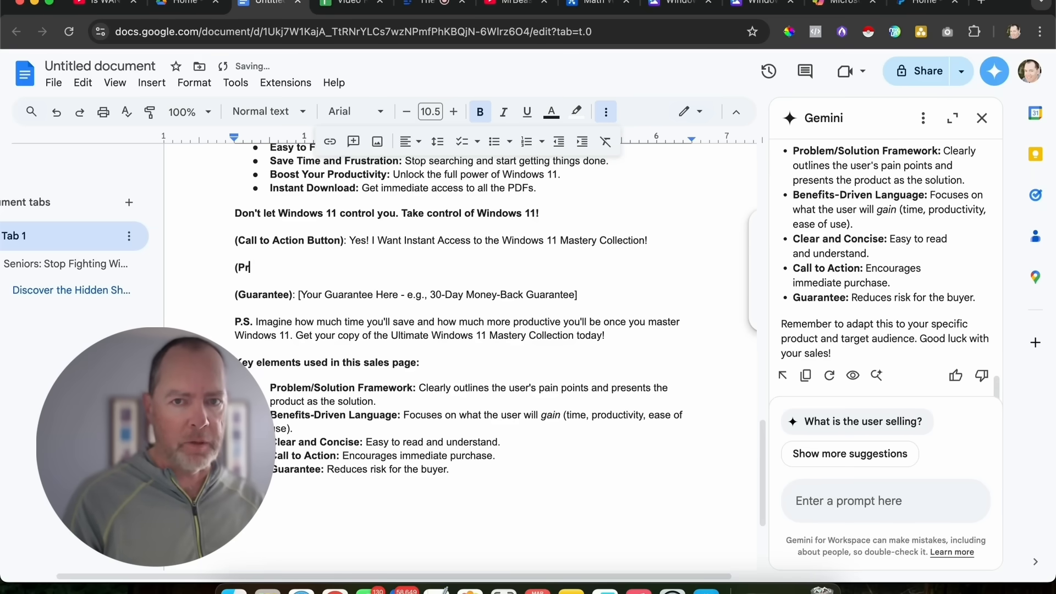
pyautogui.press('Backspace')
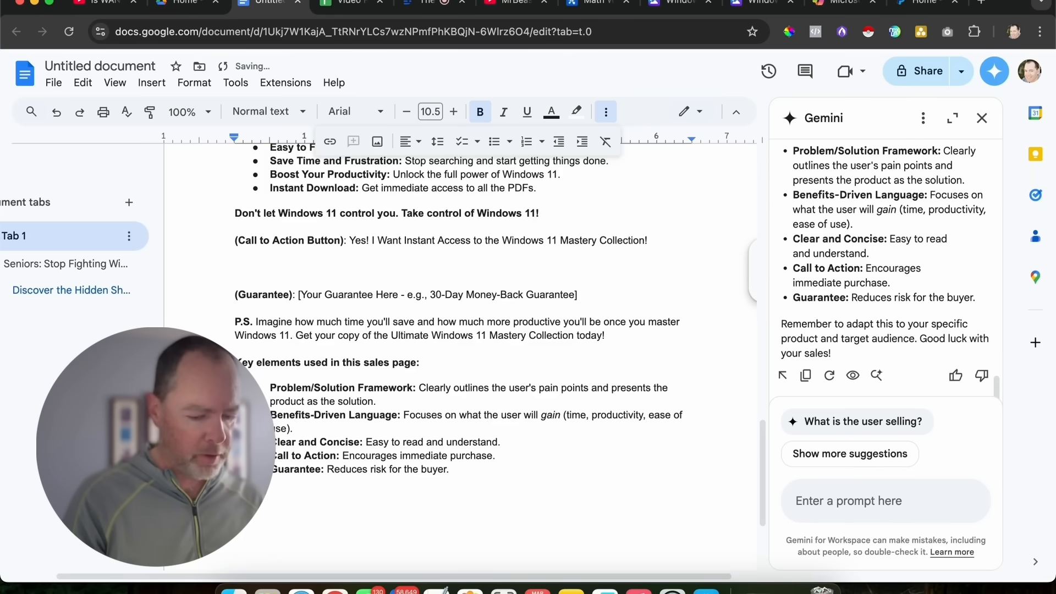
pyautogui.write('Today')
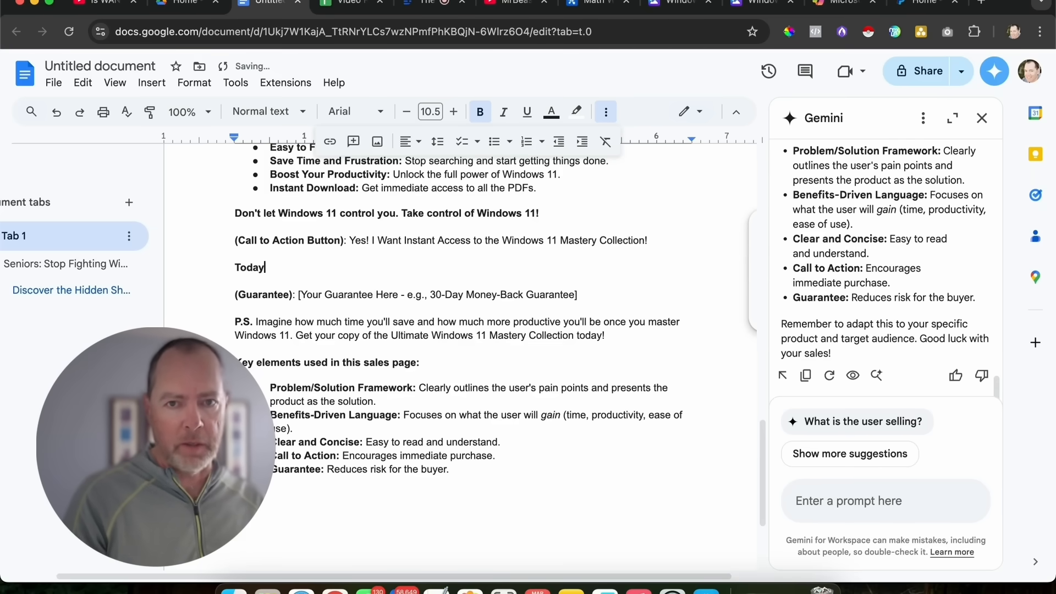
pyautogui.write("'s Price:")
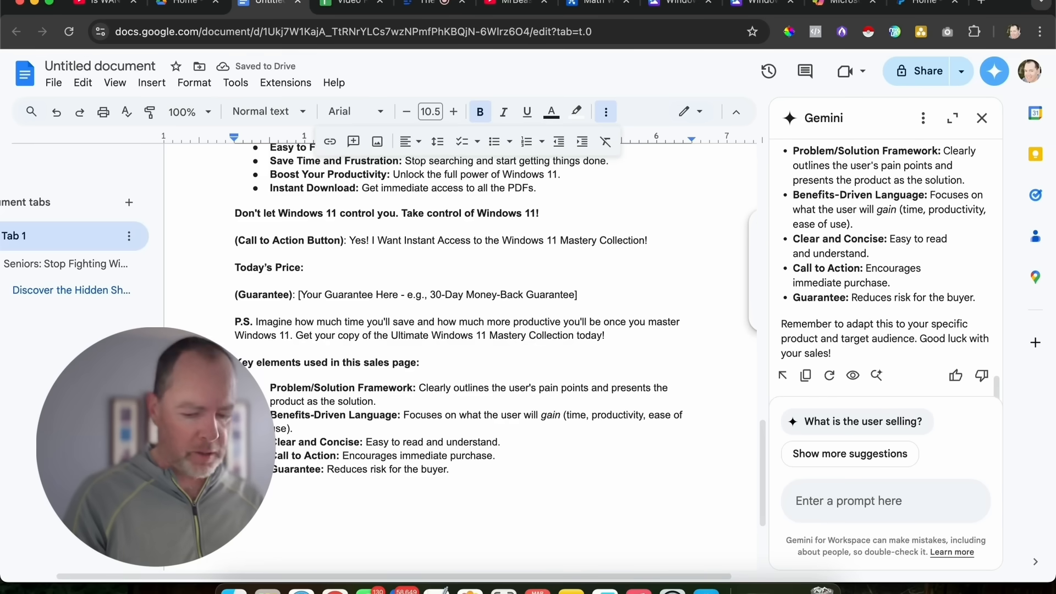
pyautogui.write('19')
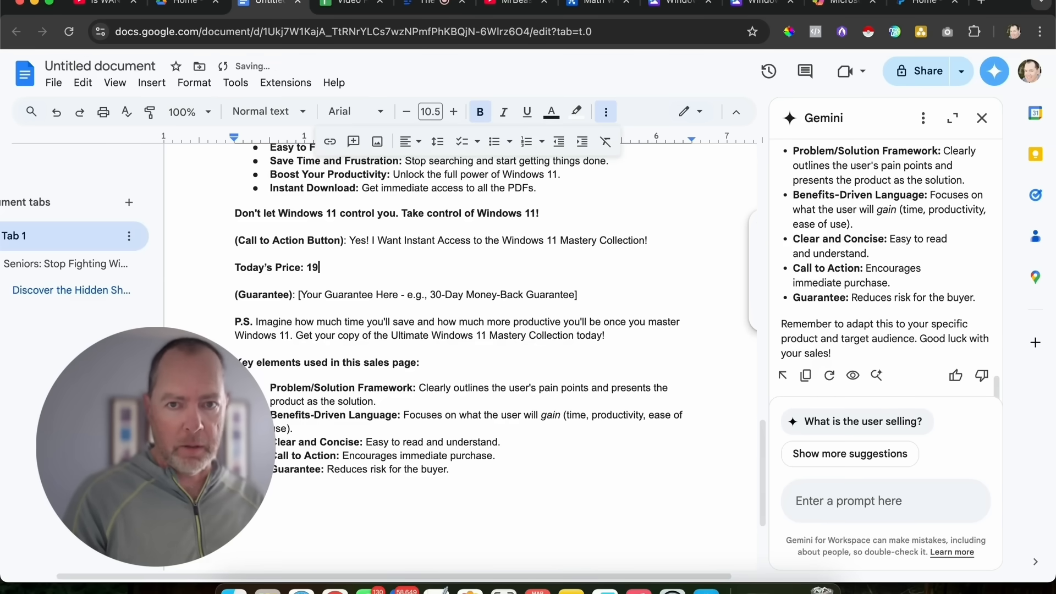
pyautogui.write('.95')
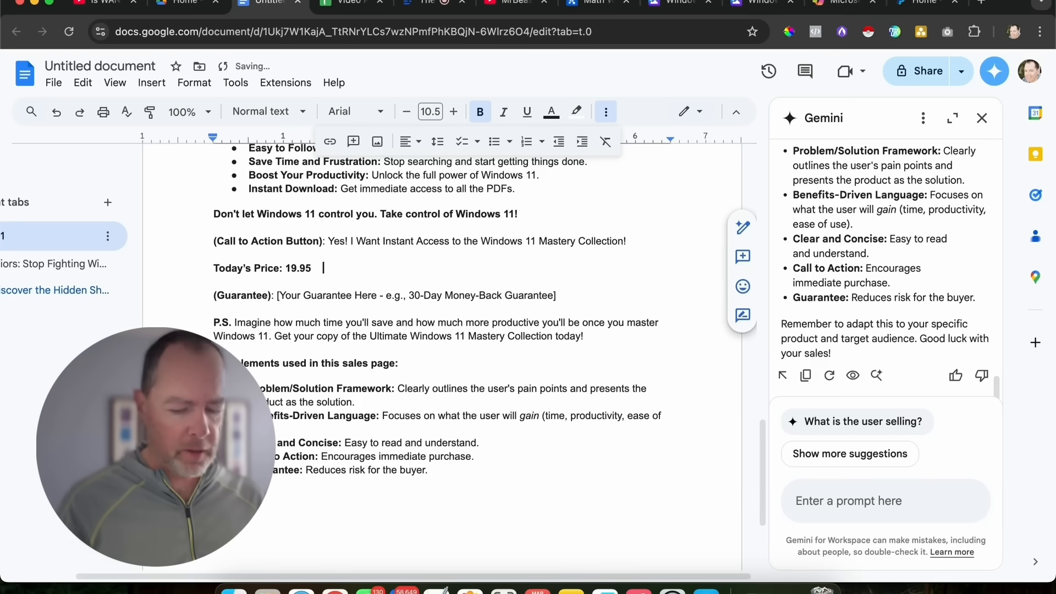
pyautogui.write('$')
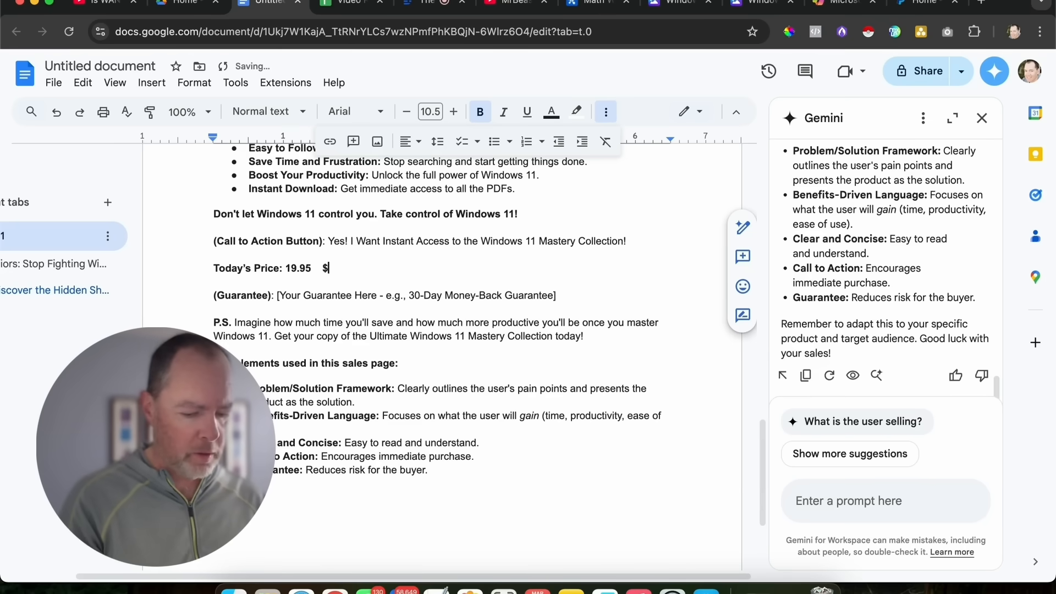
pyautogui.write('6.9')
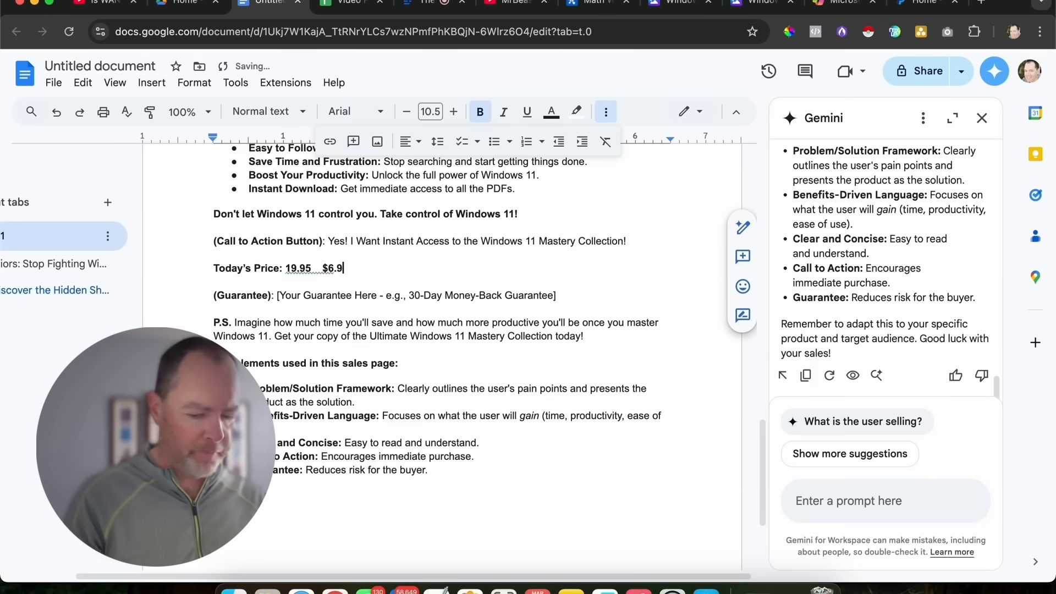
pyautogui.write('6')
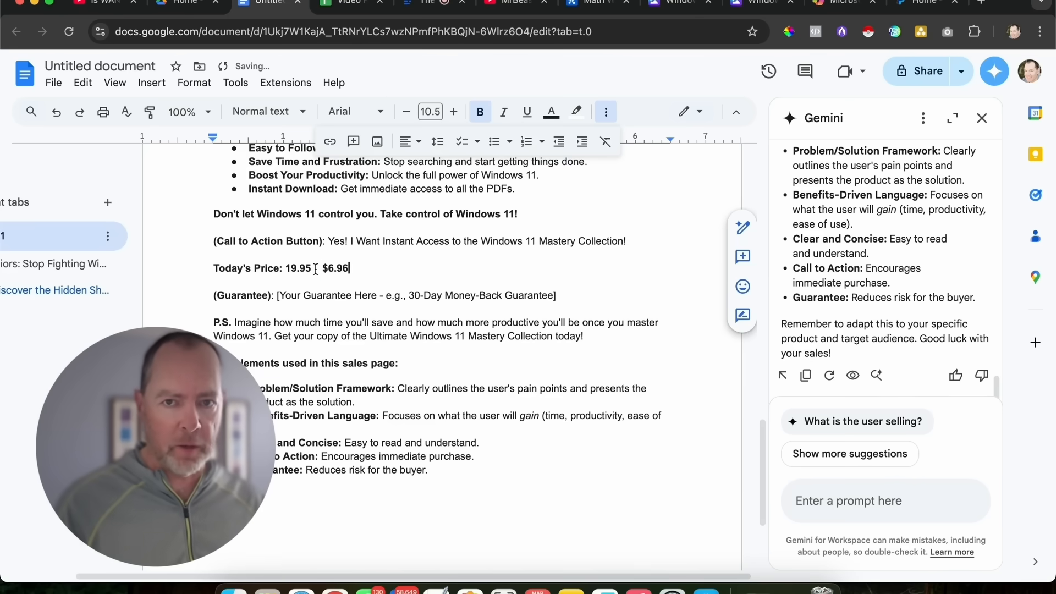
pyautogui.doubleClick(299, 268)
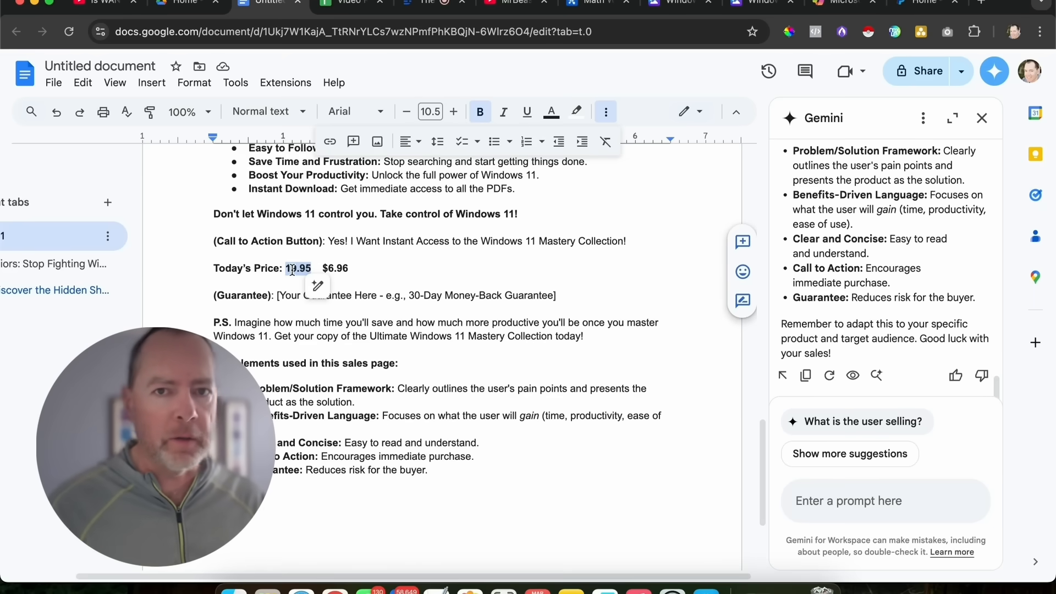
pyautogui.click(194, 82)
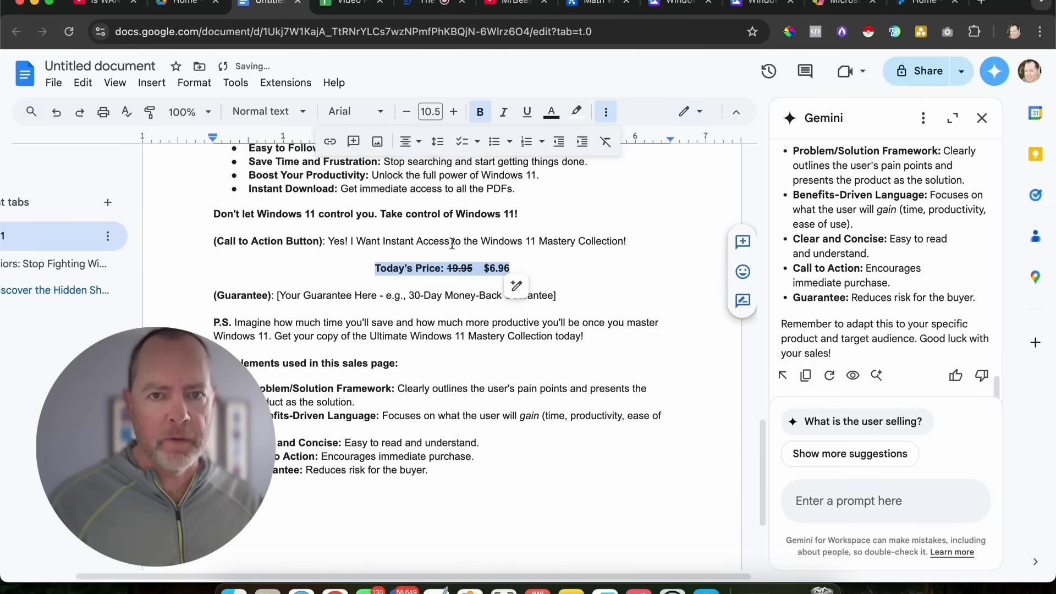
# Centre the Today's Price line and give it a yellow highlight
pyautogui.click(271, 111)
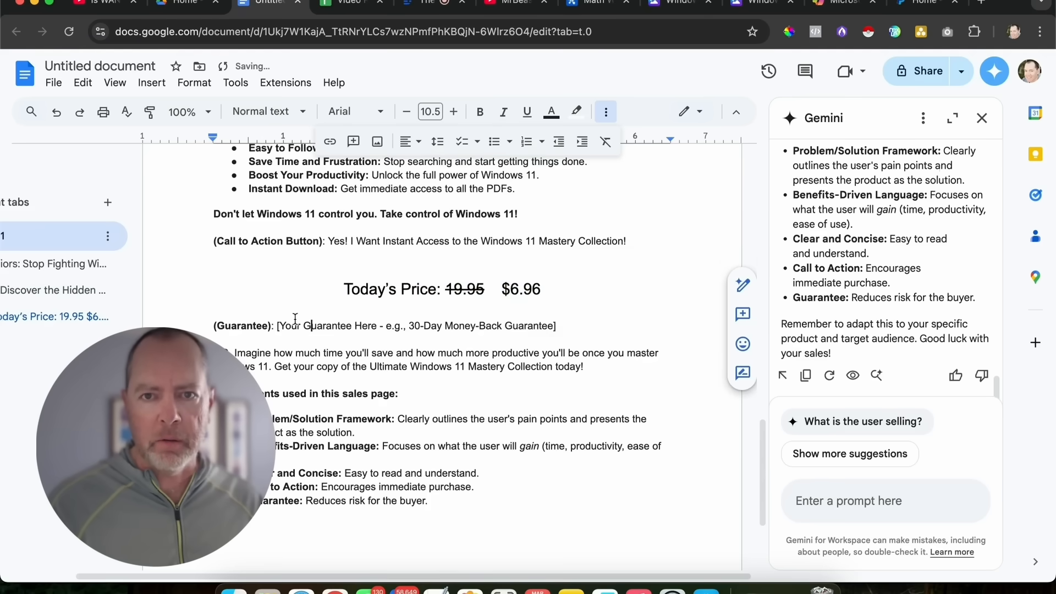
pyautogui.tripleClick(392, 289)
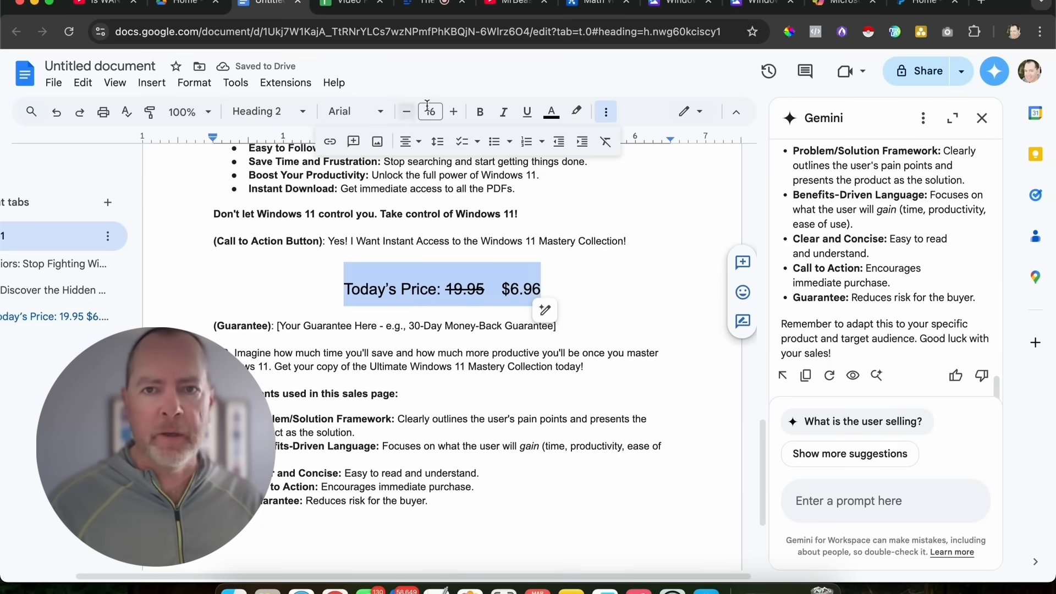
pyautogui.moveTo(577, 112)
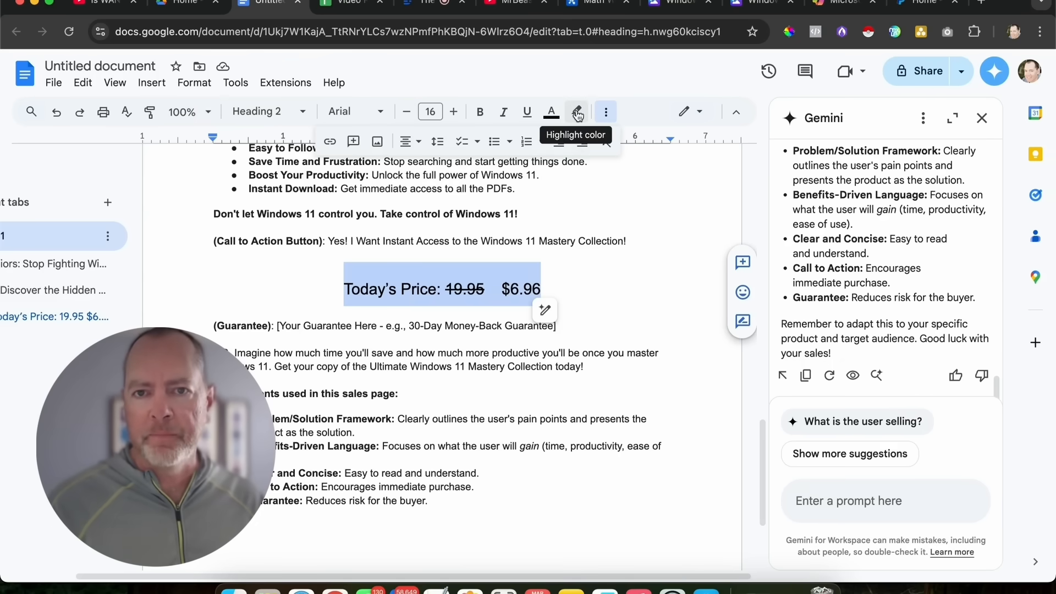
pyautogui.click(577, 112)
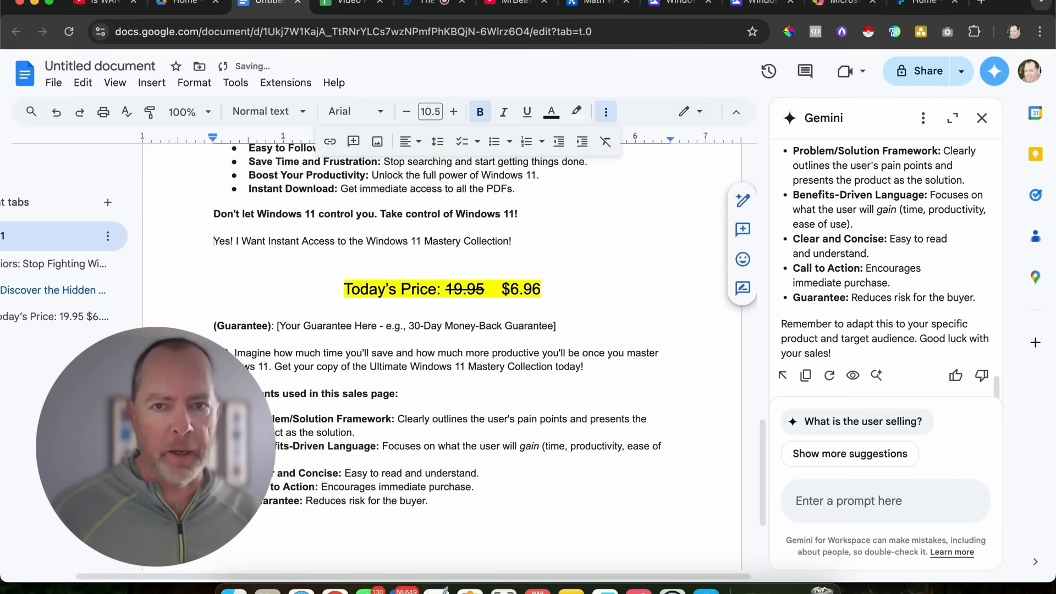
pyautogui.moveTo(407, 142)
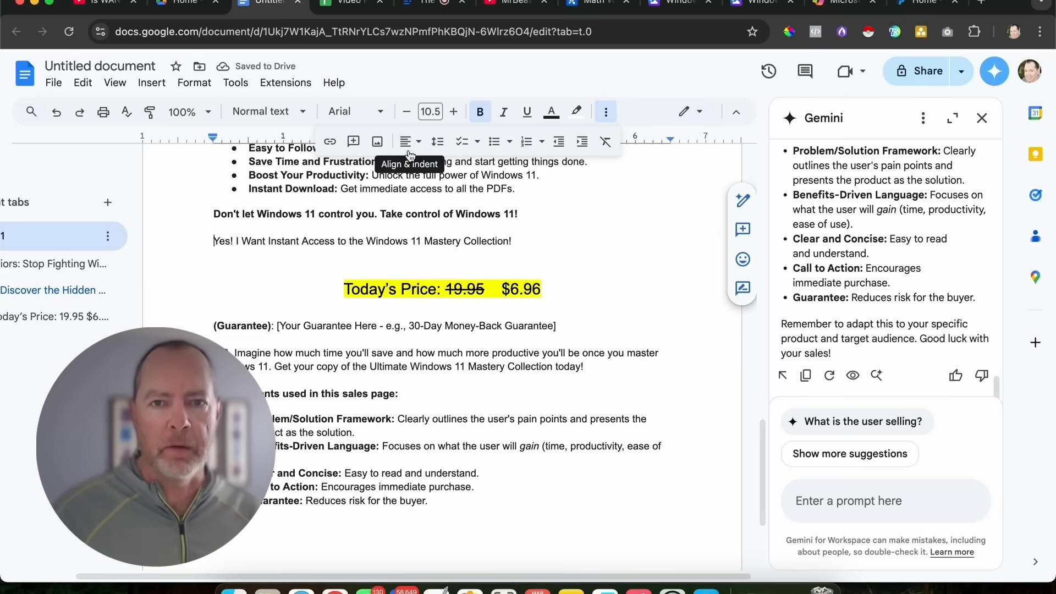
pyautogui.moveTo(419, 142)
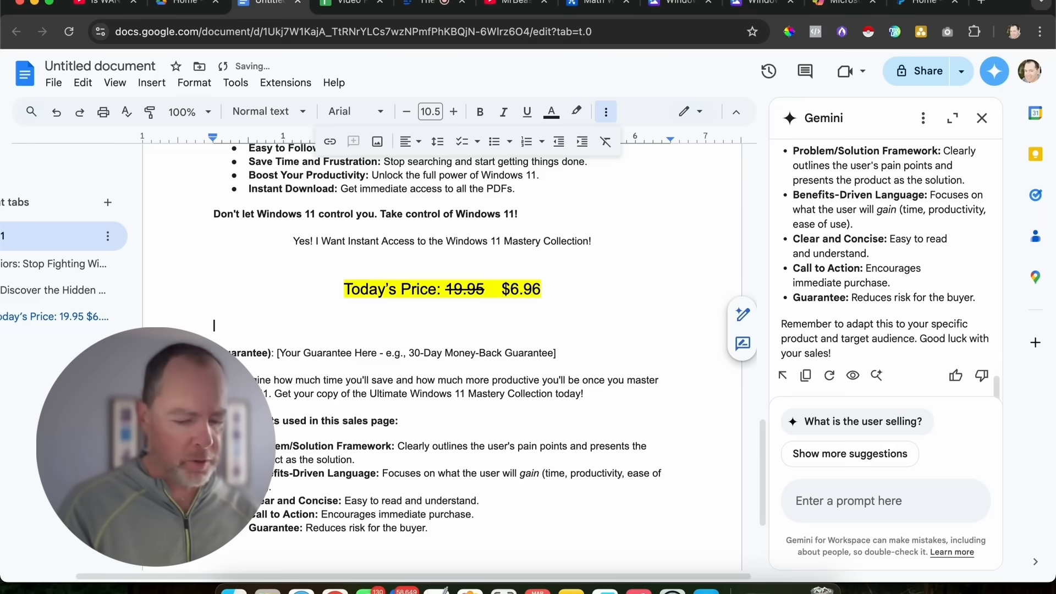
# Add 'Click here to buy now' with a '(secure 228 bit payment processing)' note below the price
pyautogui.write('Click')
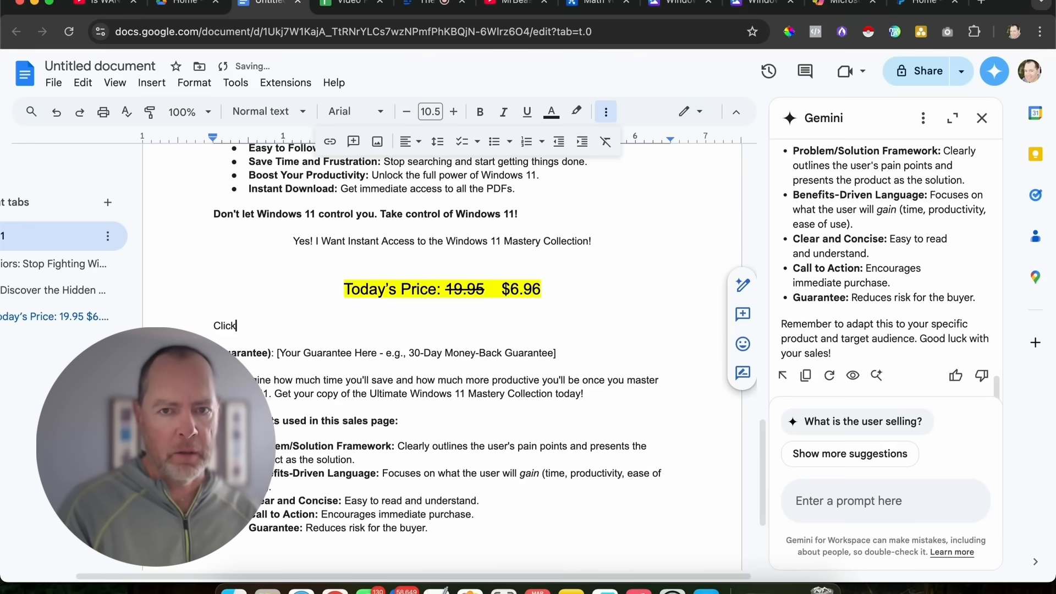
pyautogui.write('here to buy now')
pyautogui.write('(secur')
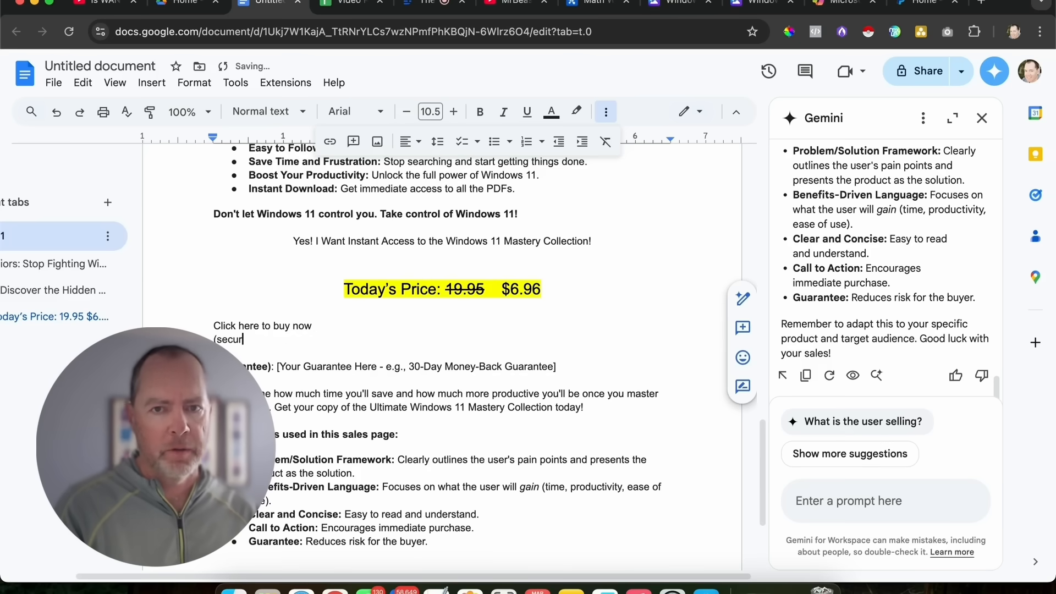
pyautogui.write('e 228')
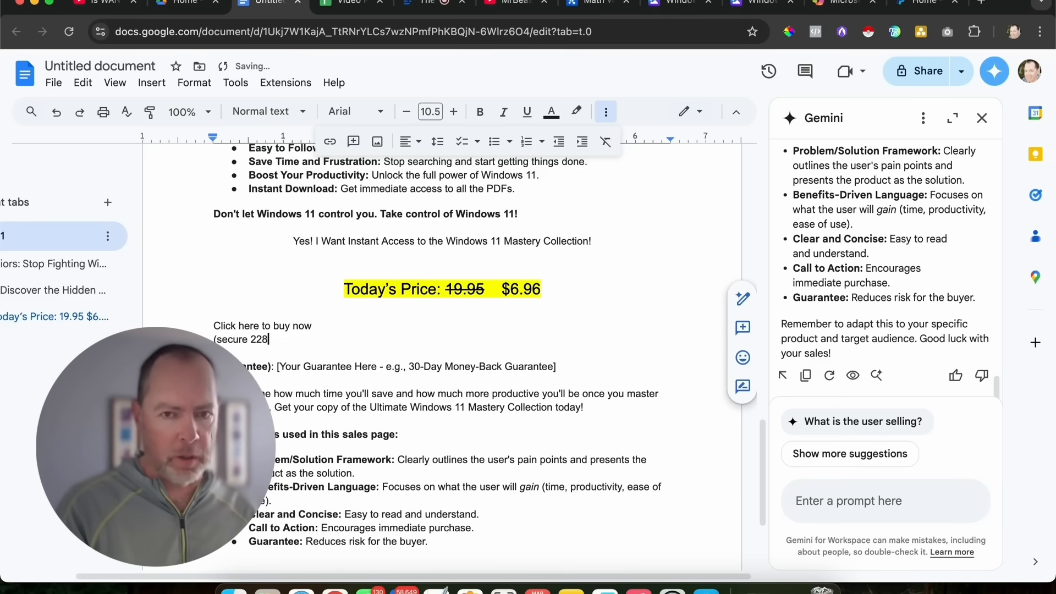
pyautogui.write('bit payment proc')
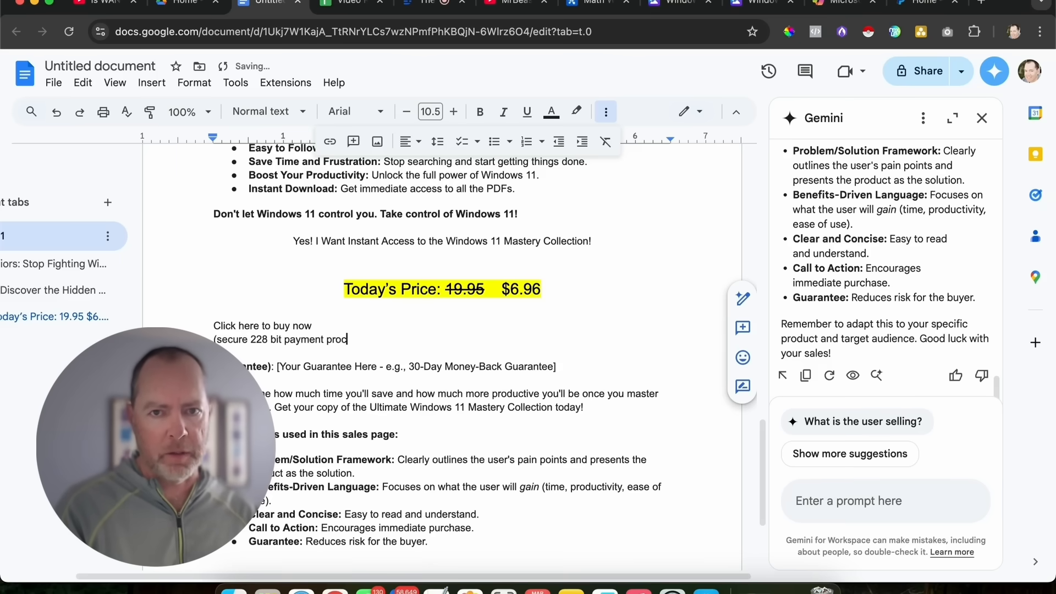
pyautogui.write('essing)')
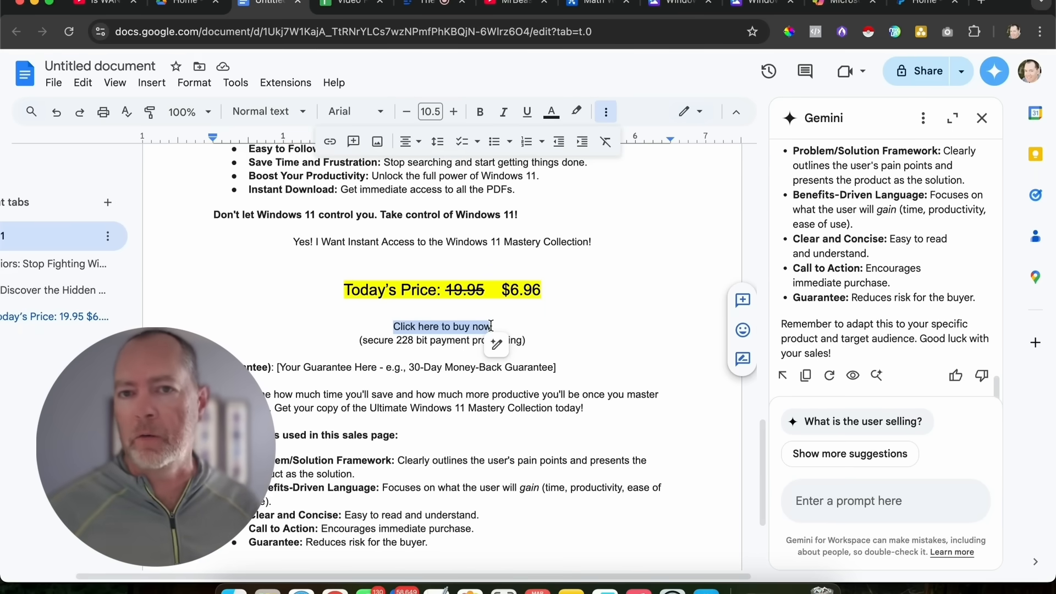
pyautogui.click(921, 4)
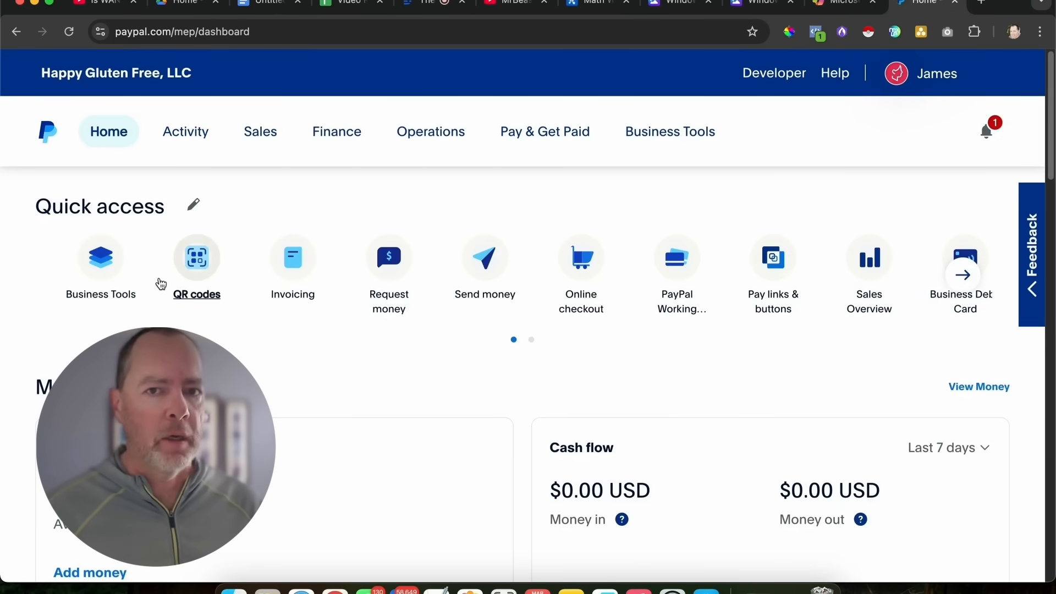
pyautogui.moveTo(557, 237)
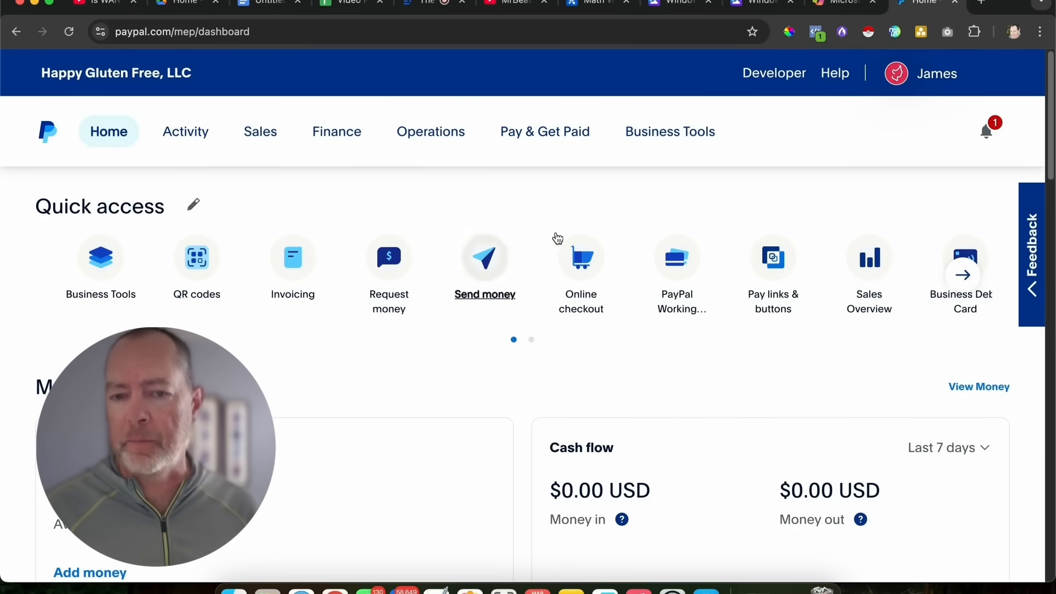
pyautogui.moveTo(693, 338)
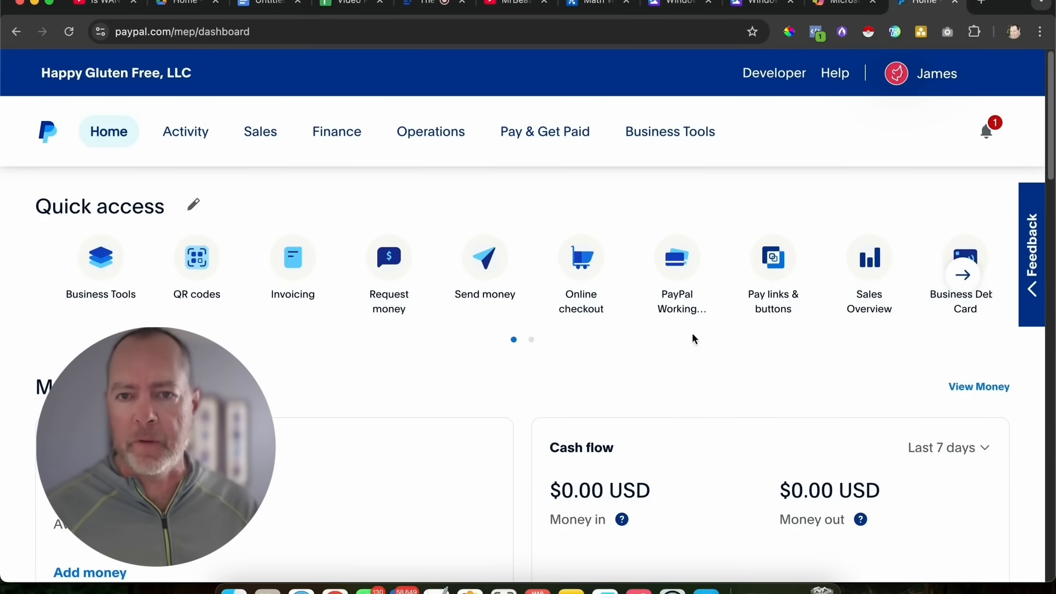
pyautogui.moveTo(823, 269)
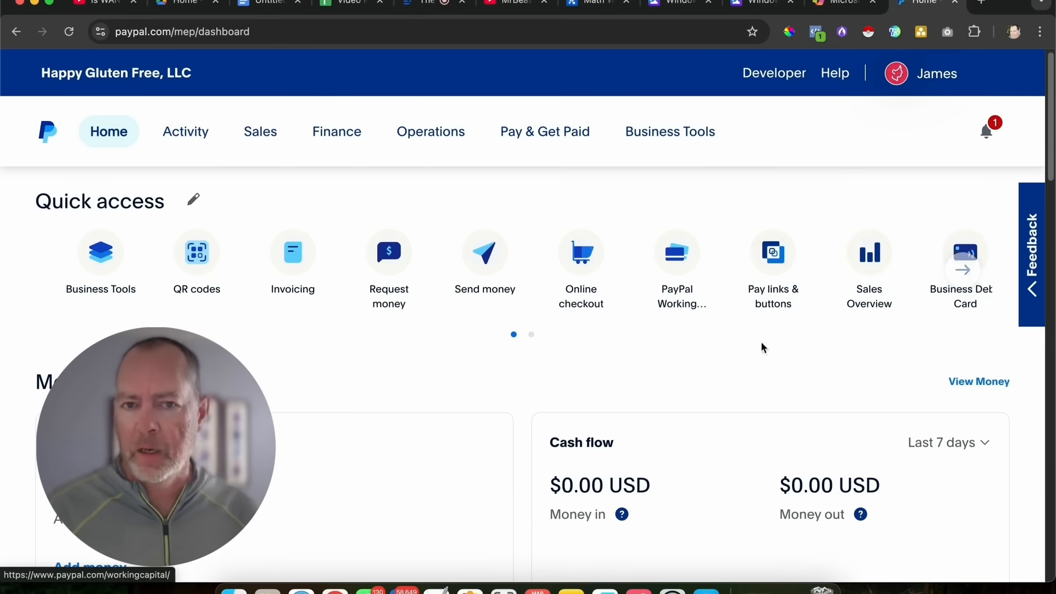
# Choose Payment link & QR code under Pay links & buttons in PayPal
pyautogui.click(772, 255)
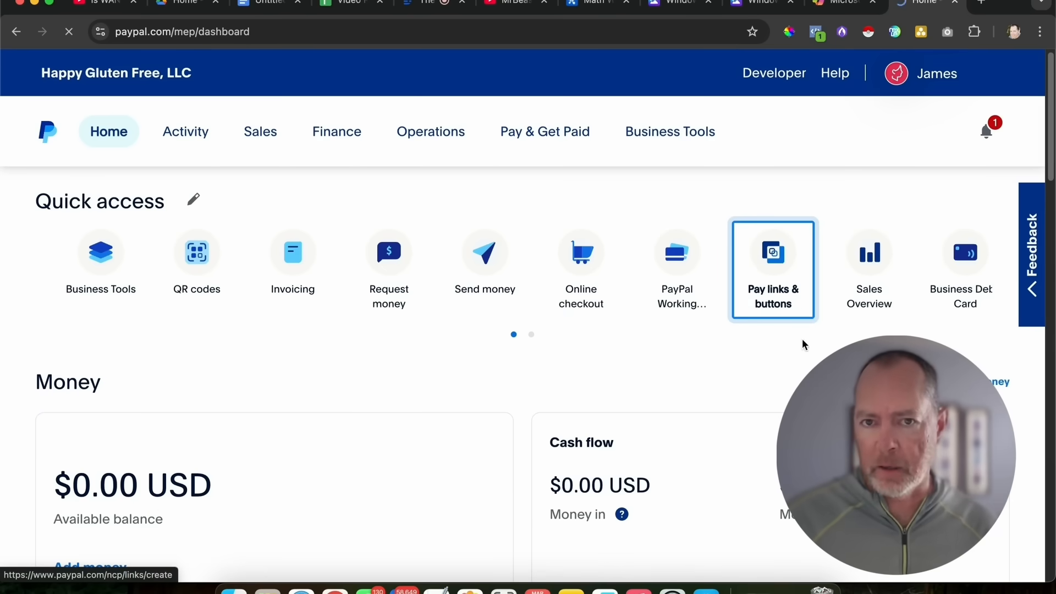
pyautogui.click(773, 257)
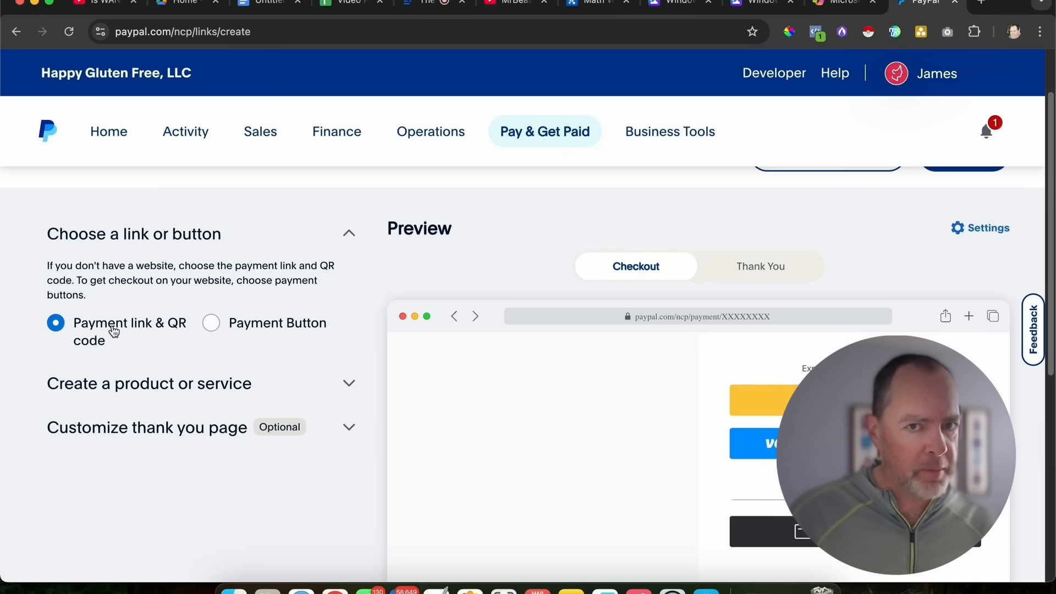
pyautogui.moveTo(164, 352)
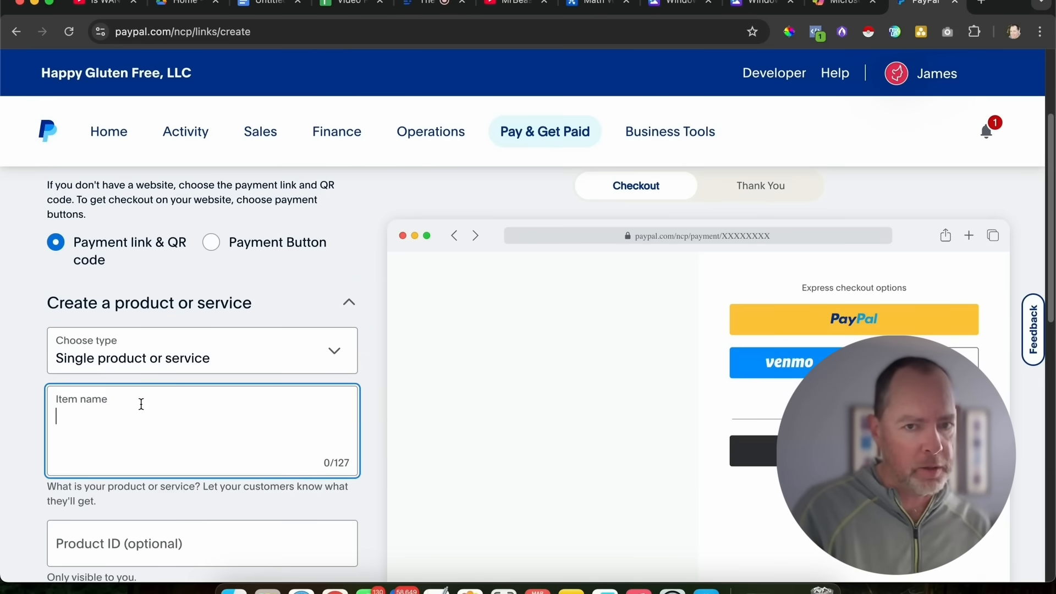
# Name the PayPal item 'Windows 11 Tips', price it at 6.95, and skip collecting shipping addresses
pyautogui.write('Windows 11 Tips')
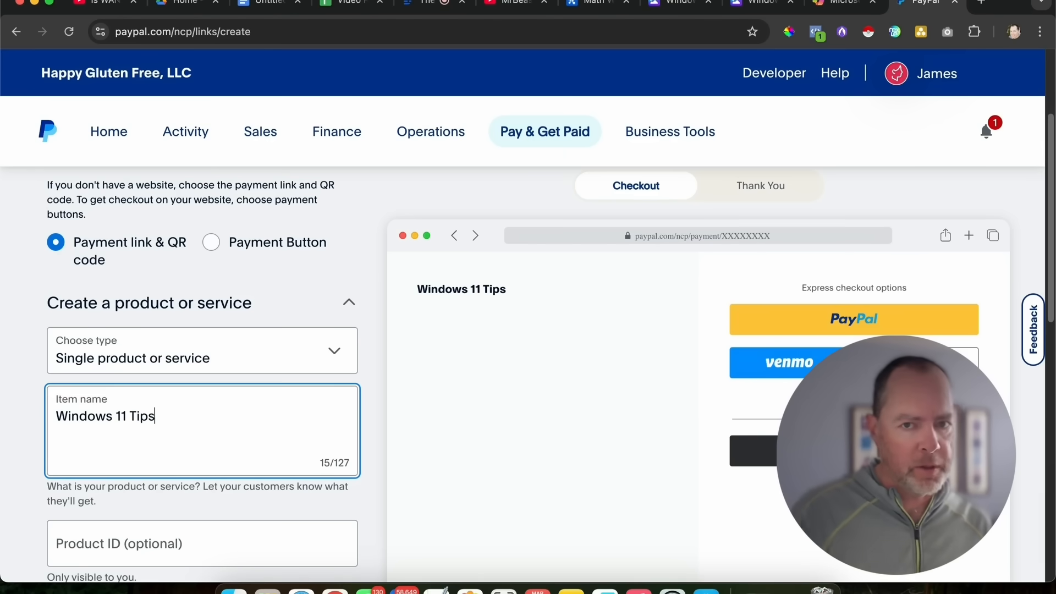
pyautogui.scroll(-3)
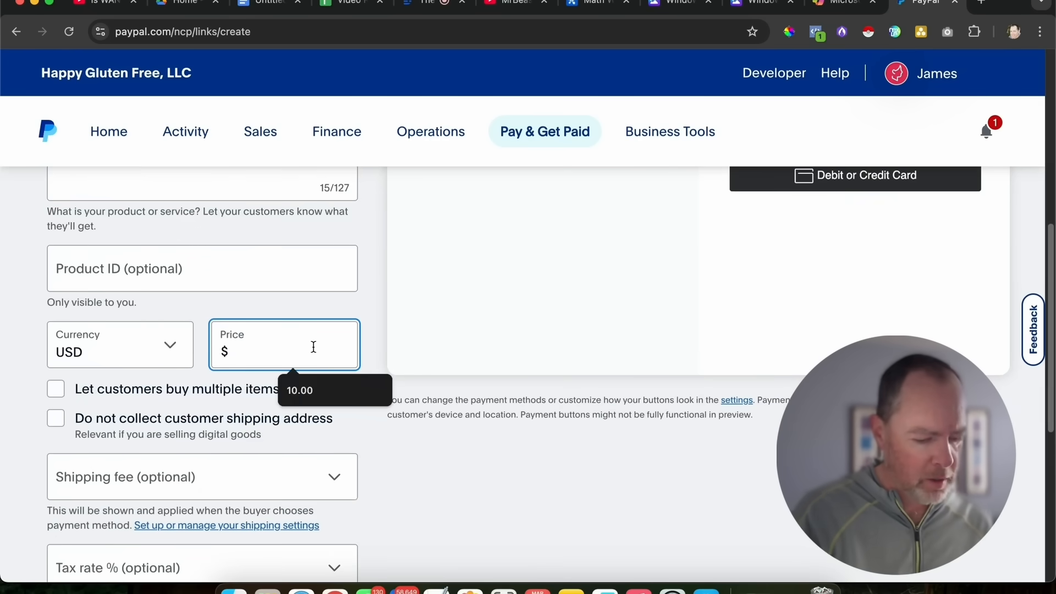
pyautogui.write('6.95')
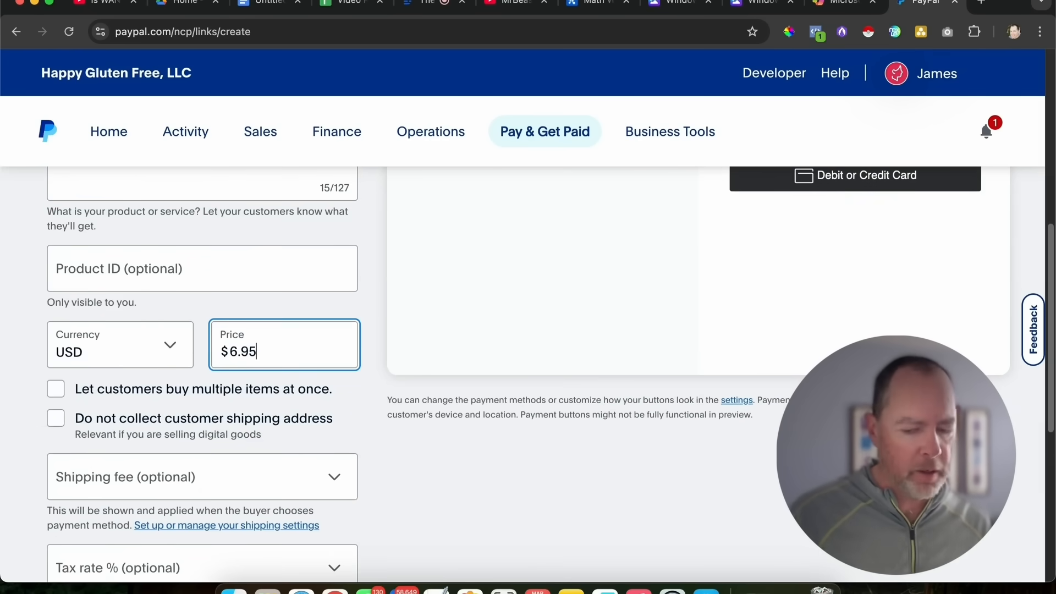
pyautogui.click(55, 307)
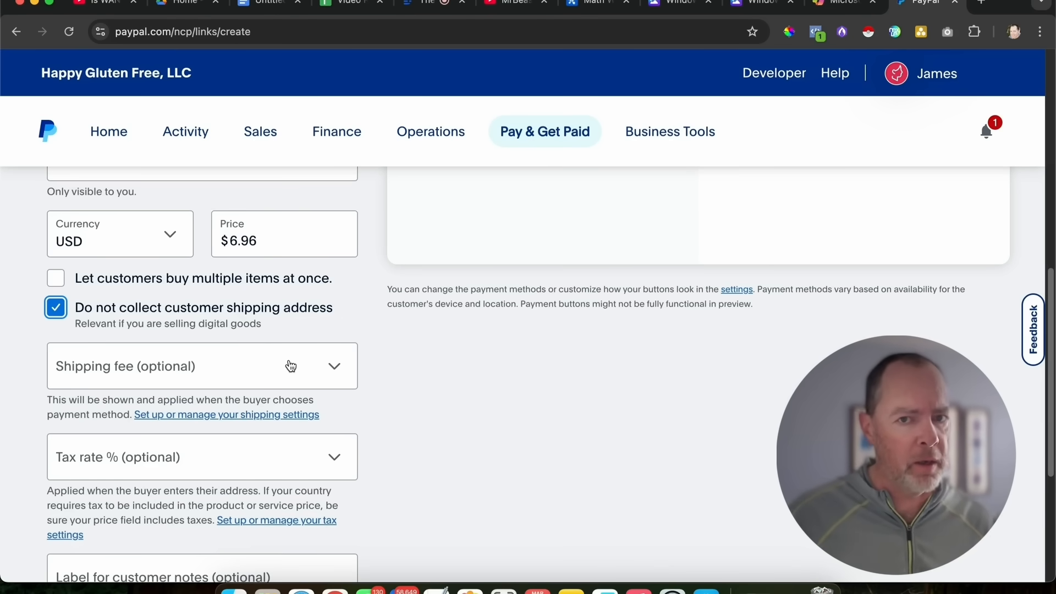
pyautogui.scroll(-3)
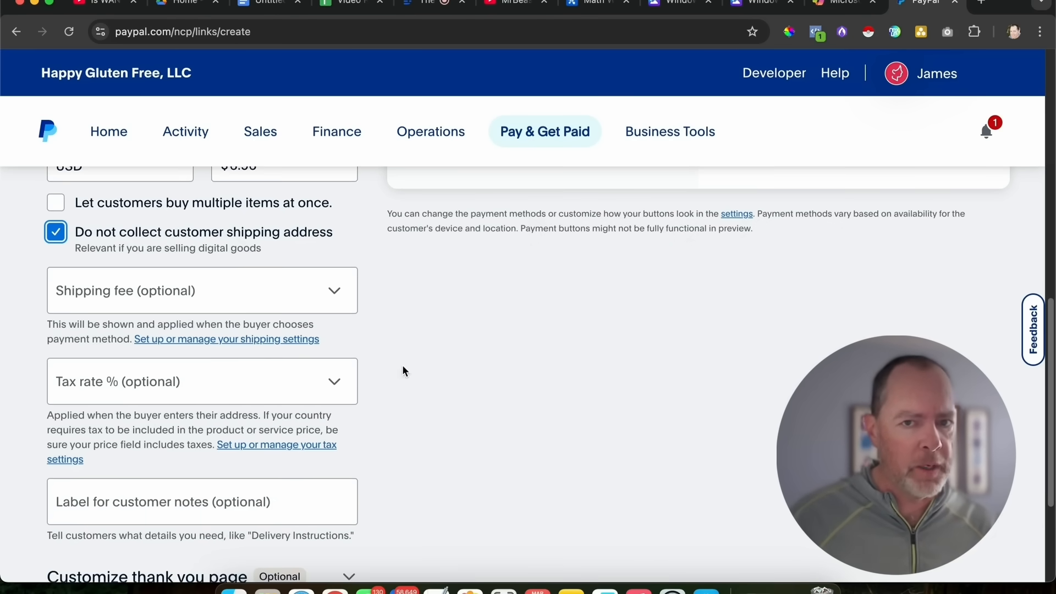
pyautogui.scroll(-3)
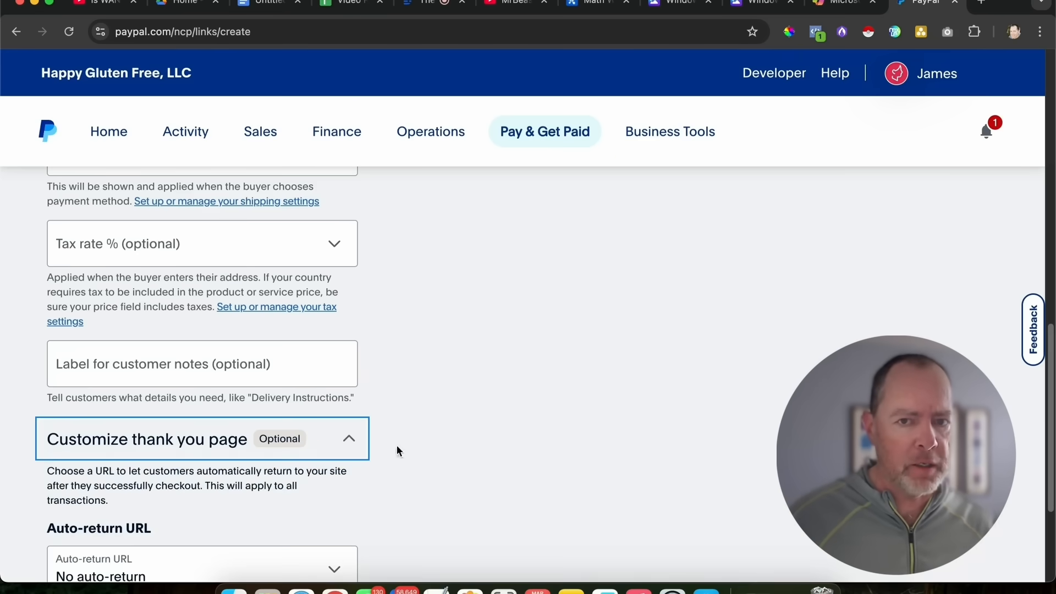
pyautogui.scroll(-3)
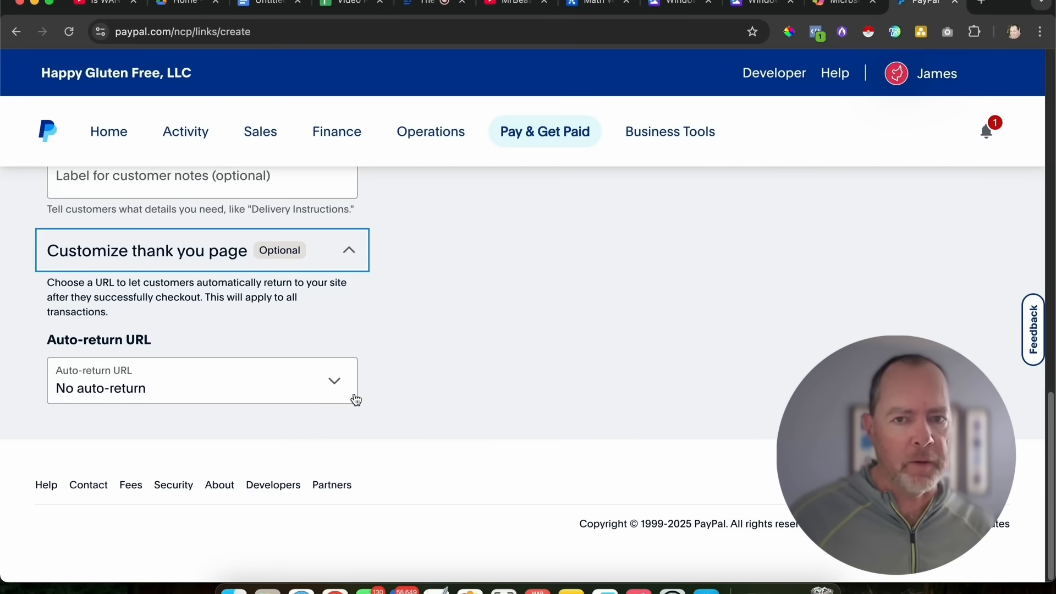
# Set the PayPal auto-return URL option to Custom URL
pyautogui.click(202, 380)
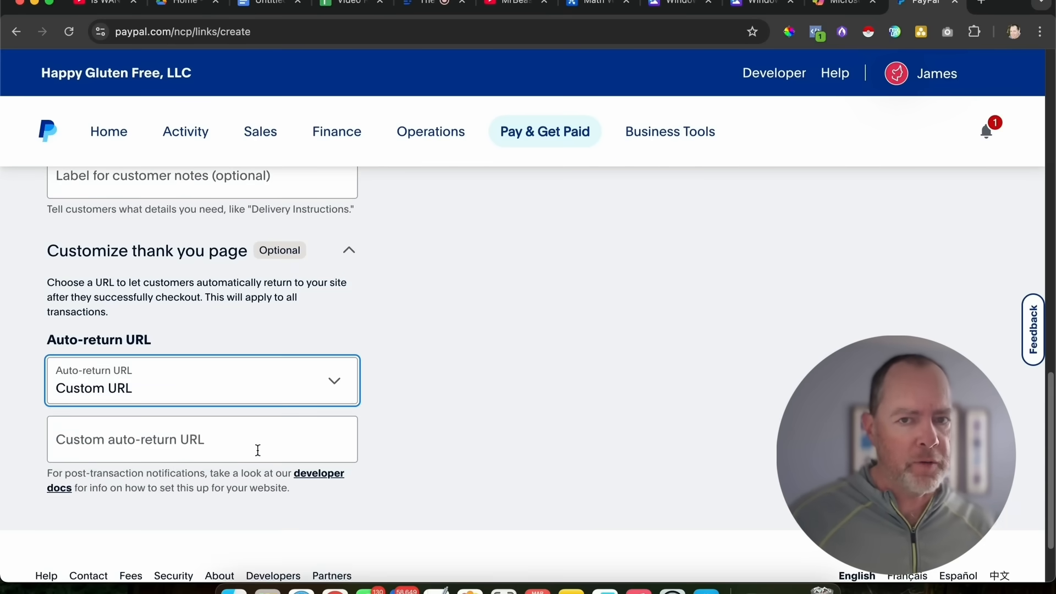
pyautogui.click(203, 440)
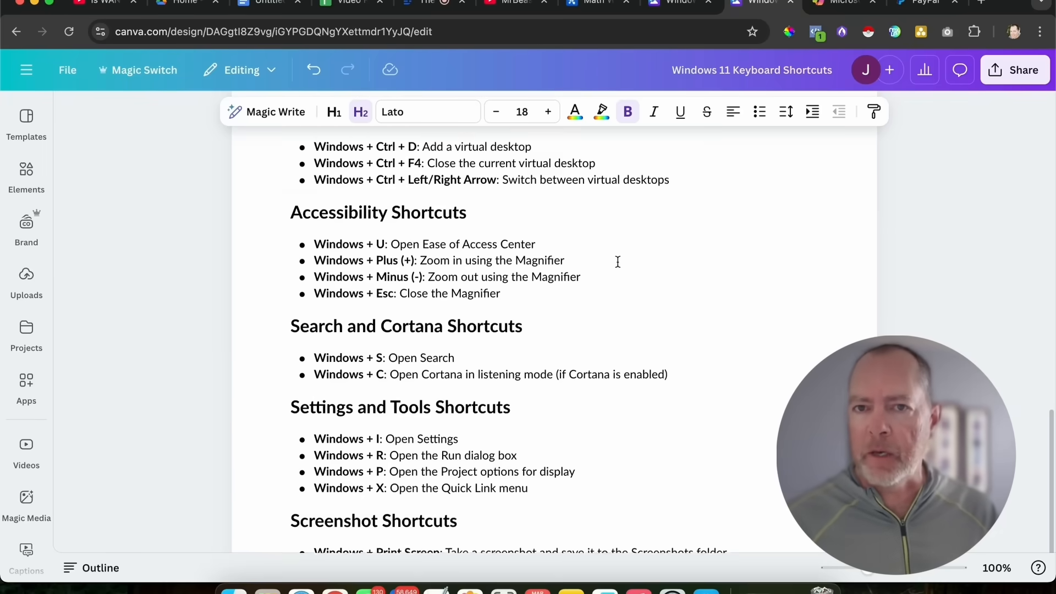
# Download the Windows 11 Keyboard Shortcuts design from Canva as PDF Standard
pyautogui.scroll(3)
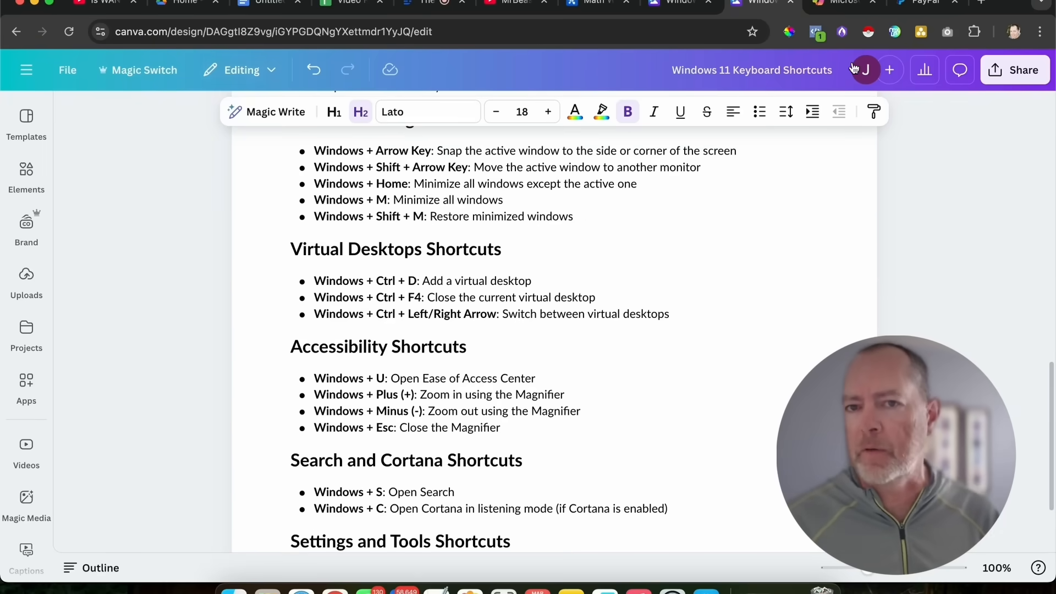
pyautogui.click(1015, 69)
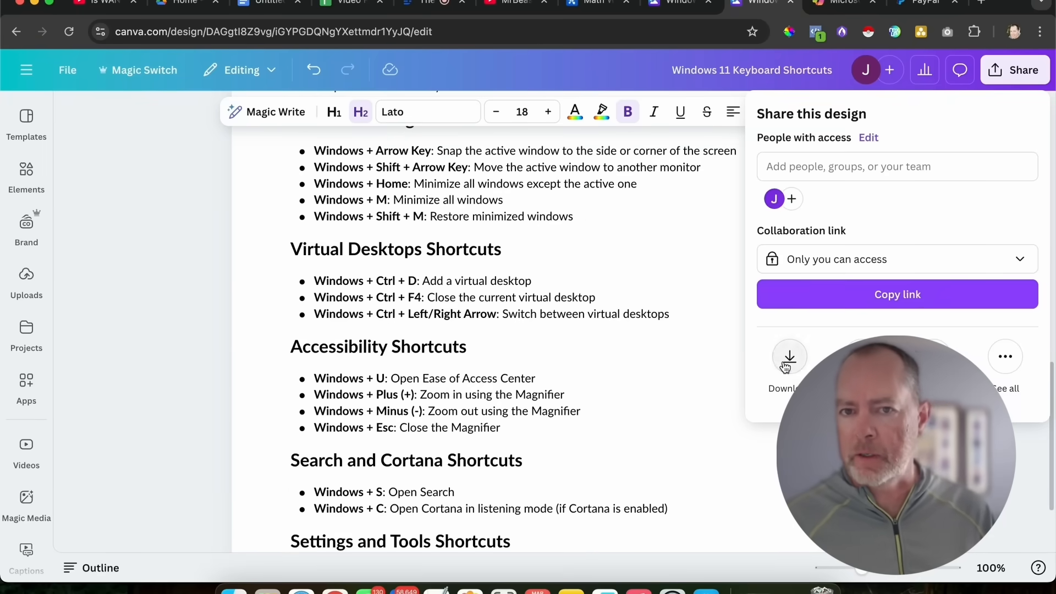
pyautogui.click(790, 357)
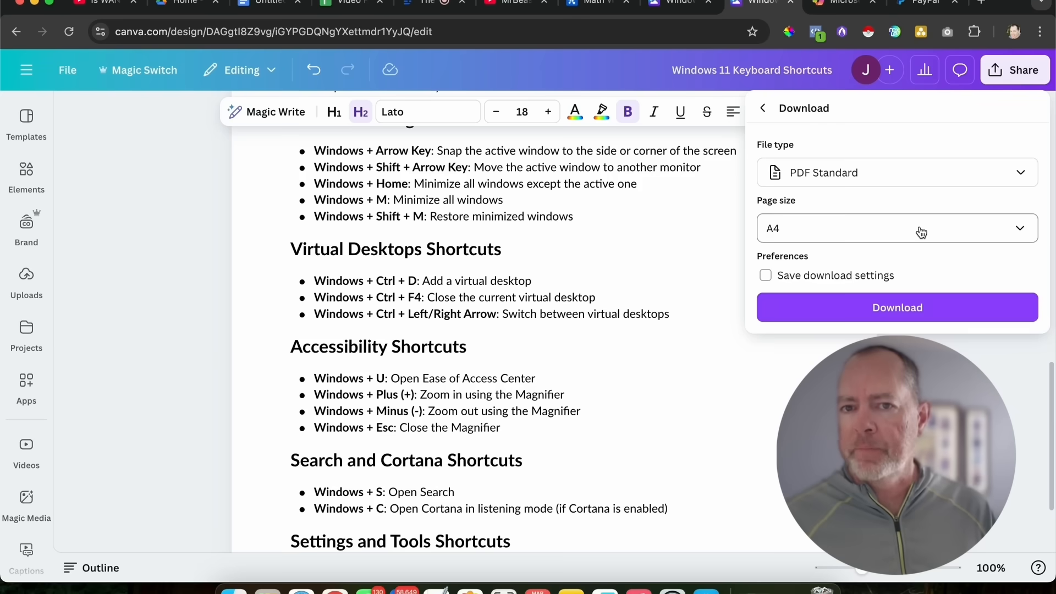
pyautogui.click(897, 307)
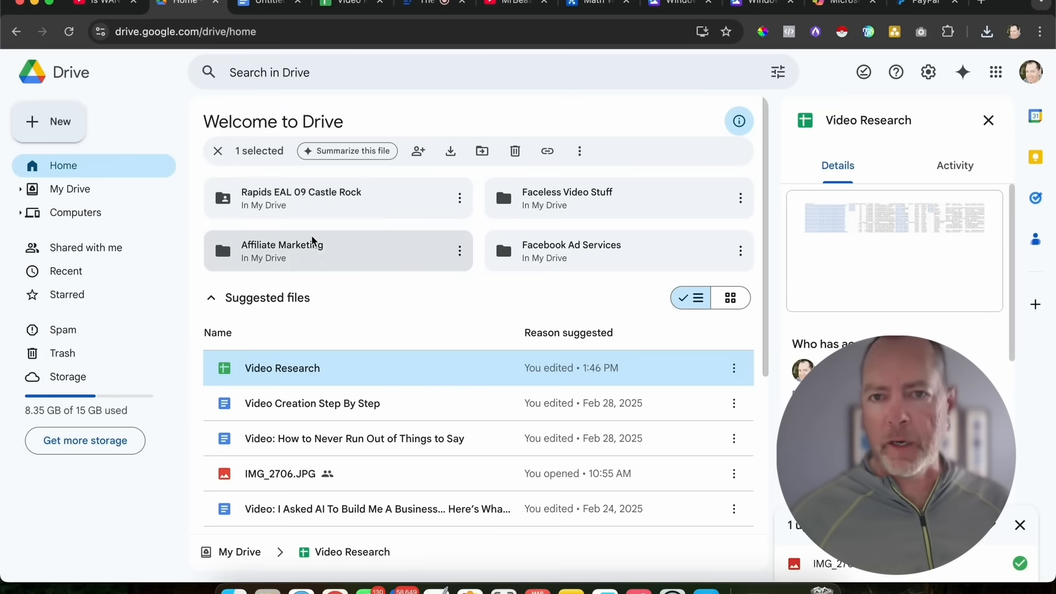
# Create a 'Windows 11' folder in My Drive and select it
pyautogui.click(48, 121)
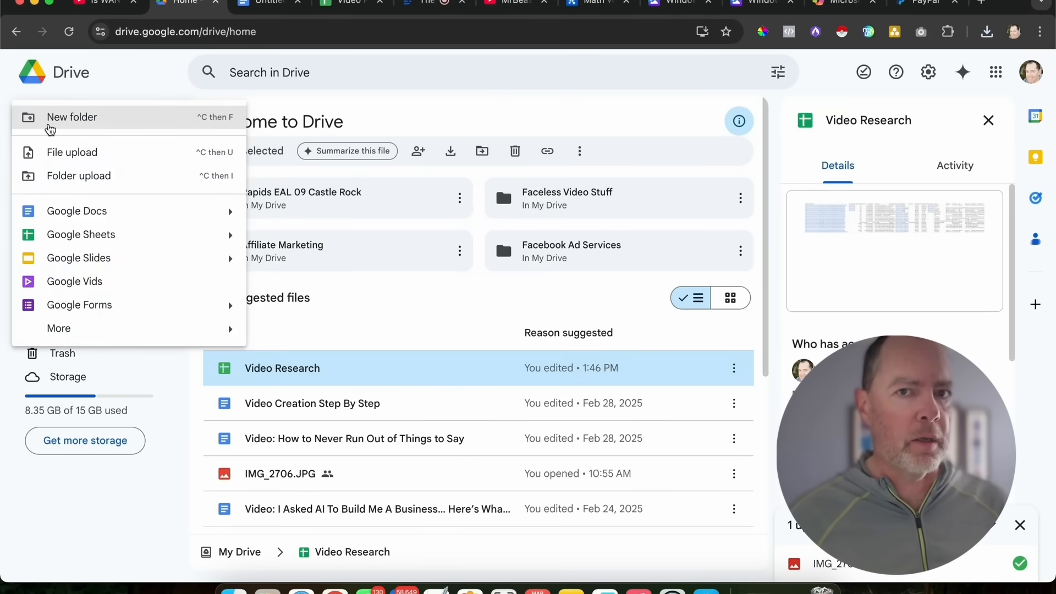
pyautogui.click(71, 117)
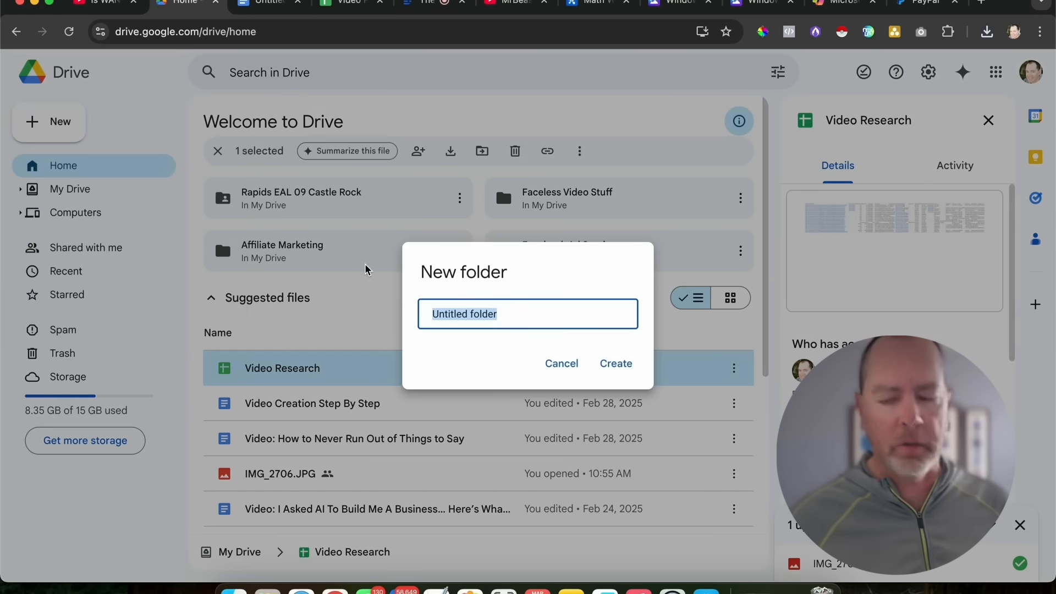
pyautogui.write('Windows')
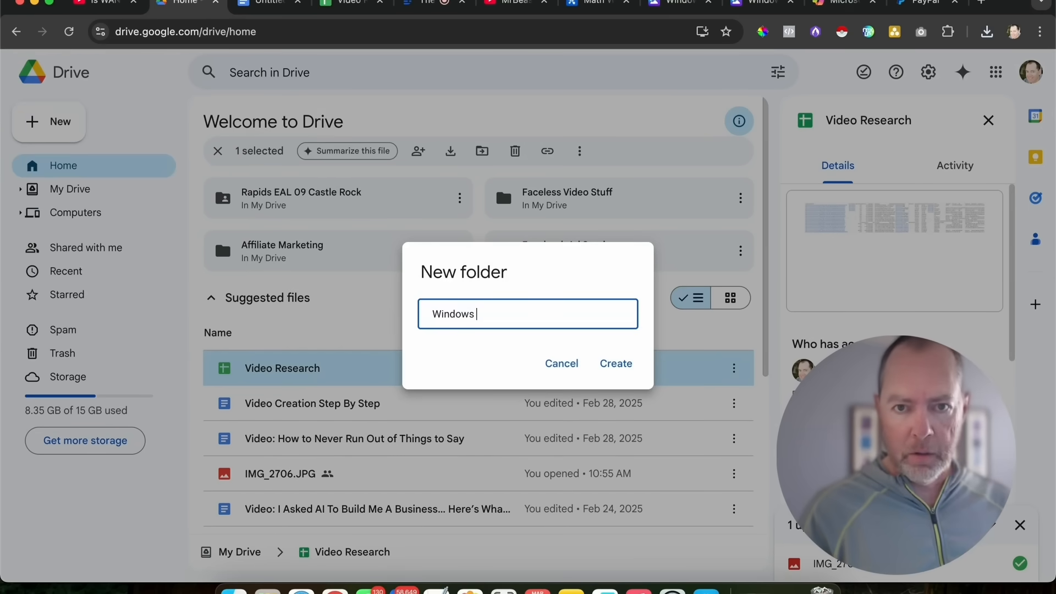
pyautogui.click(615, 364)
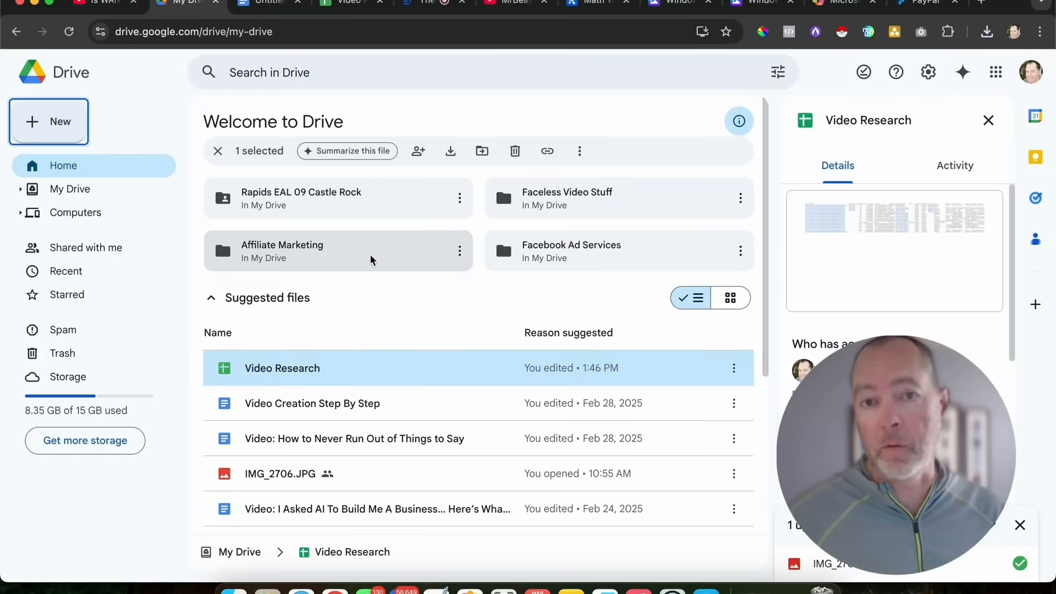
pyautogui.click(70, 188)
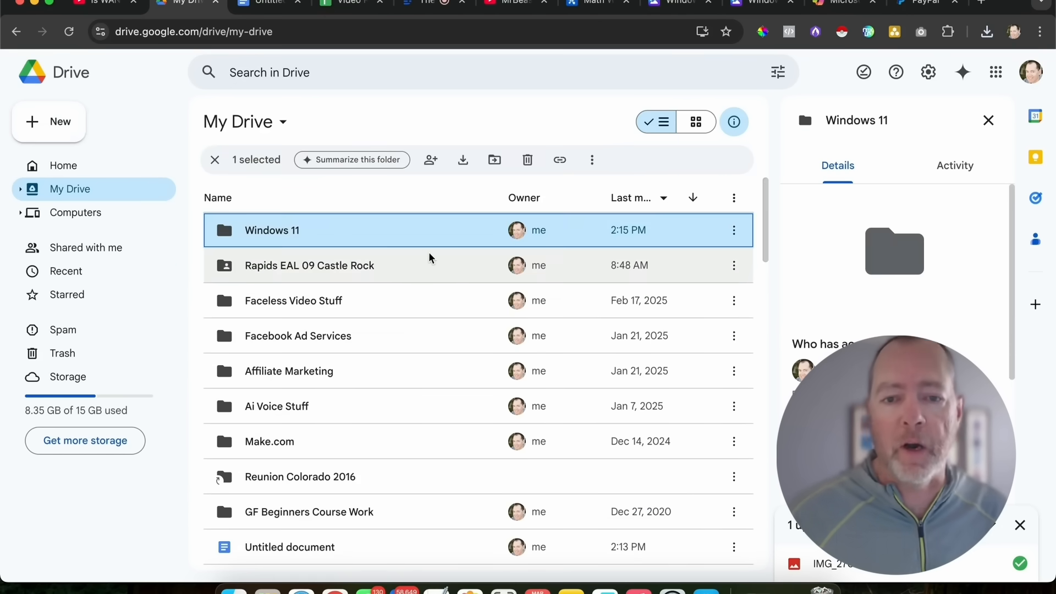
# Open the Windows 11 folder and upload the downloaded PDF into it
pyautogui.doubleClick(271, 230)
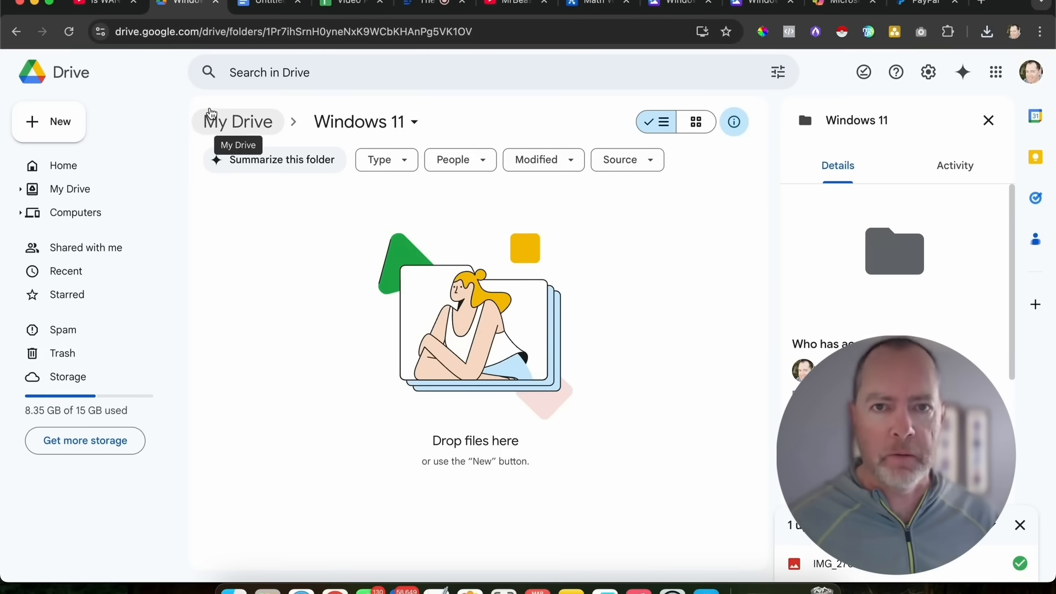
pyautogui.moveTo(345, 295)
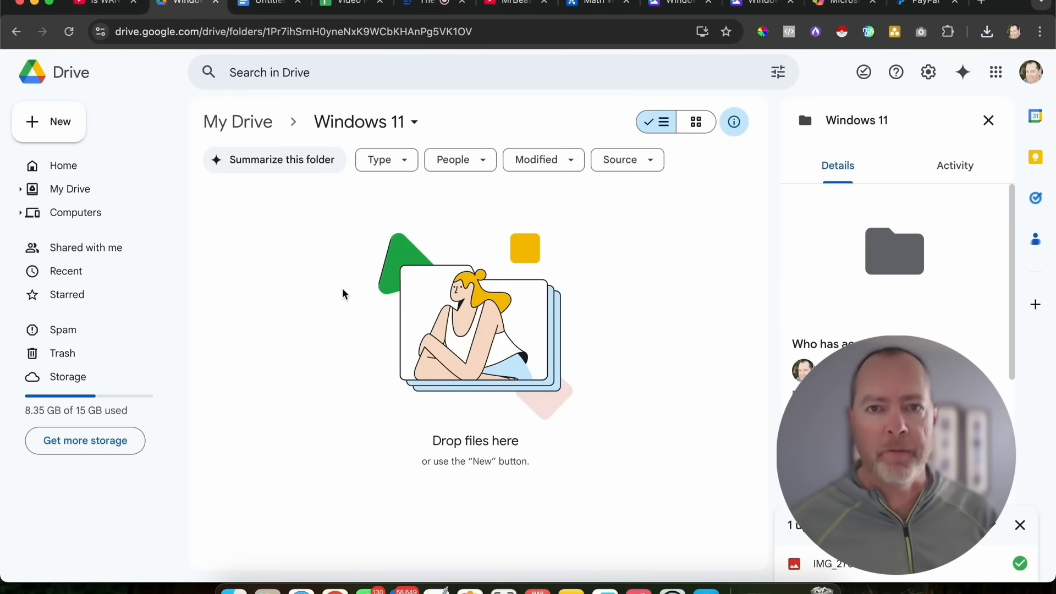
pyautogui.moveTo(325, 359)
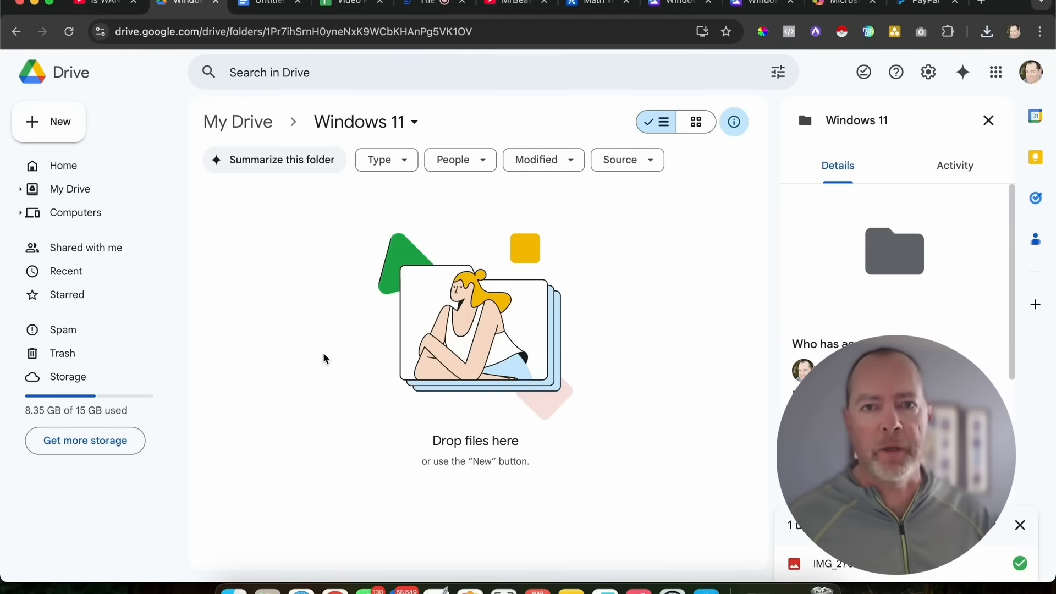
pyautogui.moveTo(283, 385)
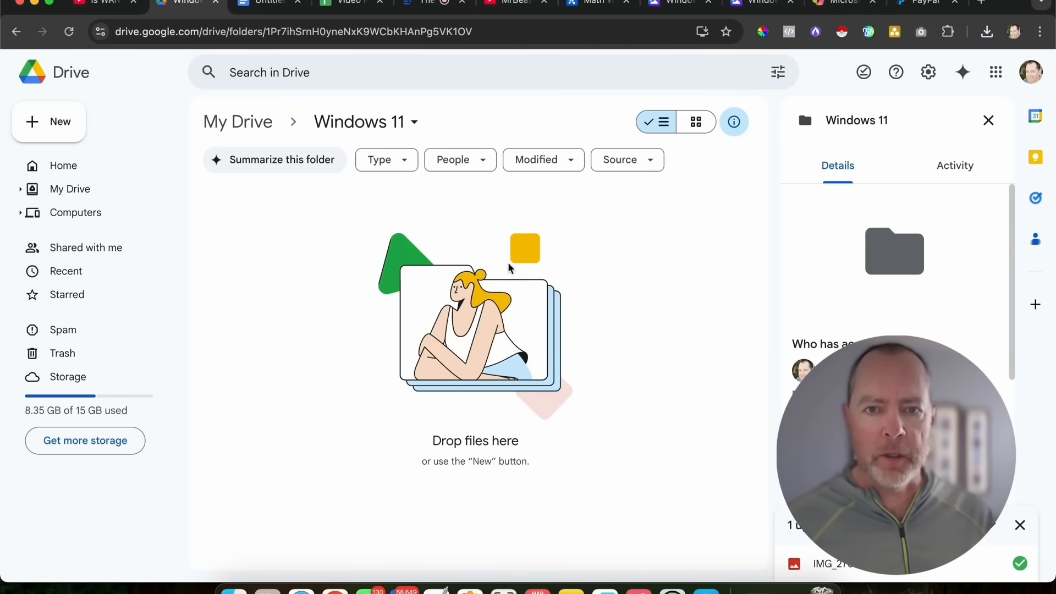
pyautogui.moveTo(418, 227)
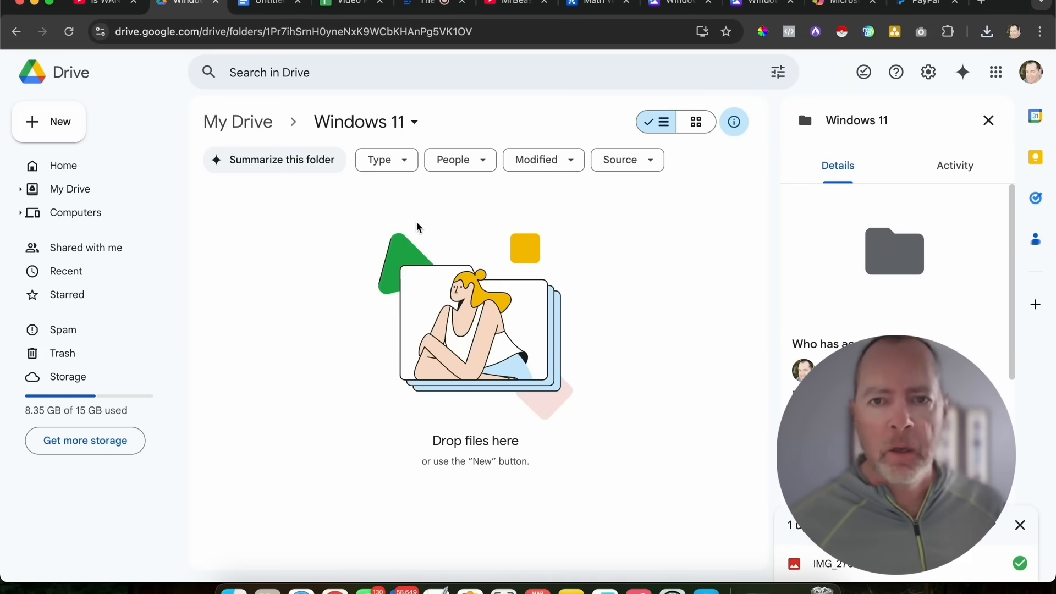
pyautogui.moveTo(315, 138)
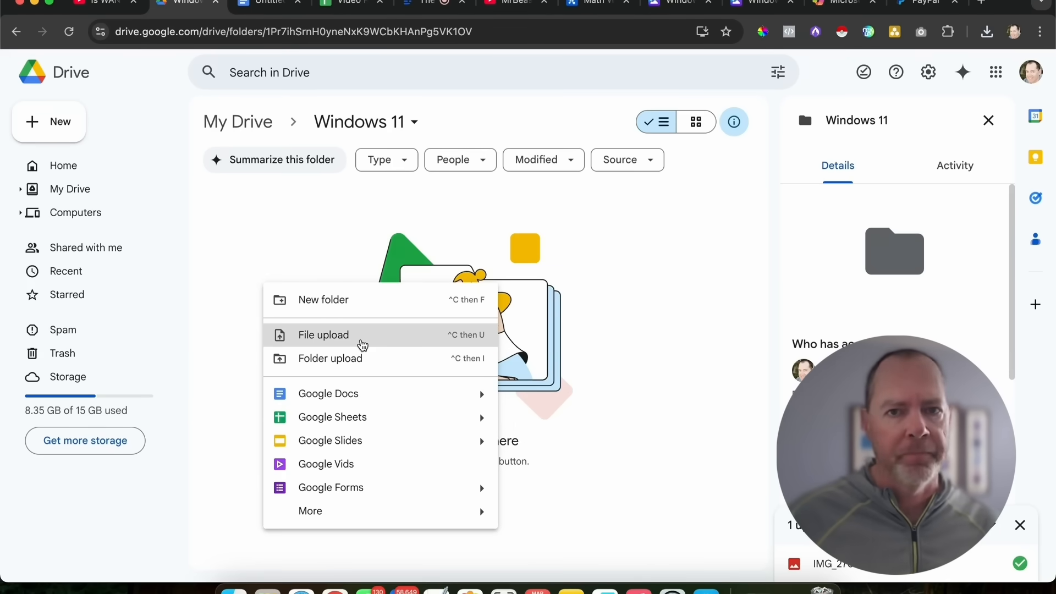
pyautogui.click(323, 335)
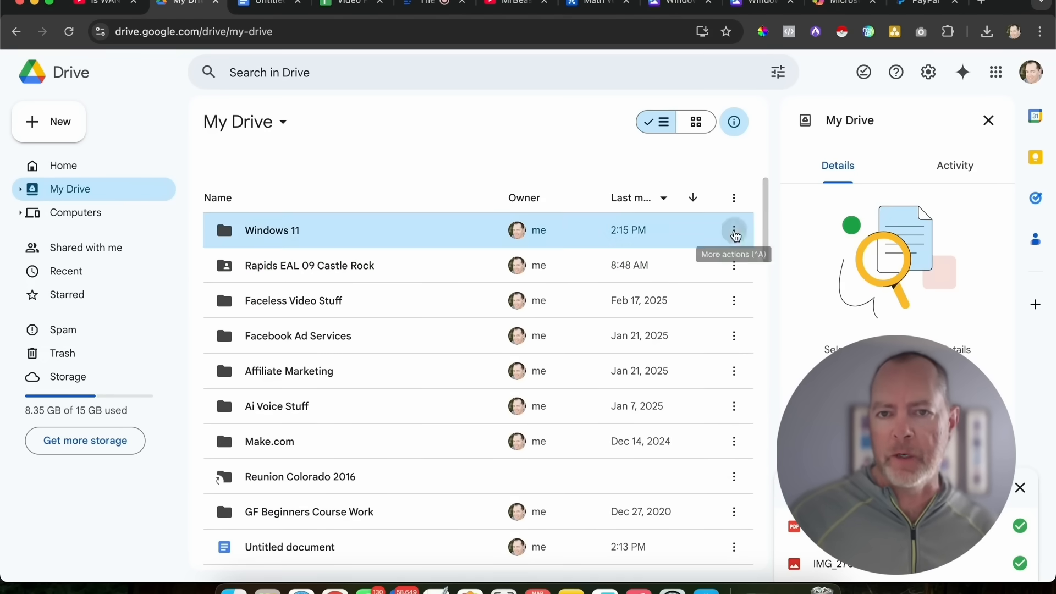
# Open the Windows 11 folder's Share dialog and its General access choices
pyautogui.click(734, 230)
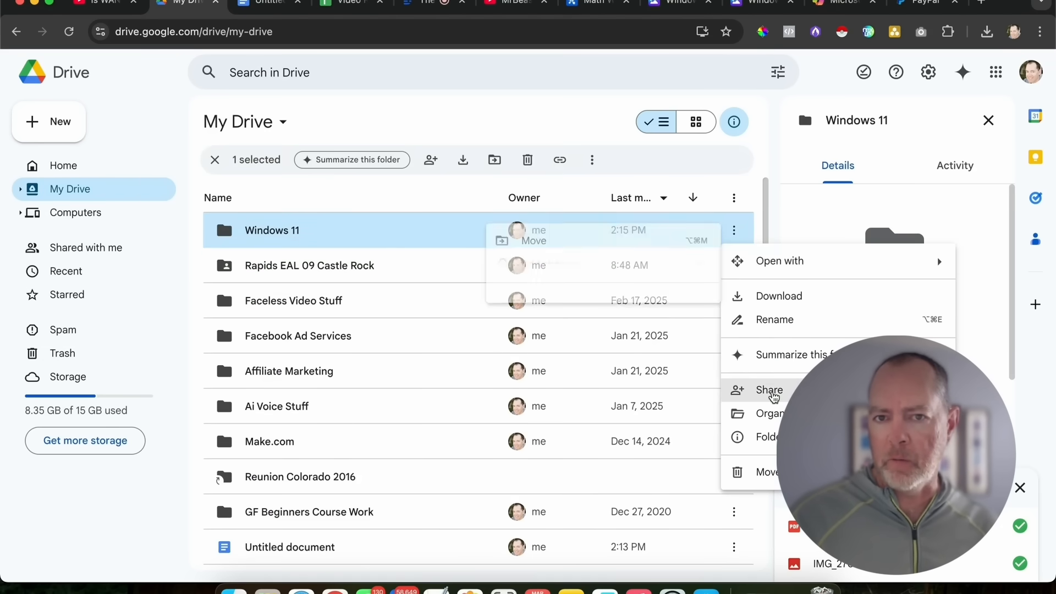
pyautogui.click(769, 390)
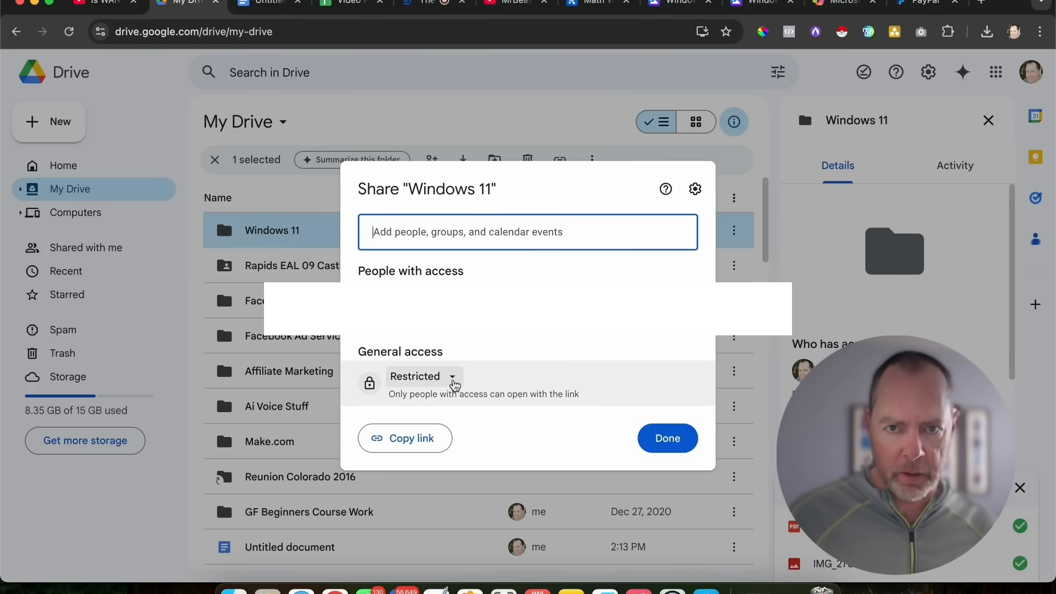
pyautogui.click(452, 376)
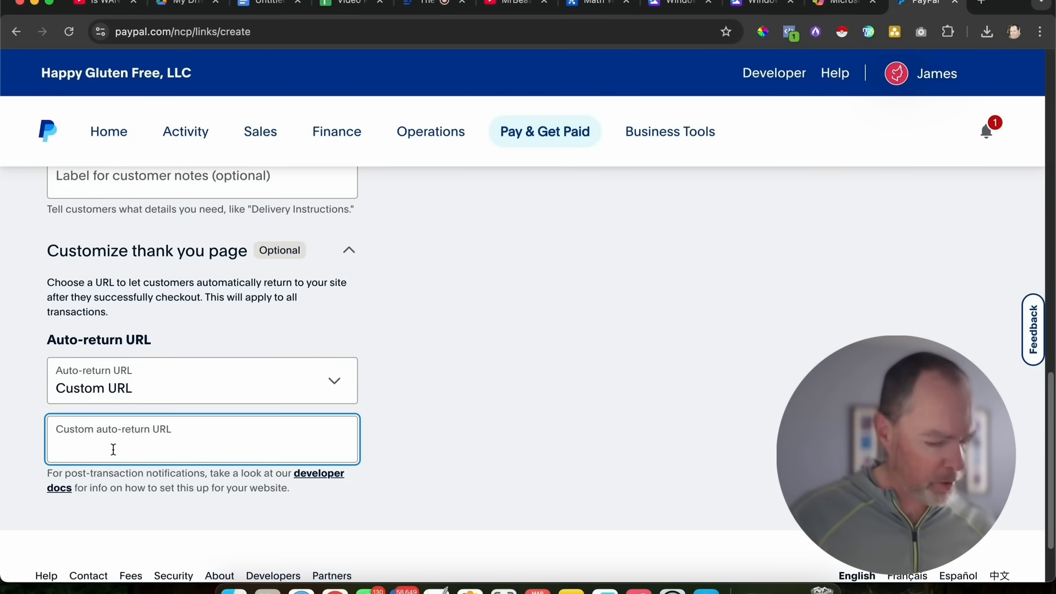
# Set the Drive folder link as auto-return URL, build the payment link, and copy it
pyautogui.write('nH0yneNxK9WCbKHAnPg5VK1OV?usp=sharing')
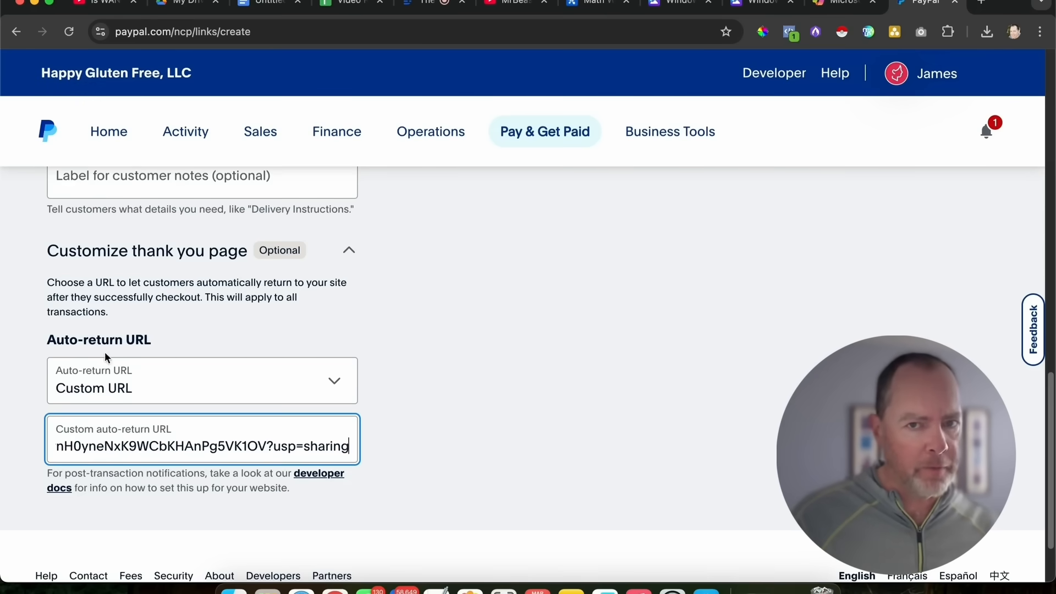
pyautogui.moveTo(85, 338)
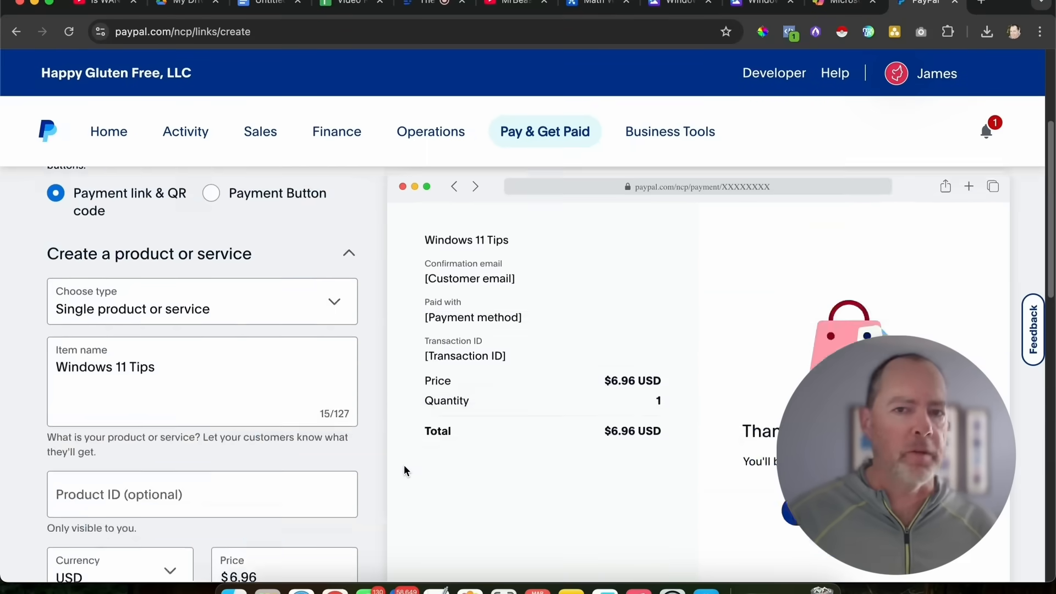
pyautogui.scroll(3)
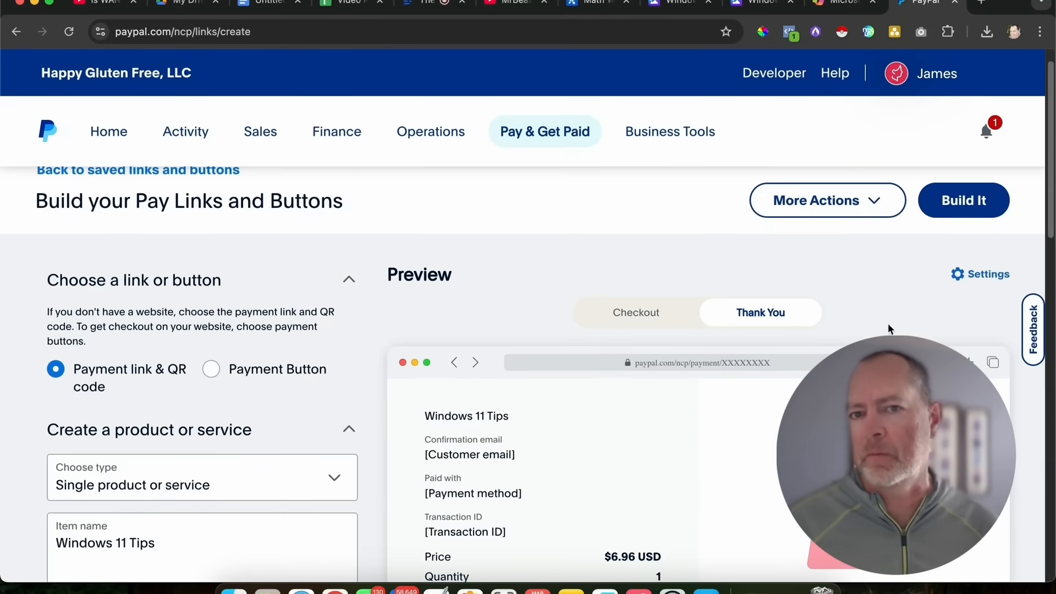
pyautogui.click(964, 200)
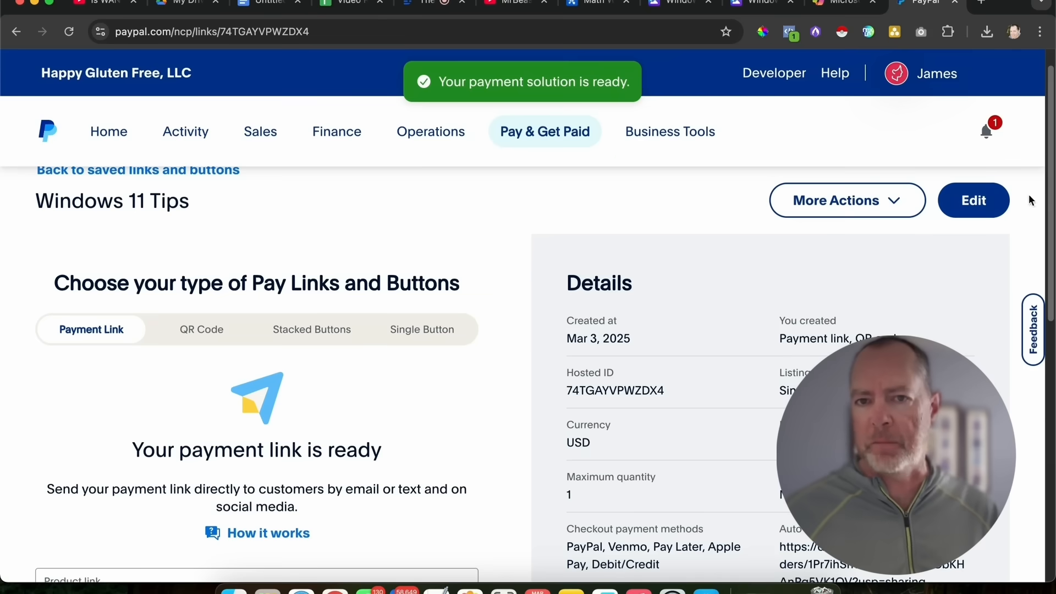
pyautogui.scroll(-3)
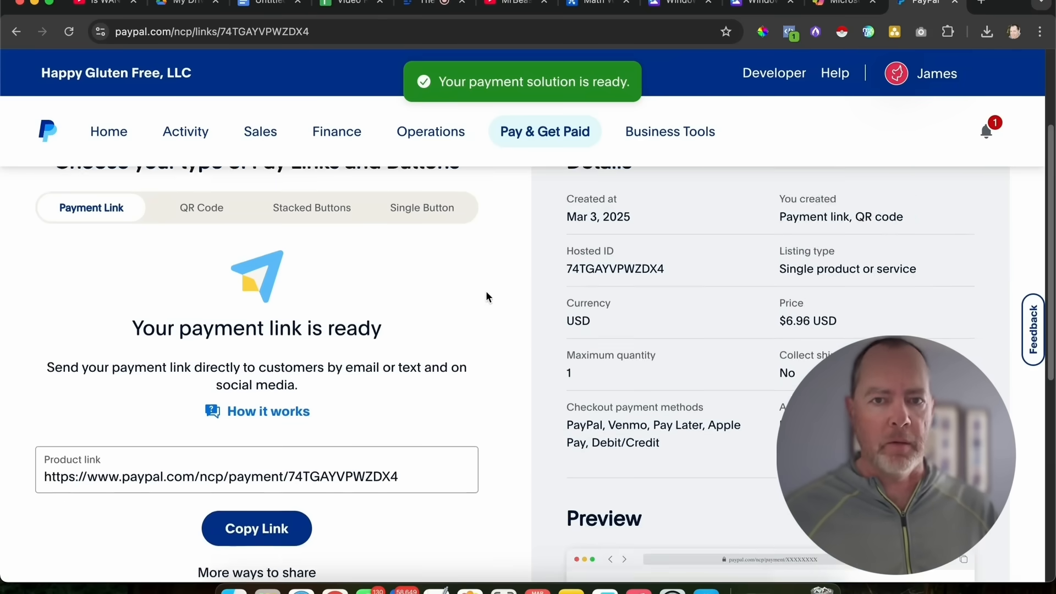
pyautogui.scroll(-3)
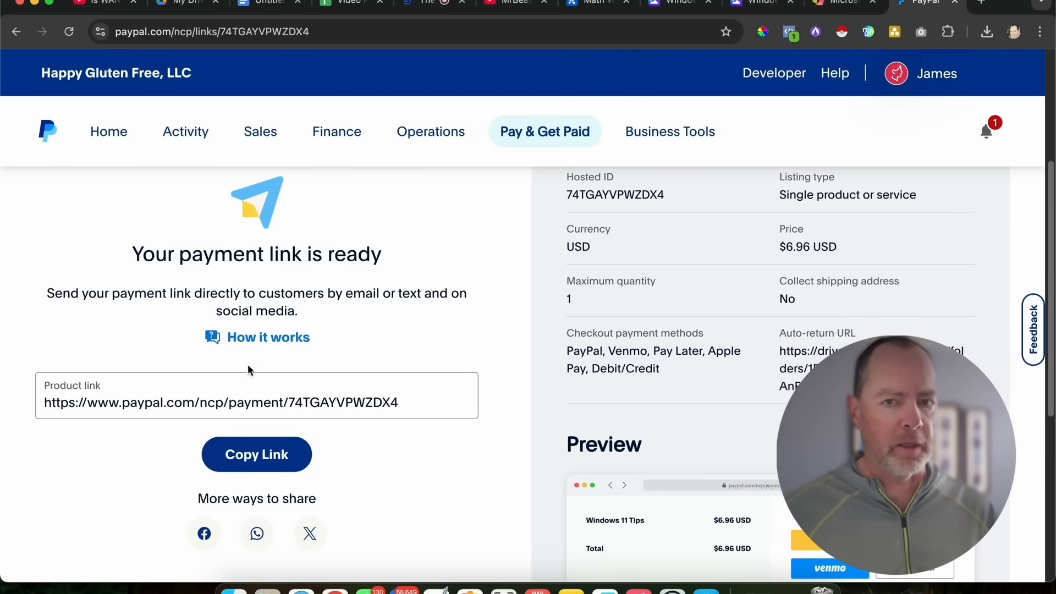
pyautogui.click(257, 454)
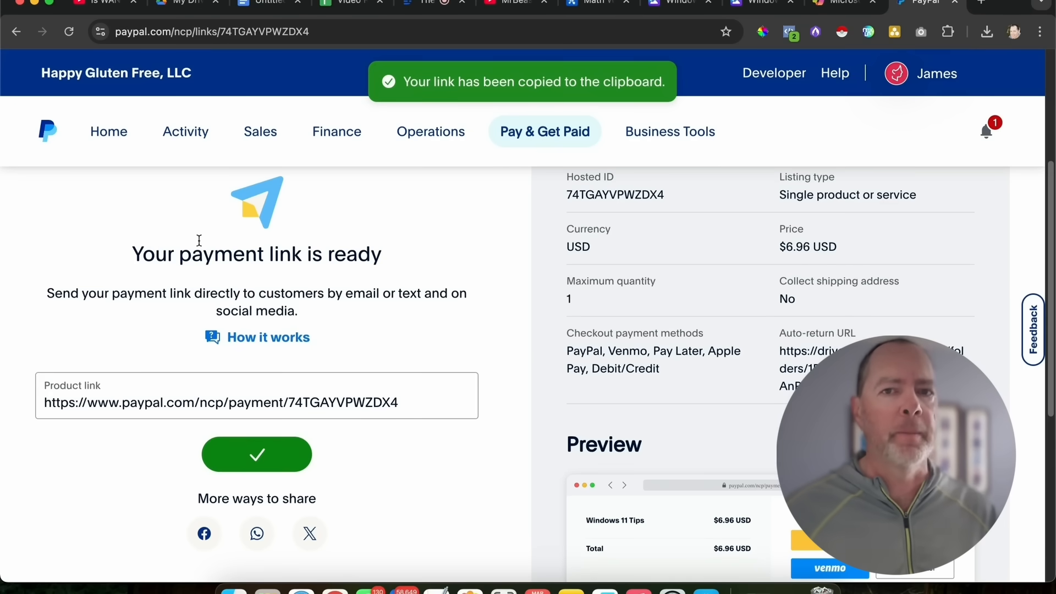
pyautogui.click(263, 3)
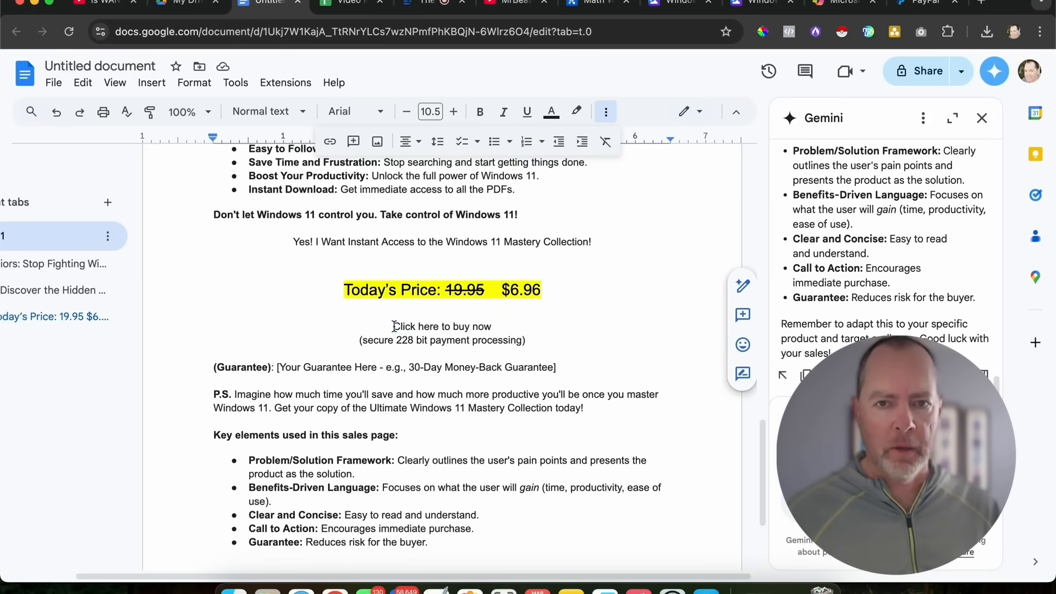
# Link 'Click here to buy now' to the PayPal payment page and title the document 'Seniors: Stop Fighting Windows 11'
pyautogui.doubleClick(444, 327)
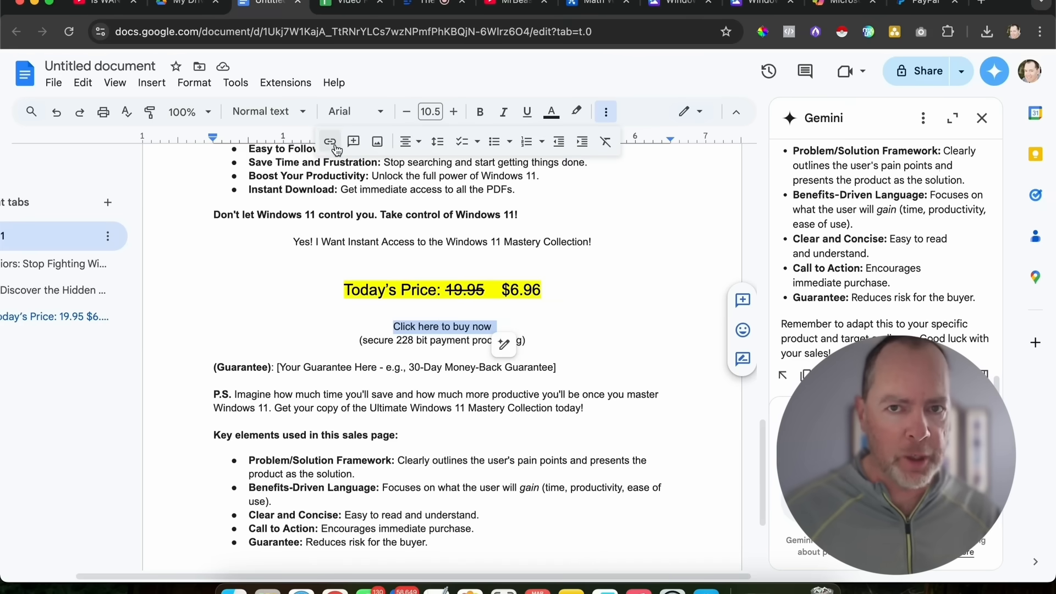
pyautogui.moveTo(329, 141)
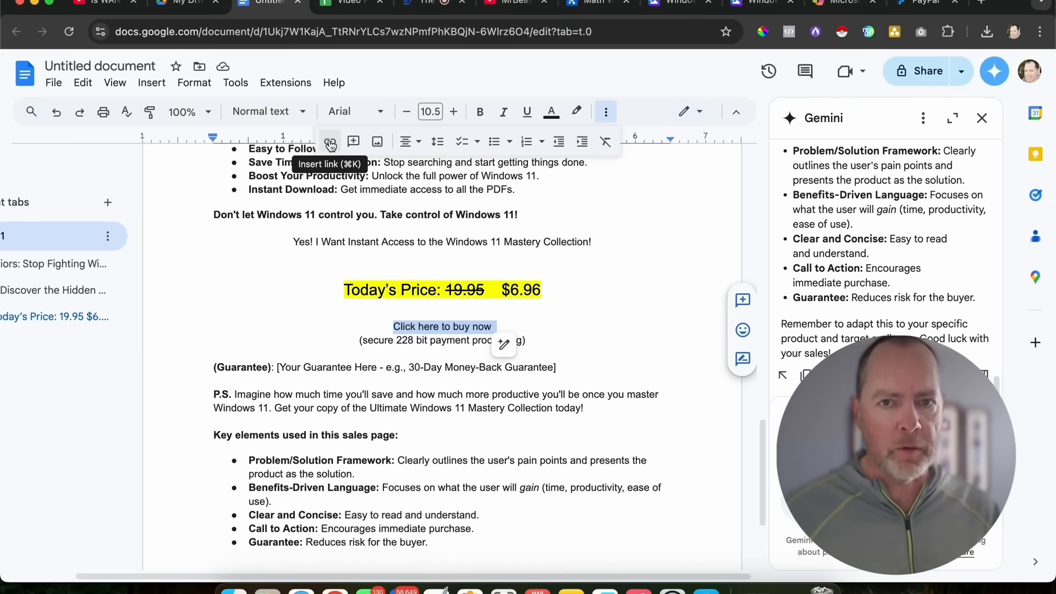
pyautogui.click(330, 142)
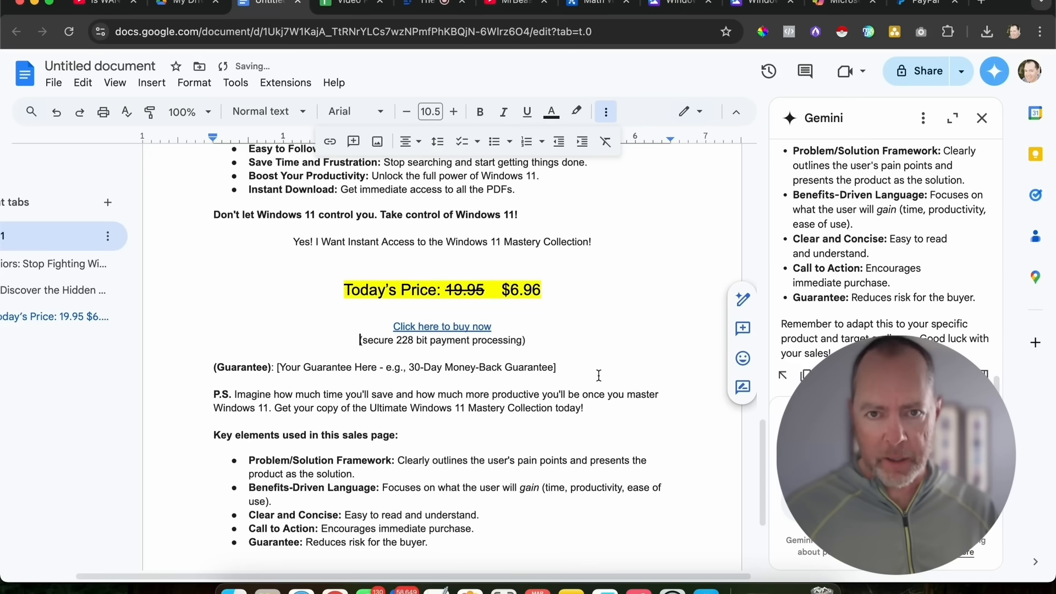
pyautogui.click(441, 327)
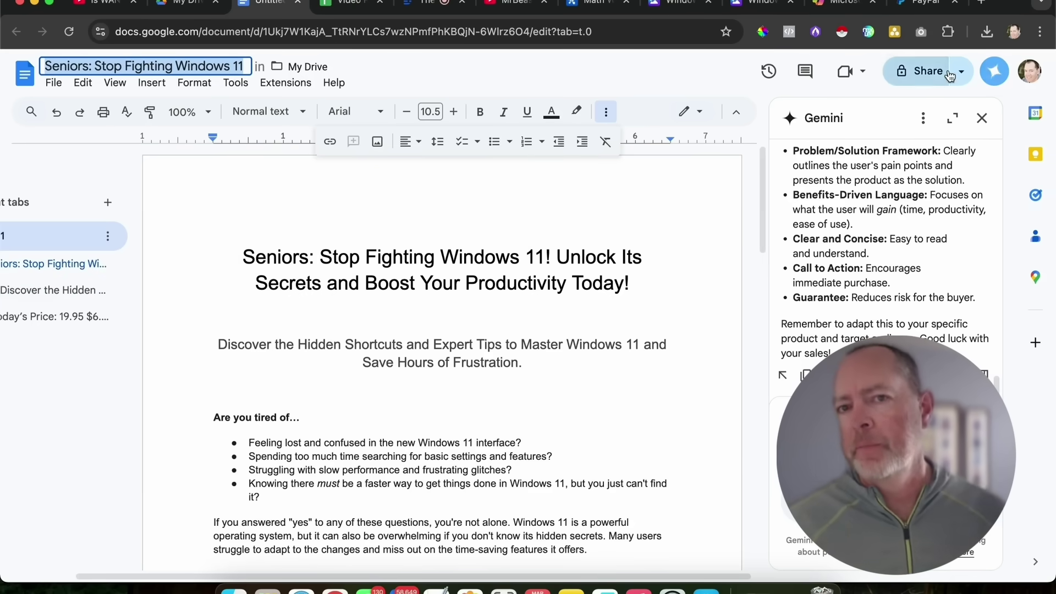
# Change the document's General access from Restricted to Anyone with the link
pyautogui.click(927, 71)
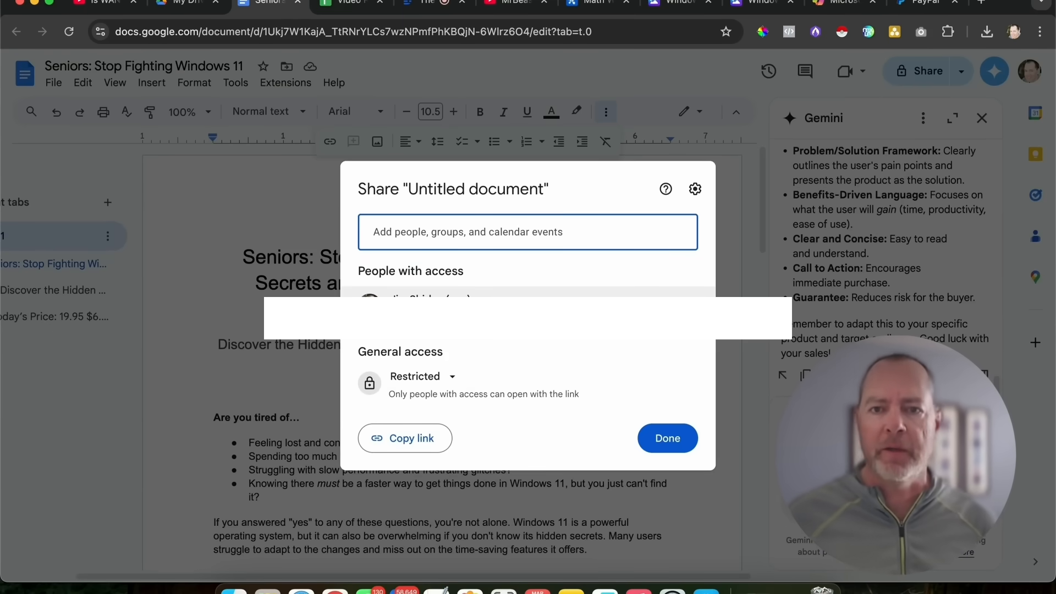
pyautogui.click(422, 377)
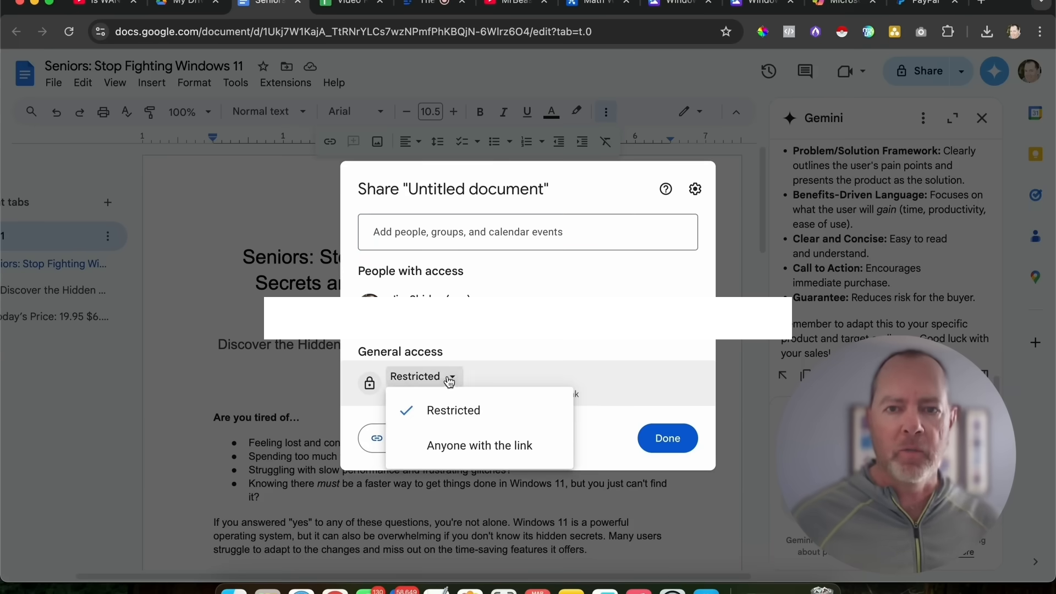
pyautogui.moveTo(493, 445)
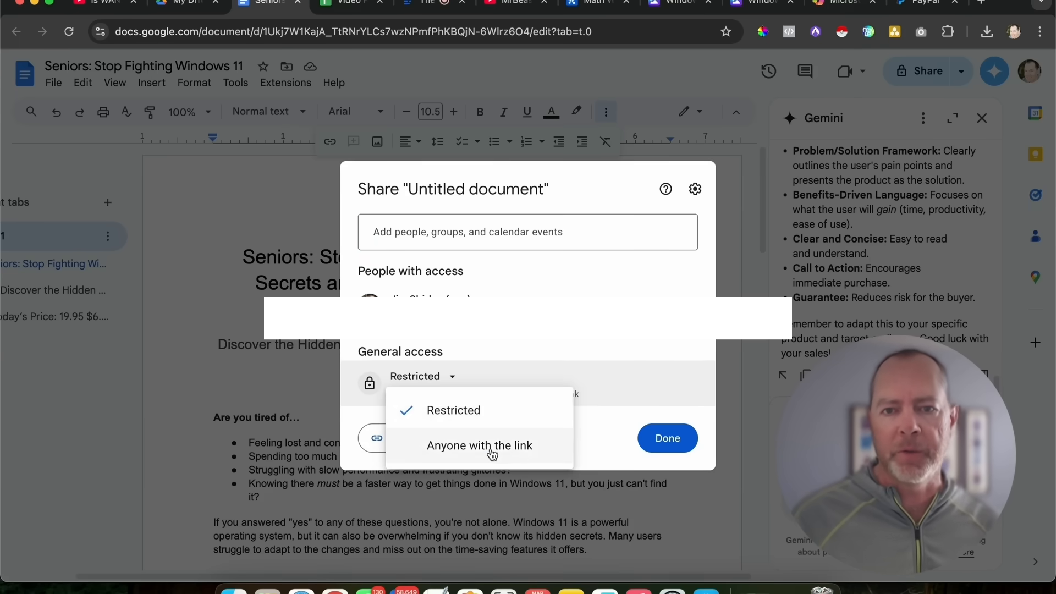
pyautogui.click(480, 446)
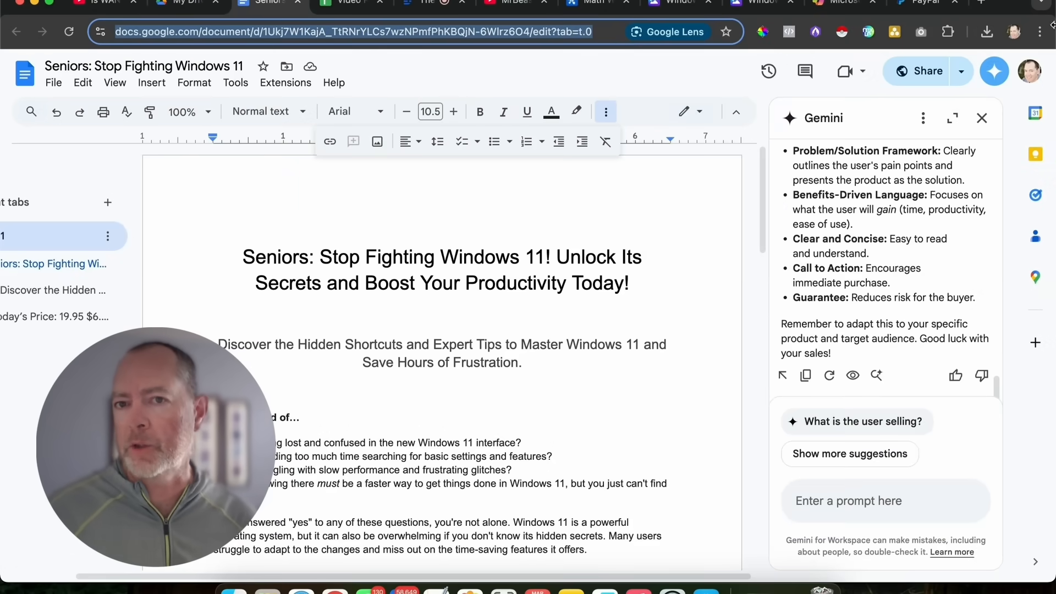
# Open the sales page URL in an incognito window and follow its 'Click here to buy now' link
pyautogui.click(1037, 31)
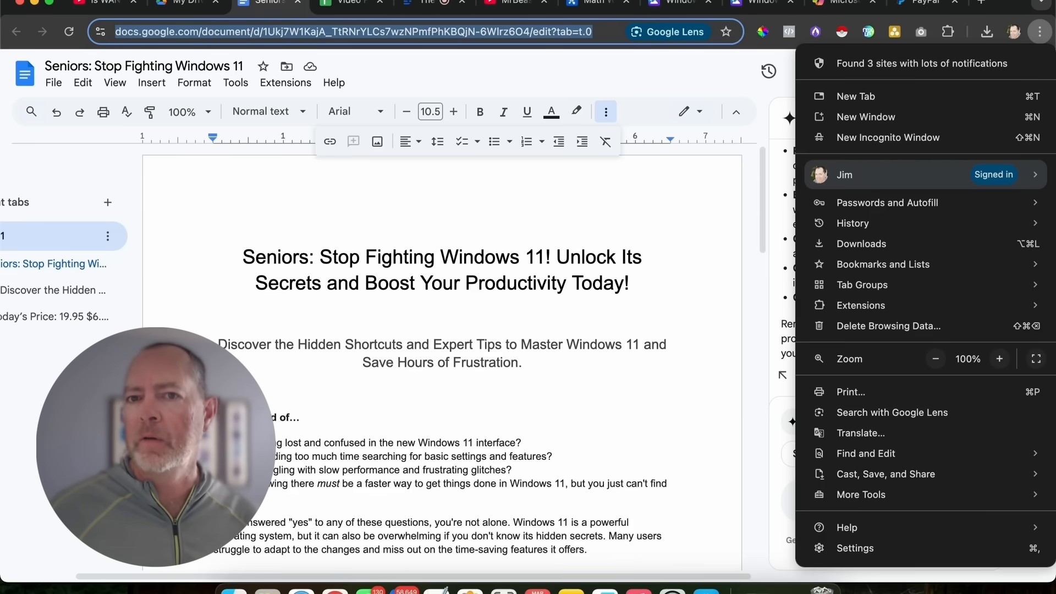
pyautogui.click(888, 138)
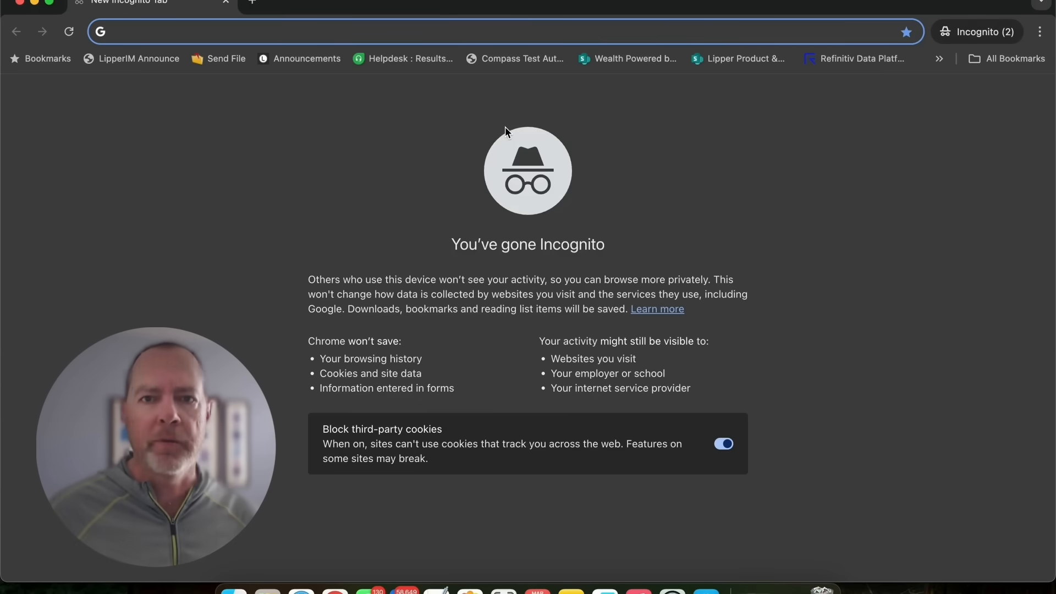
pyautogui.write('https://docs.google.com/document/d/1Ukj7W1KajA_TtRNrYLCs7wzNPmfPhKBQjN-6Wlrz6O4/edit?tab=t.0')
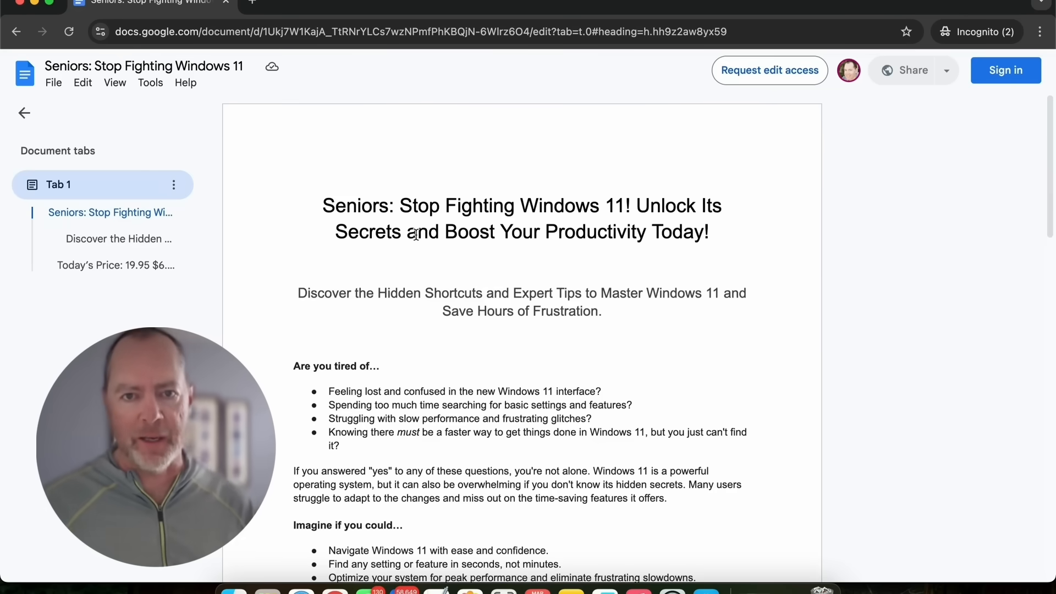
pyautogui.scroll(-3)
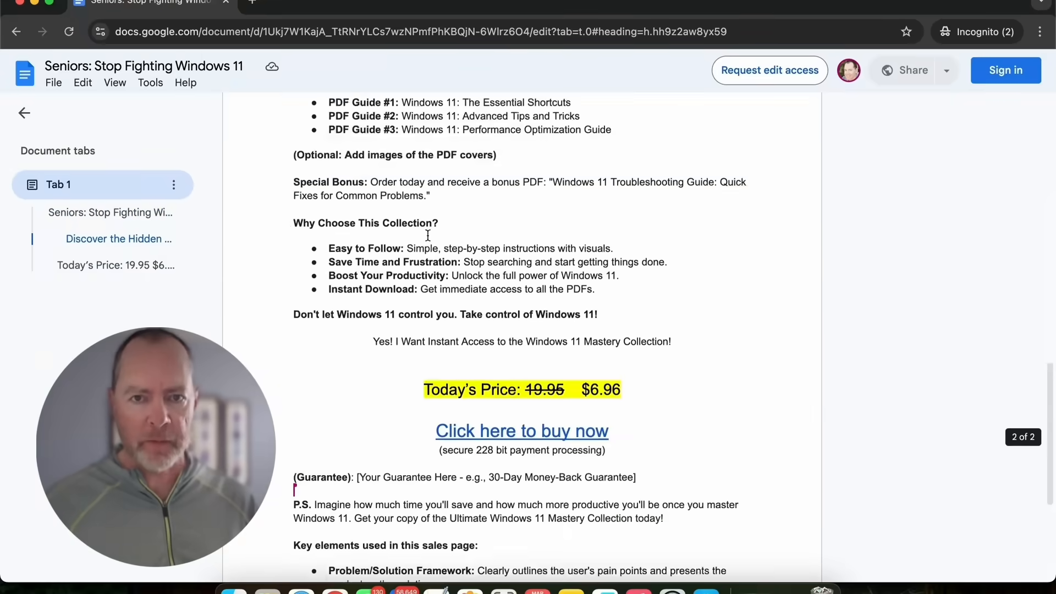
pyautogui.scroll(-3)
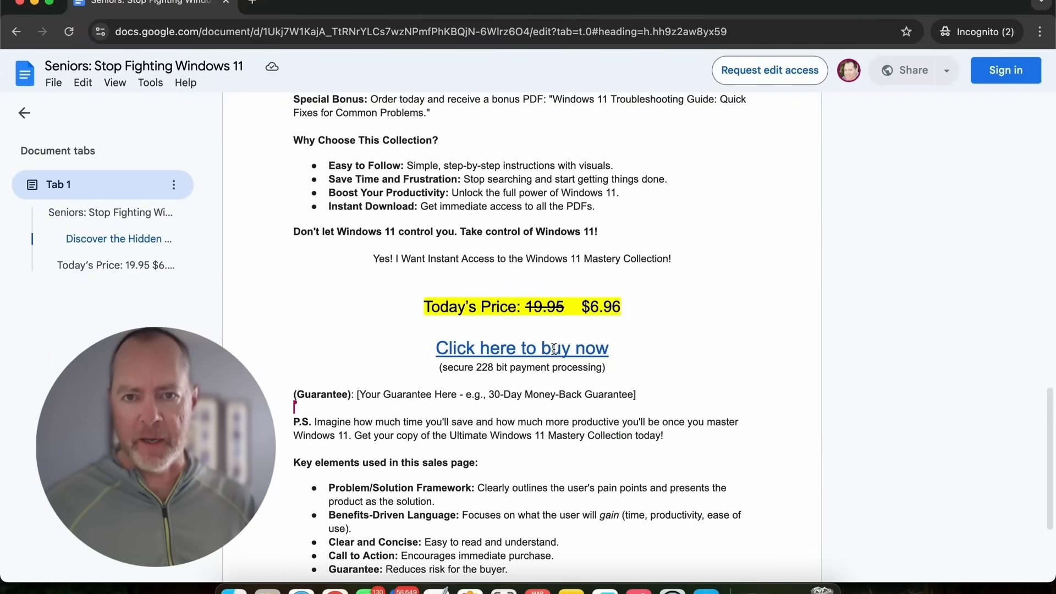
pyautogui.click(522, 348)
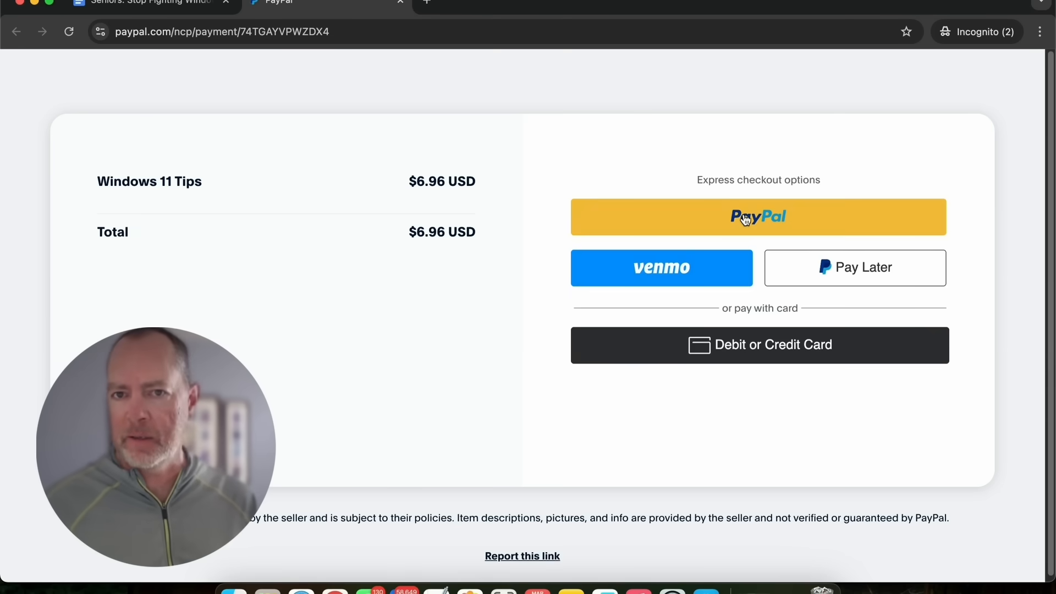
pyautogui.moveTo(770, 363)
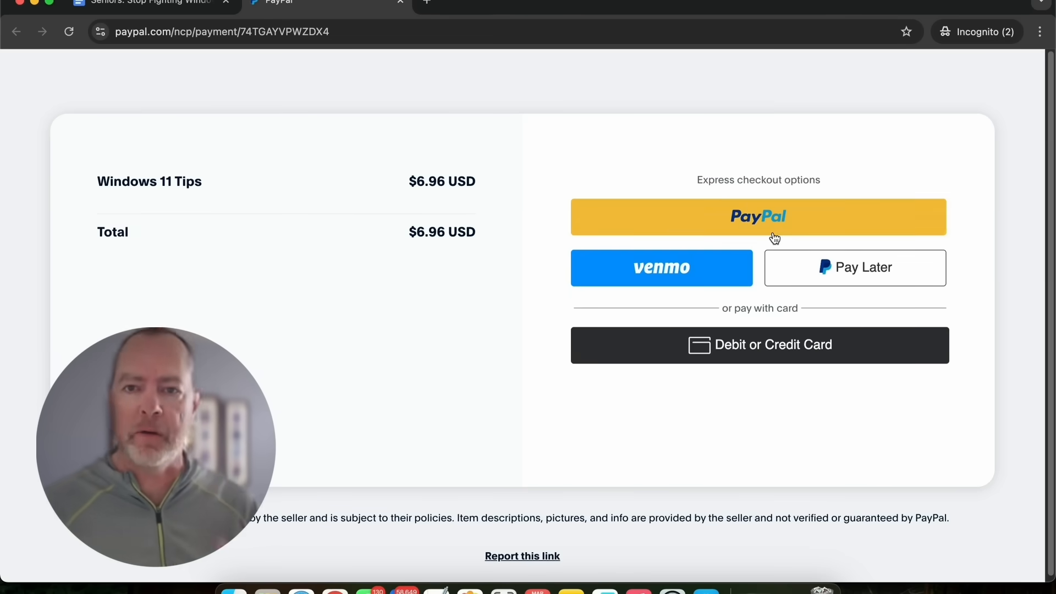
pyautogui.moveTo(400, 300)
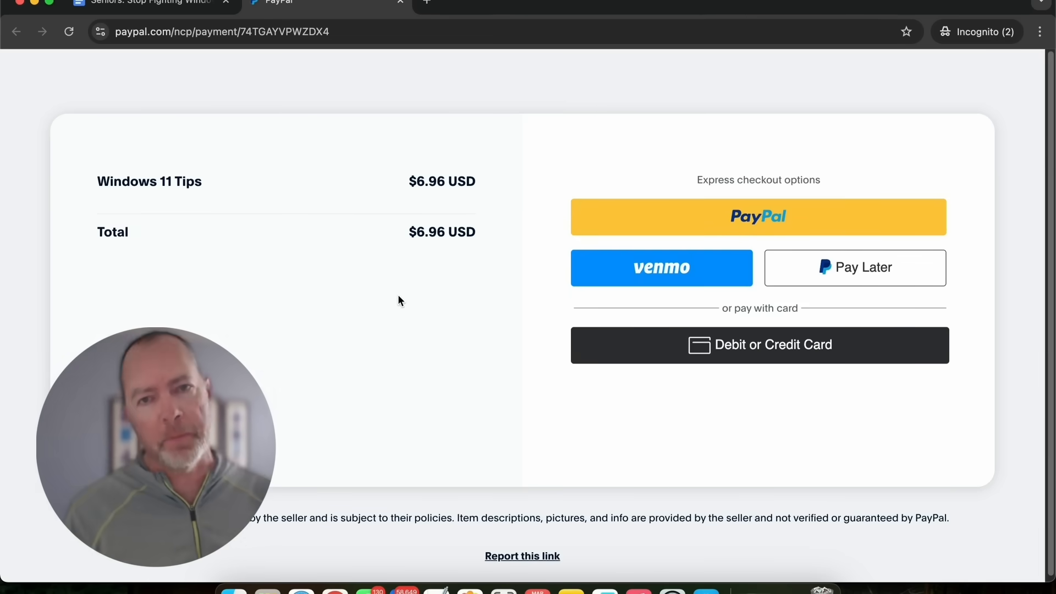